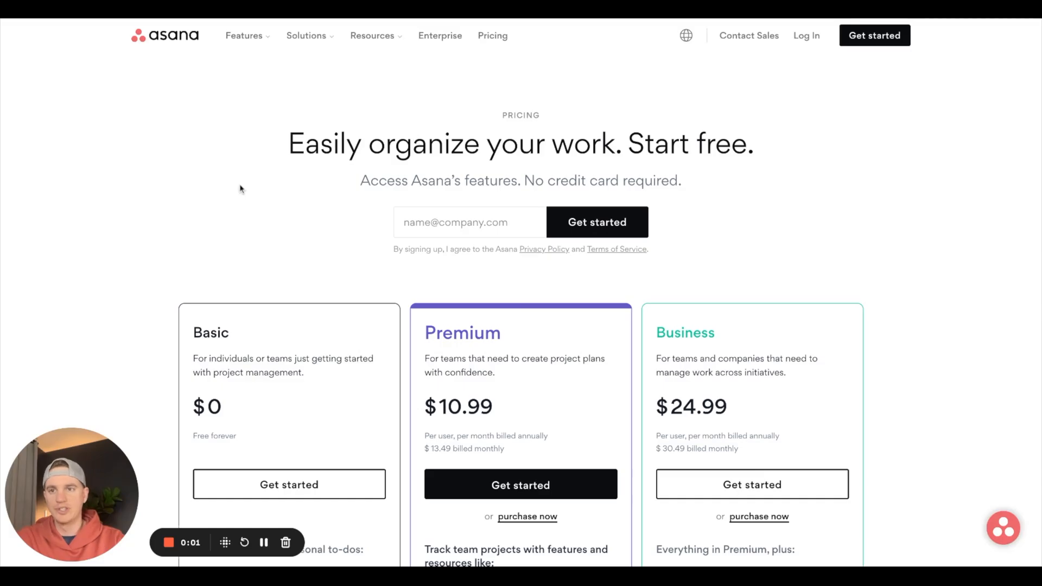
{"action": "mouse_move", "coordinate": [276, 365]}
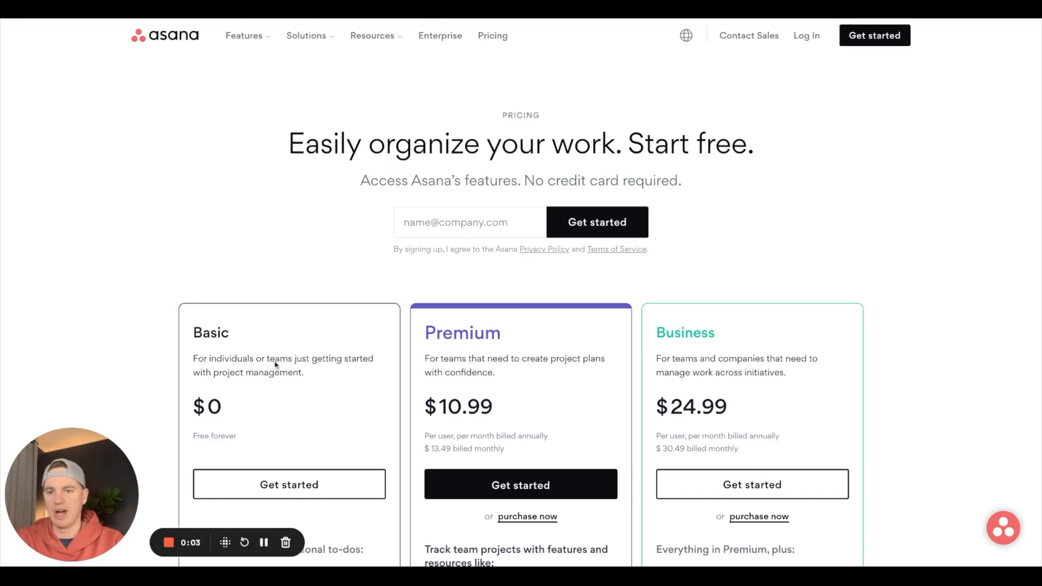
{"action": "mouse_move", "coordinate": [231, 248]}
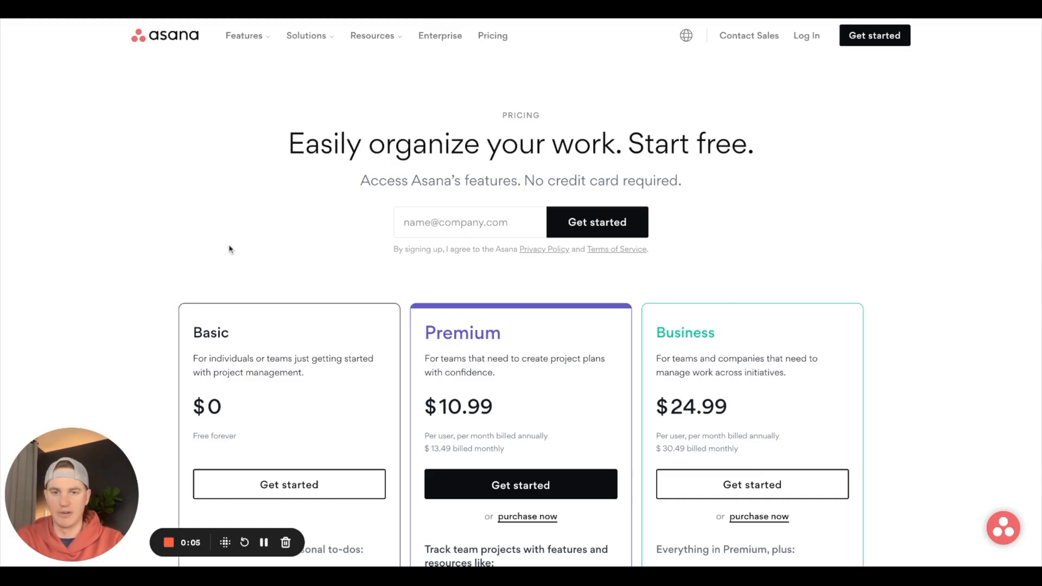
Sign up for the free Basic plan from the pricing page to reach the Premium trial offer
{"action": "scroll", "scroll_direction": "down", "scroll_amount": 3}
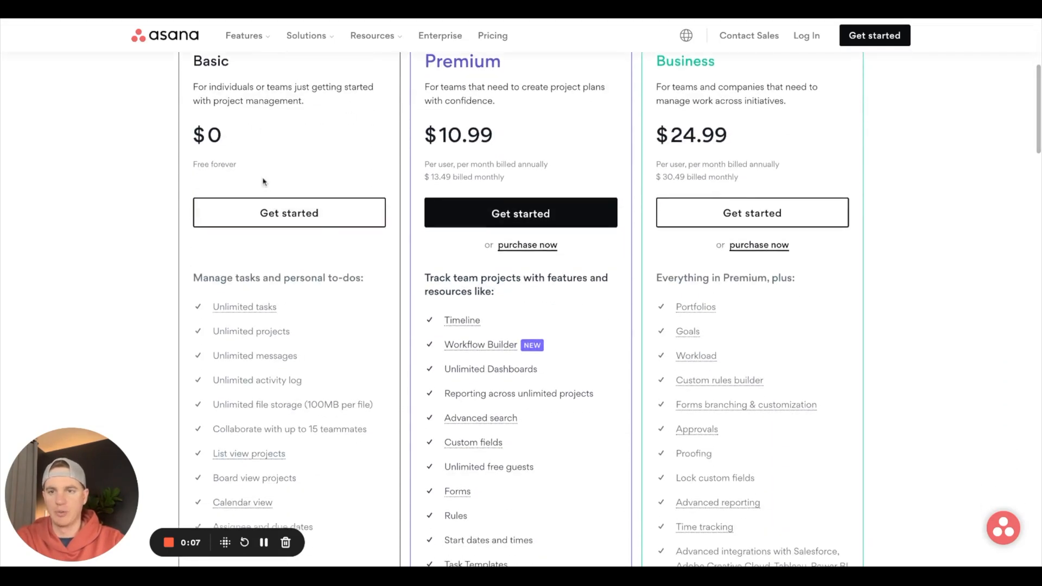
{"action": "scroll", "scroll_direction": "up", "scroll_amount": 3}
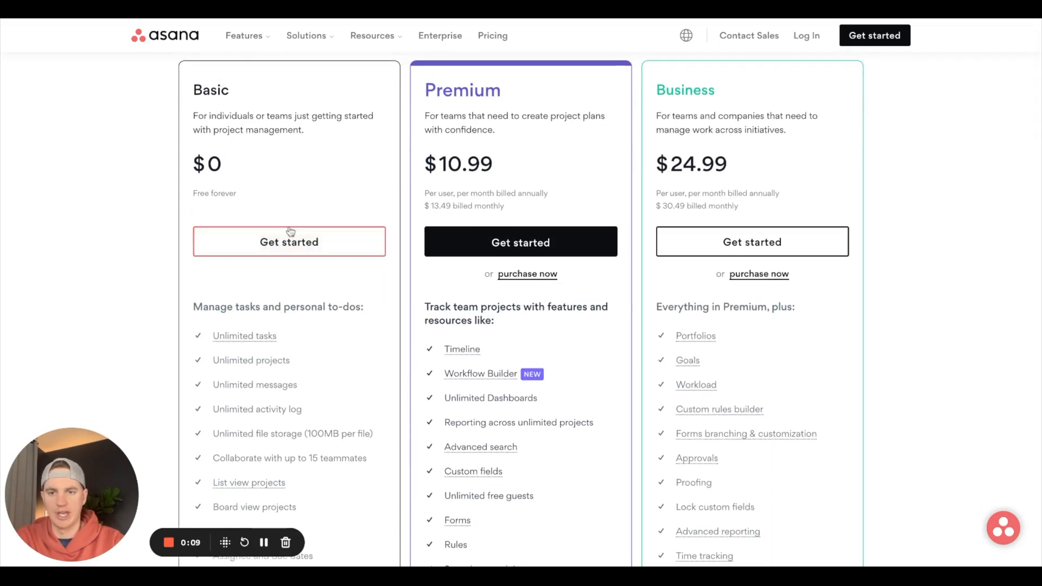
{"action": "left_click", "coordinate": [289, 242]}
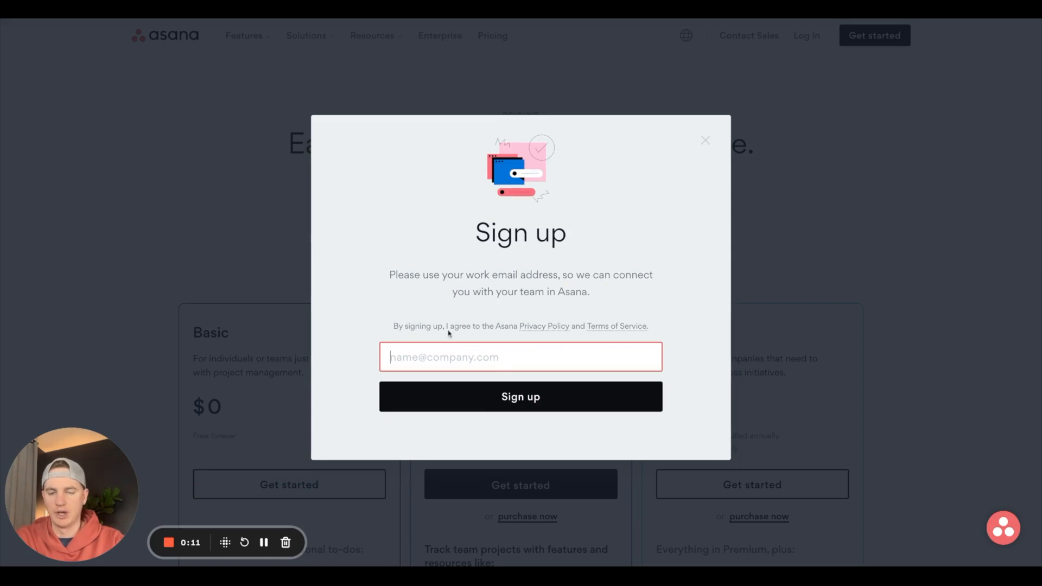
{"action": "left_click", "coordinate": [520, 397]}
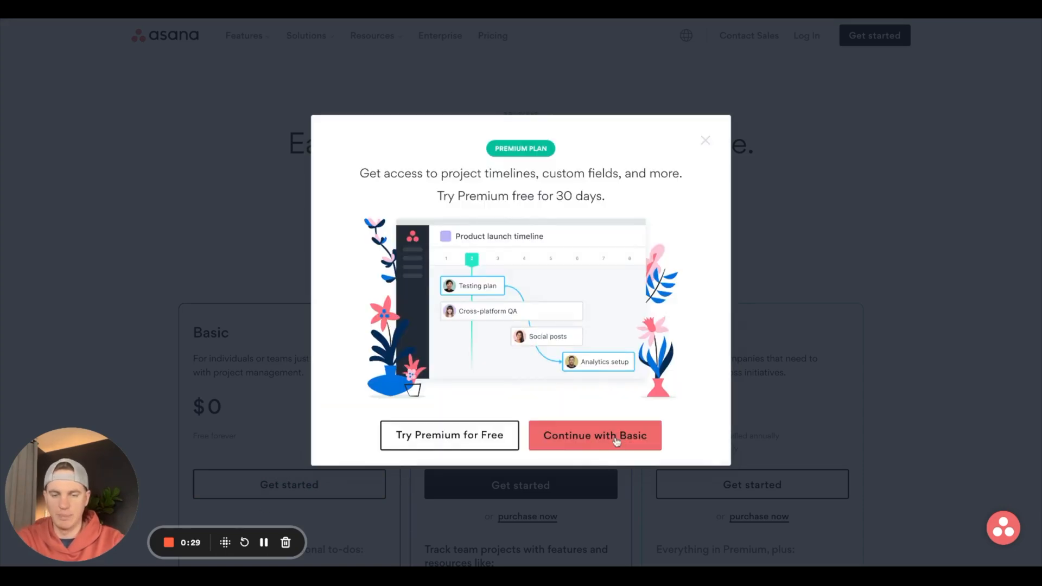
Continue with Basic onto the Home dashboard and view the profile menu's workspace options
{"action": "left_click", "coordinate": [593, 435]}
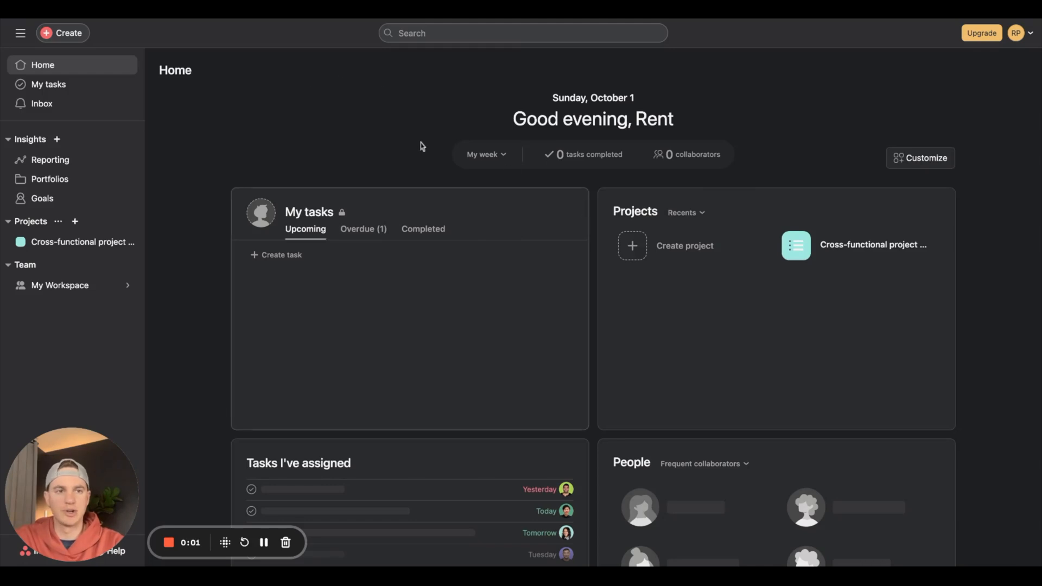
{"action": "mouse_move", "coordinate": [1015, 135]}
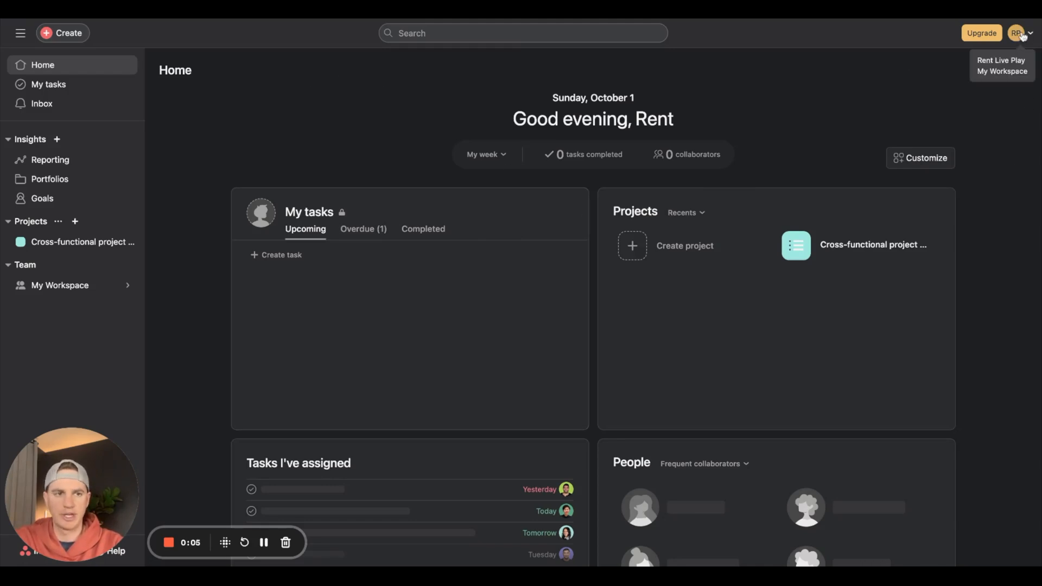
{"action": "left_click", "coordinate": [1018, 33]}
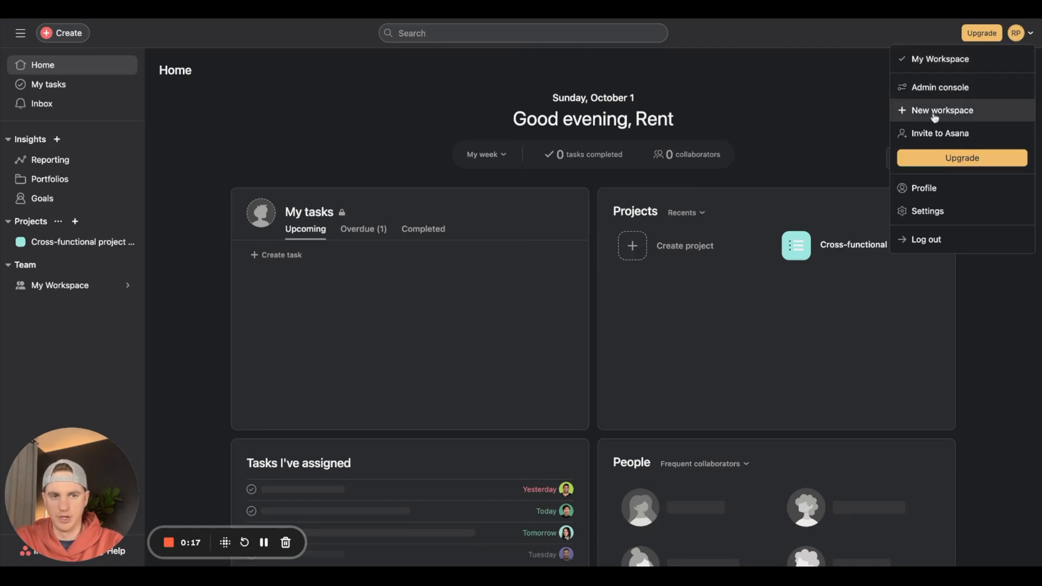
{"action": "mouse_move", "coordinate": [972, 136]}
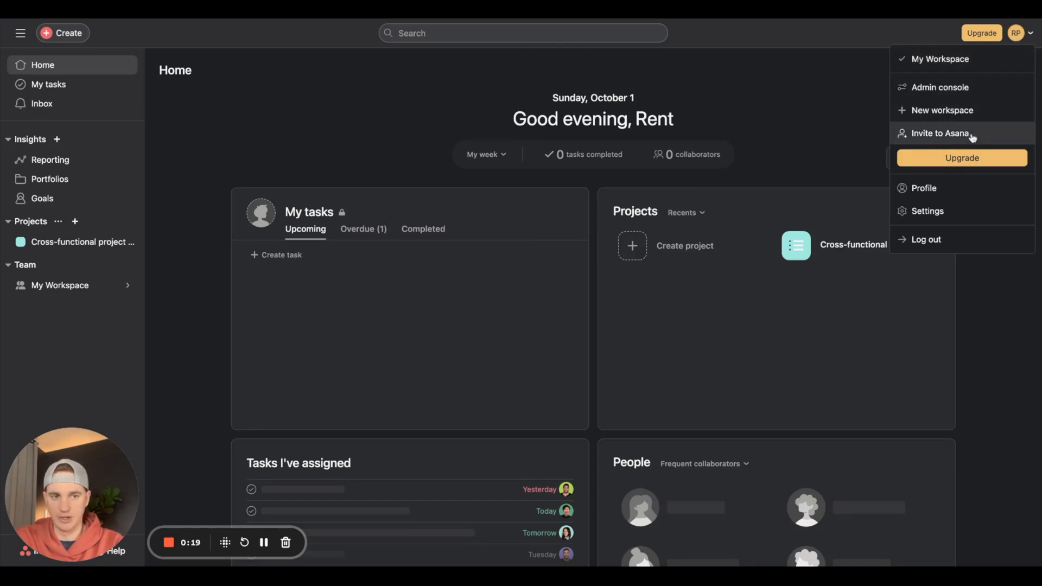
{"action": "mouse_move", "coordinate": [923, 189]}
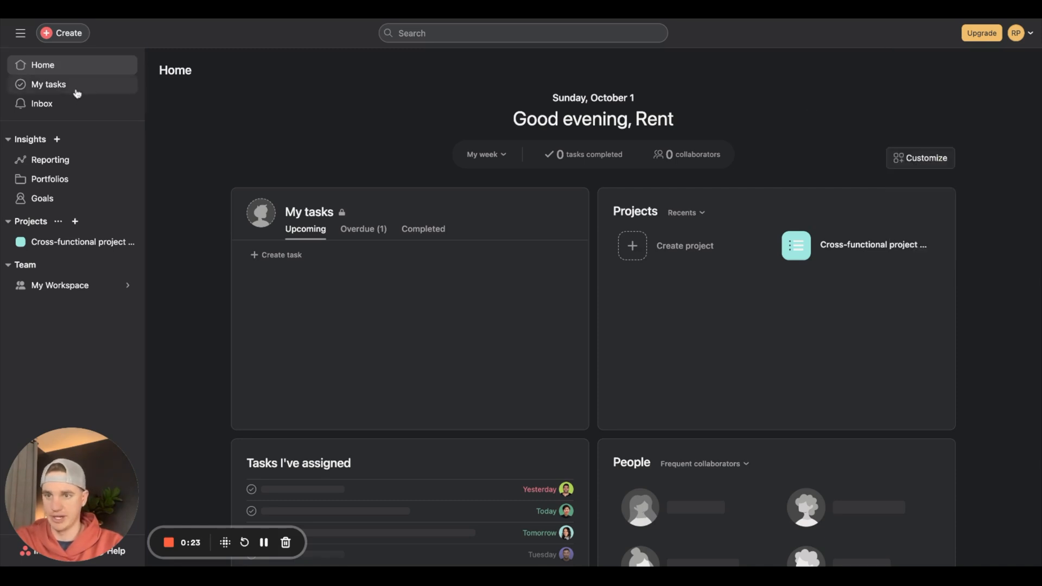
{"action": "mouse_move", "coordinate": [56, 241]}
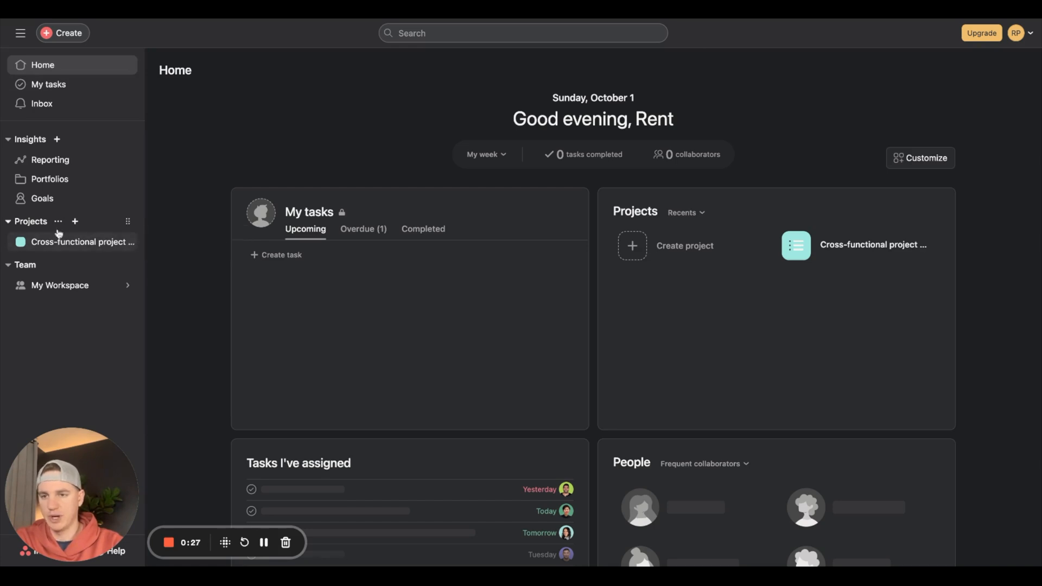
{"action": "mouse_move", "coordinate": [70, 225]}
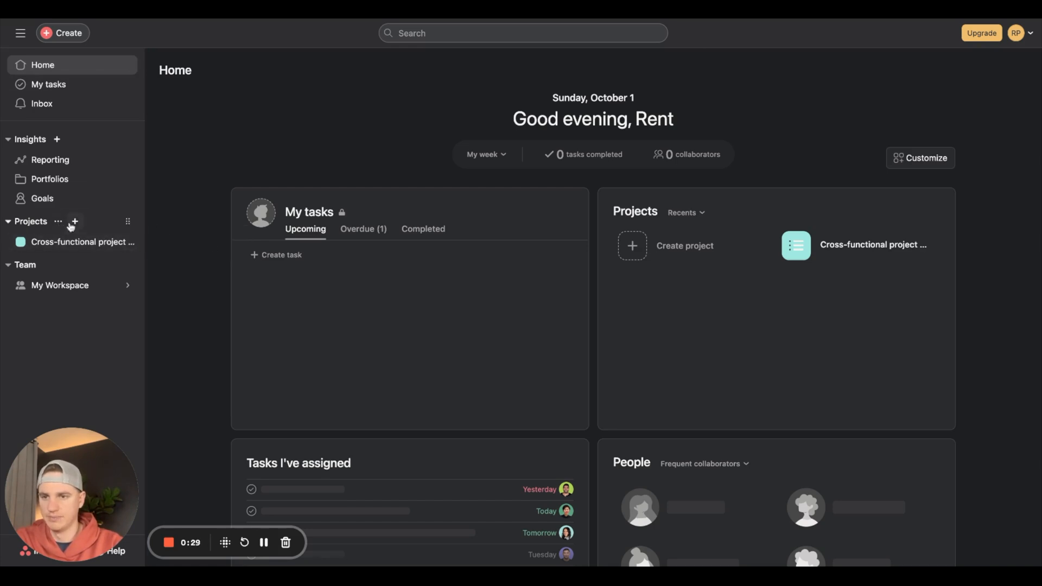
Create blank project 'L10', public to My Workspace, with a List starting view
{"action": "left_click", "coordinate": [74, 221]}
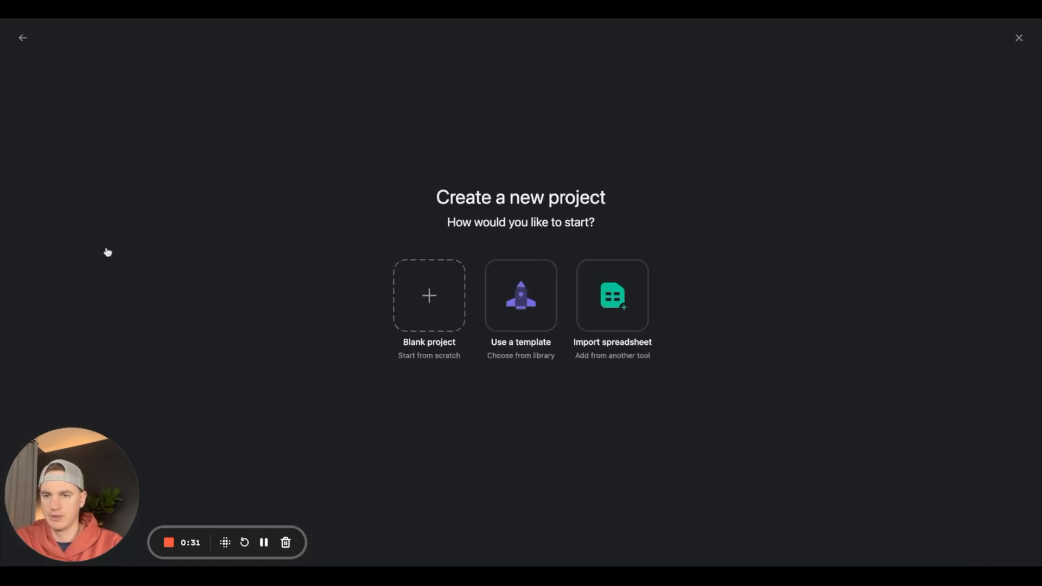
{"action": "left_click", "coordinate": [428, 295]}
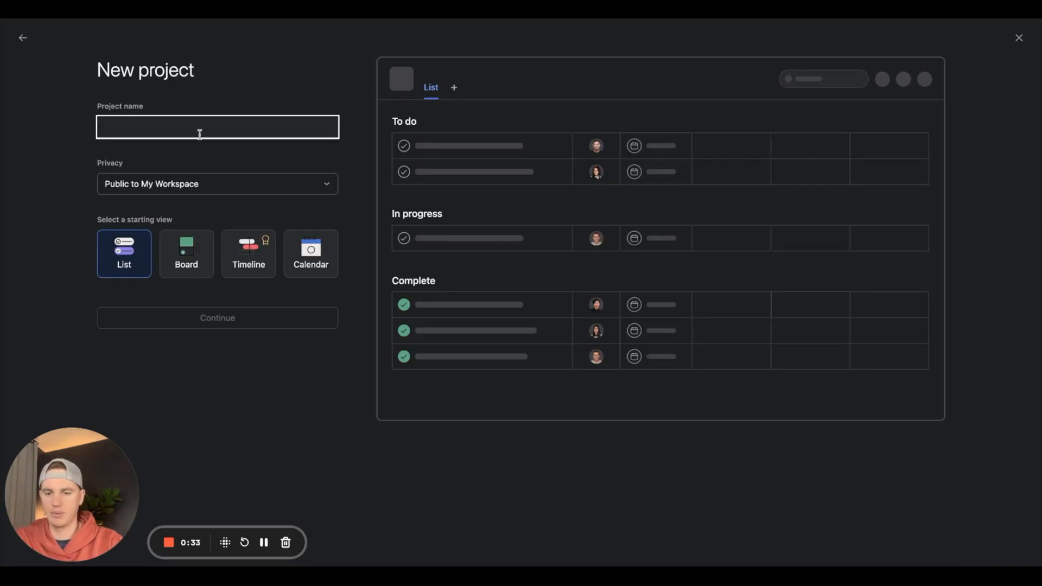
{"action": "type", "text": "L10"}
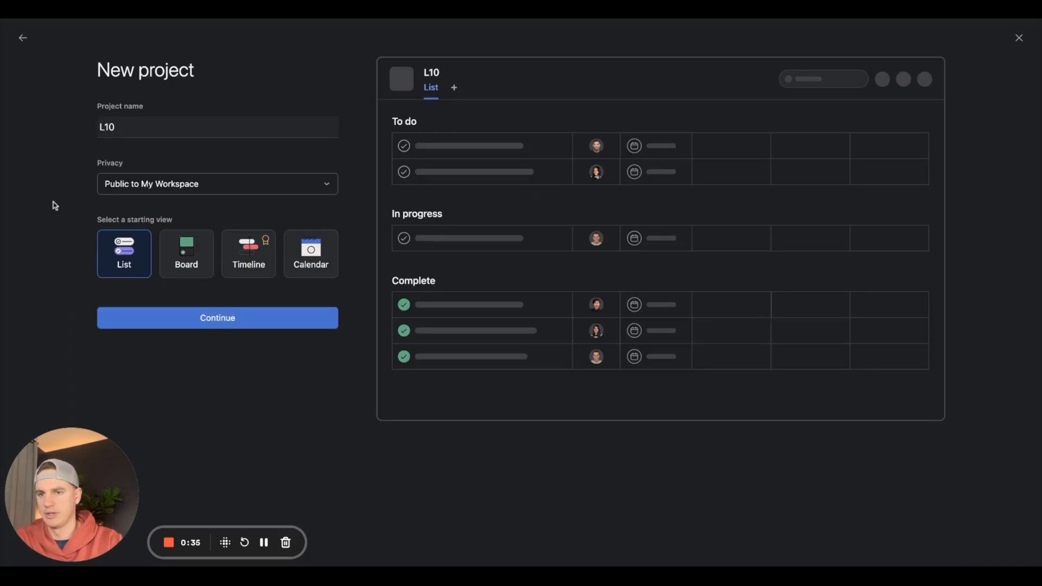
{"action": "left_click", "coordinate": [217, 184]}
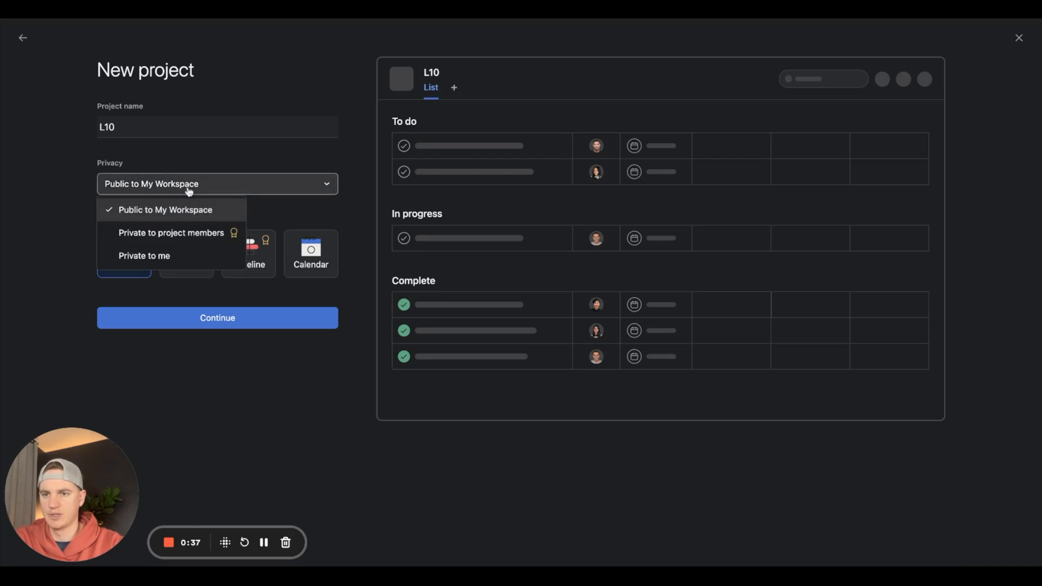
{"action": "mouse_move", "coordinate": [46, 205]}
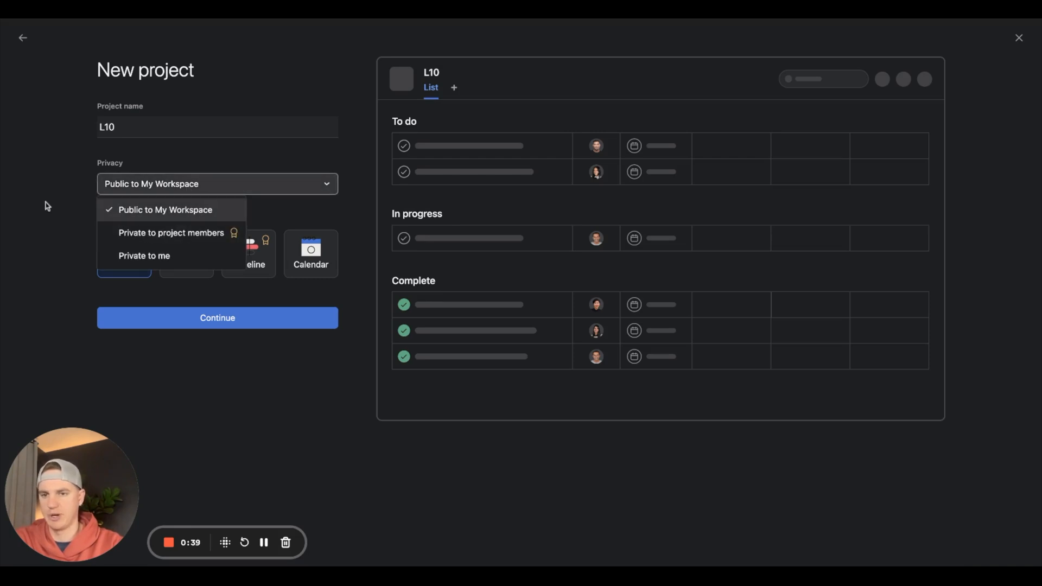
{"action": "left_click", "coordinate": [165, 210]}
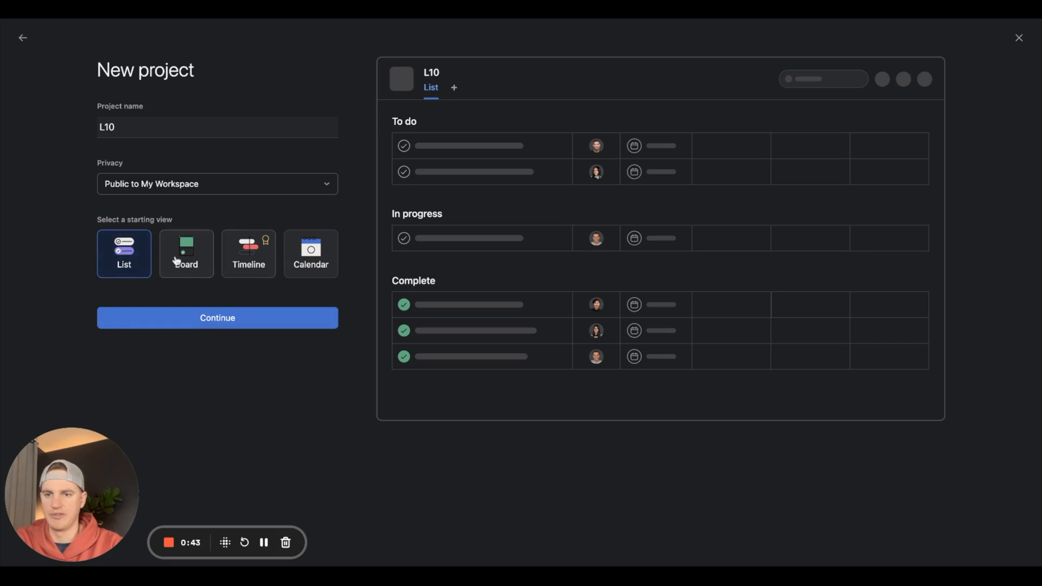
{"action": "left_click", "coordinate": [186, 254]}
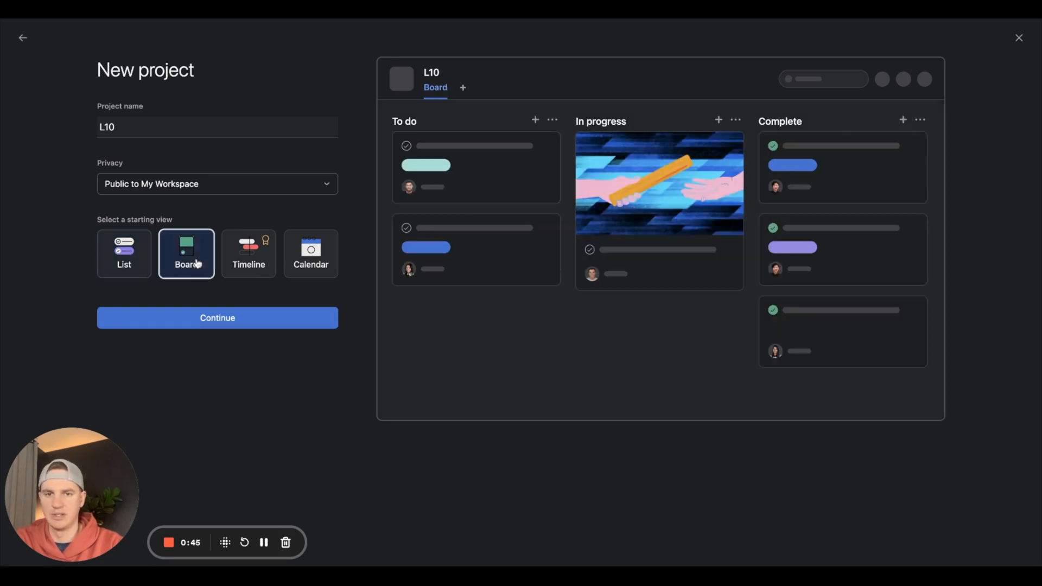
{"action": "left_click", "coordinate": [310, 254]}
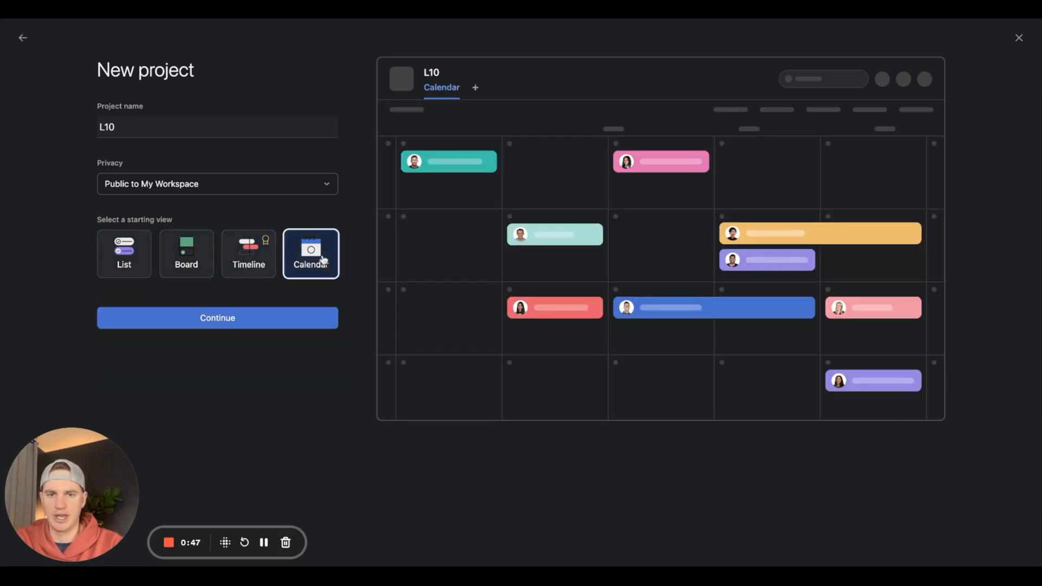
{"action": "left_click", "coordinate": [124, 253]}
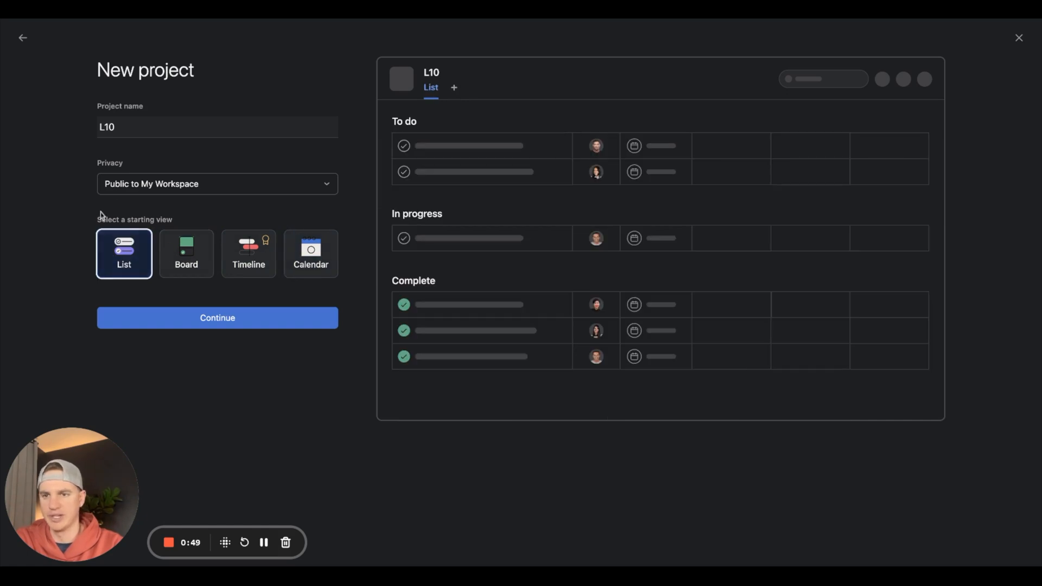
{"action": "mouse_move", "coordinate": [166, 313]}
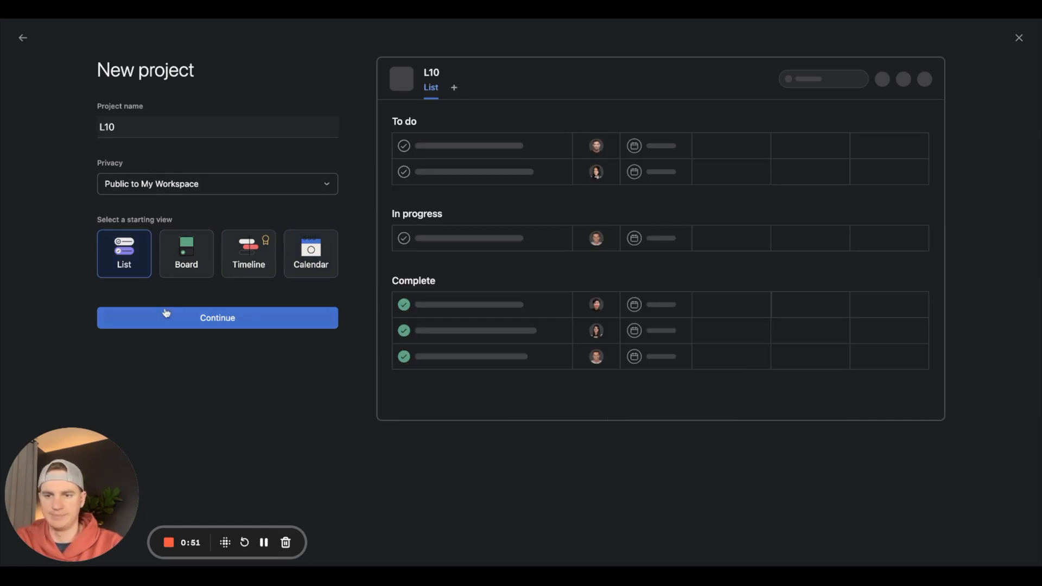
{"action": "left_click", "coordinate": [218, 317]}
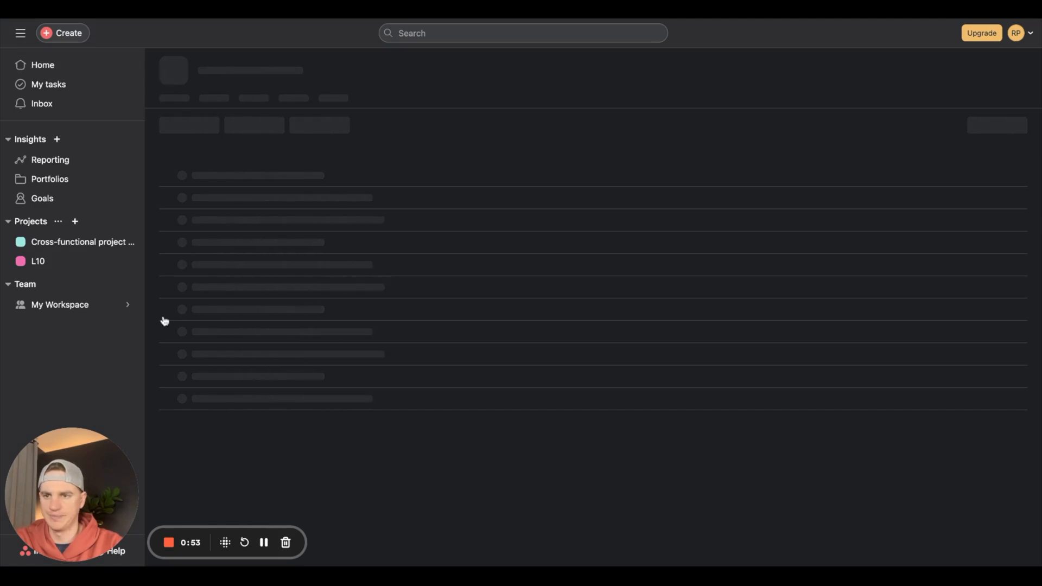
Add Quarterly Rocks and TO DOs (Weekly) sections below Annual Rocks
{"action": "left_click", "coordinate": [38, 261]}
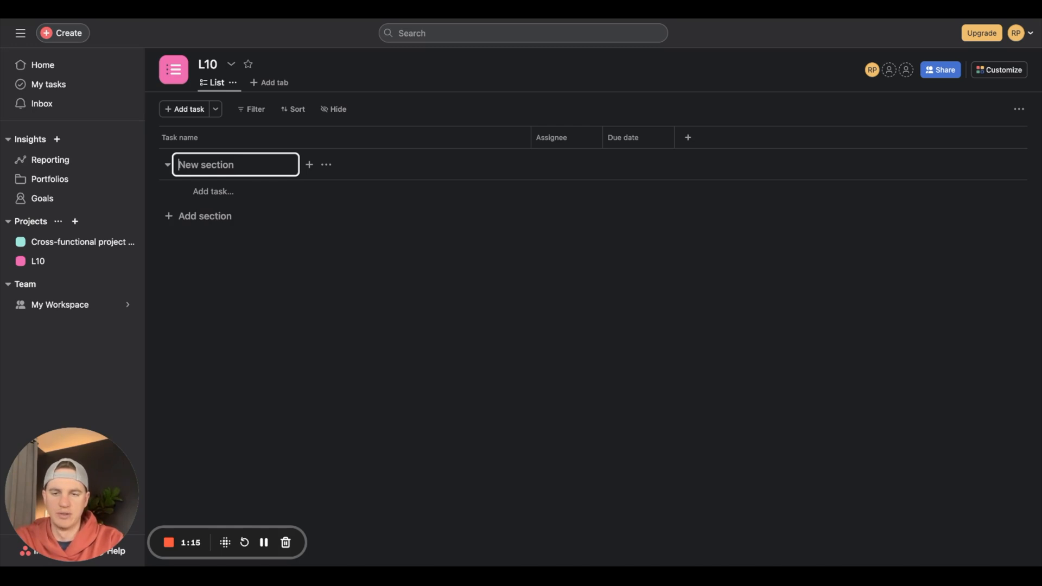
{"action": "type", "text": "Rocks"}
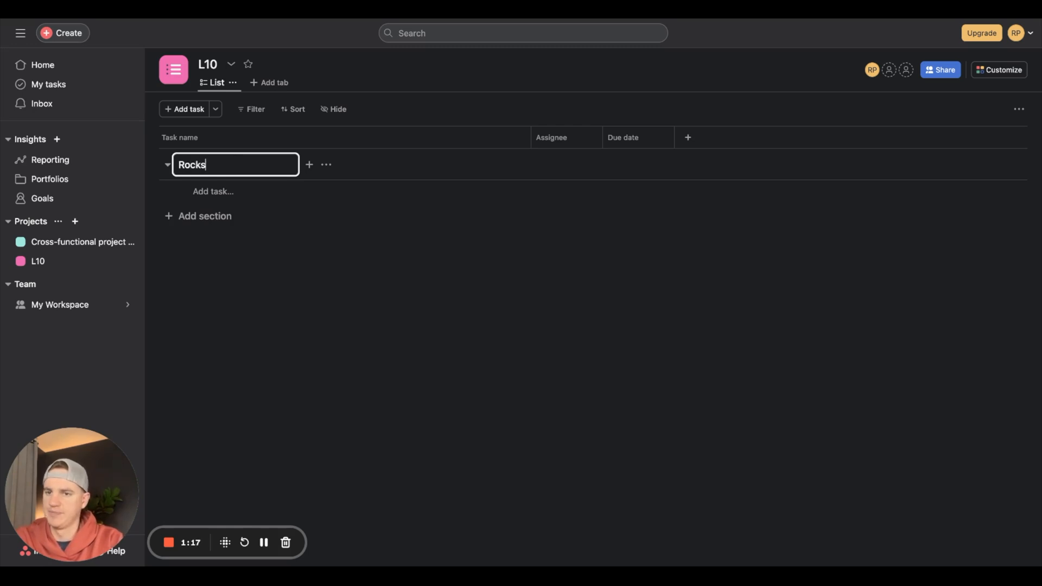
{"action": "mouse_move", "coordinate": [193, 226]}
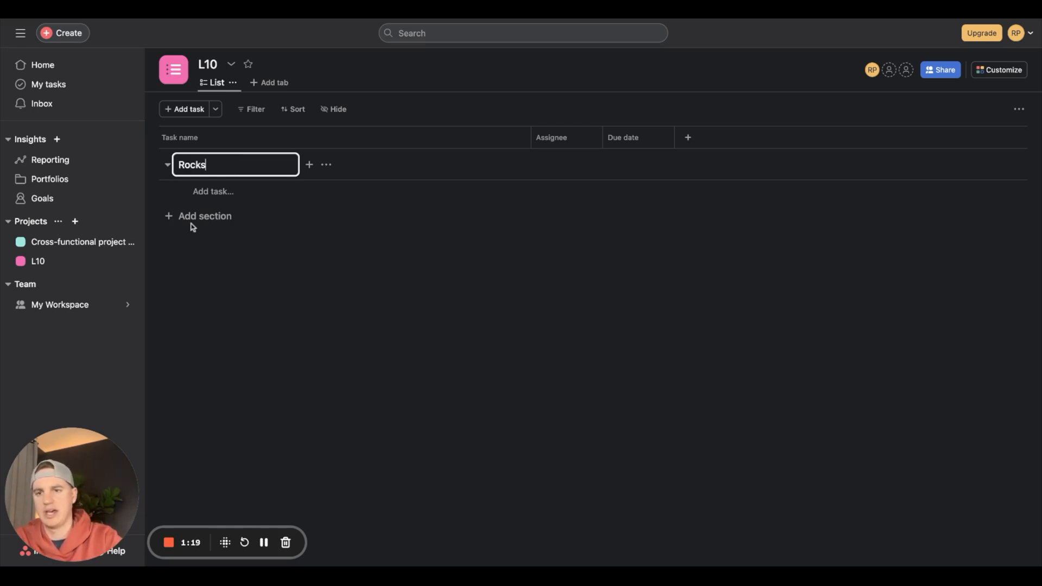
{"action": "type", "text": "Annual"}
{"action": "type", "text": "Qua"}
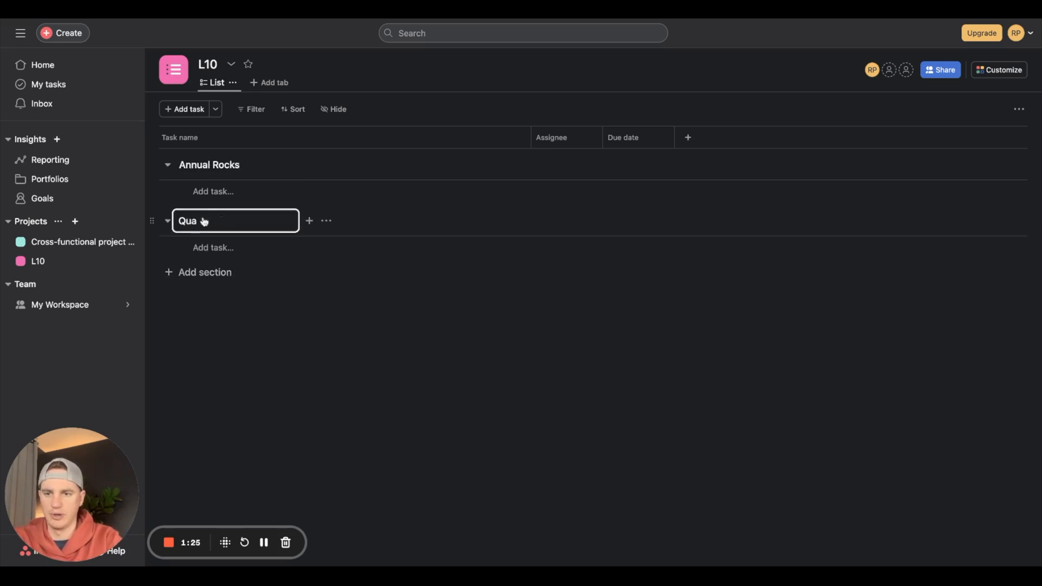
{"action": "type", "text": "rterly Rocks"}
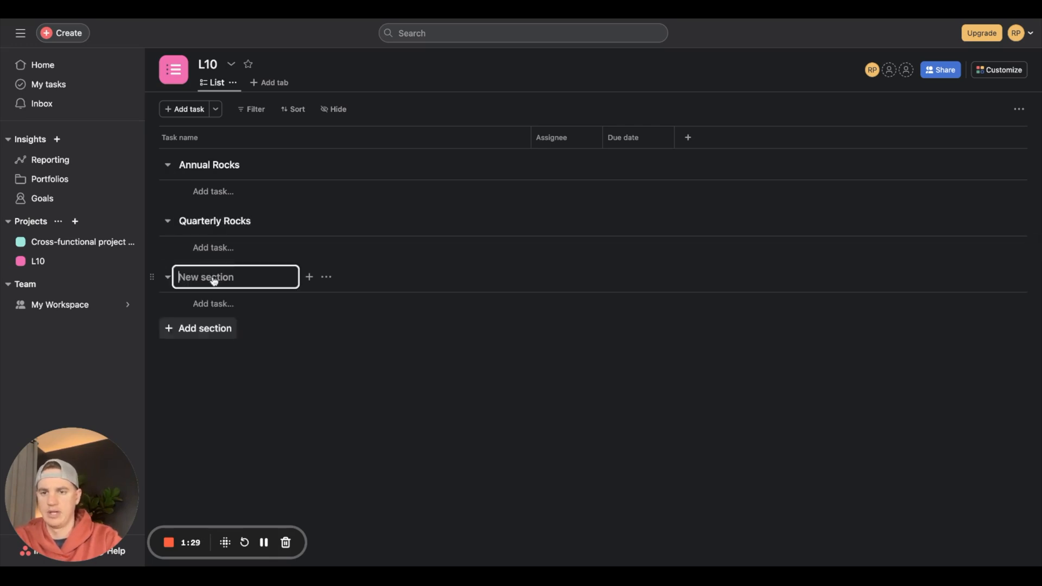
{"action": "mouse_move", "coordinate": [244, 321]}
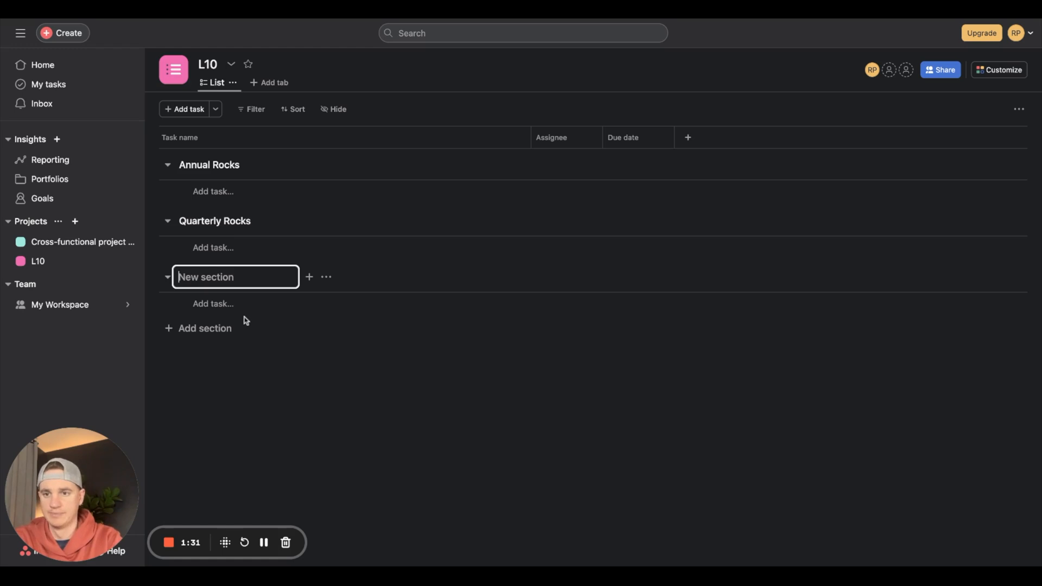
{"action": "type", "text": "TO"}
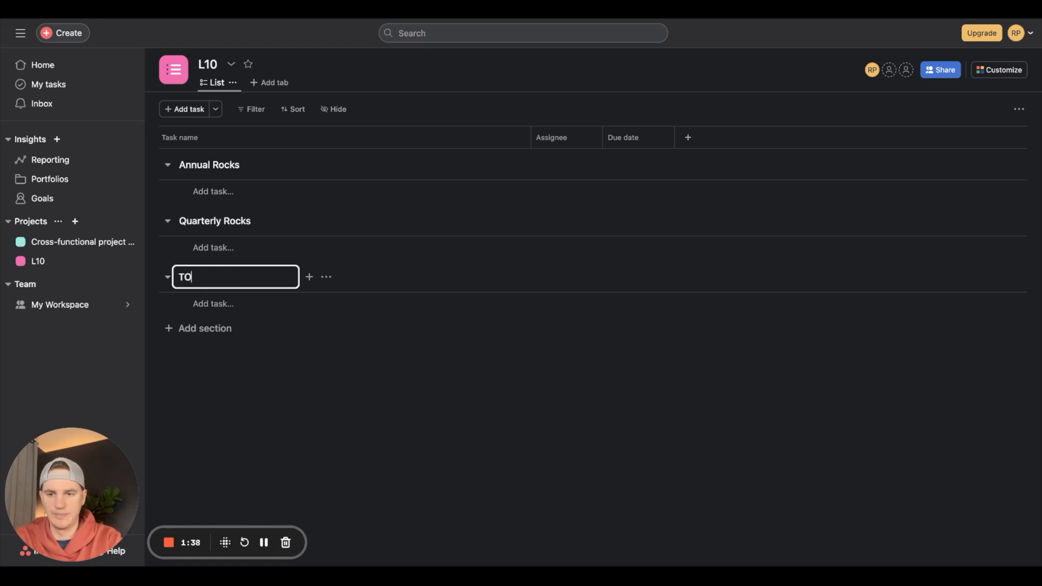
{"action": "type", "text": "DOs"}
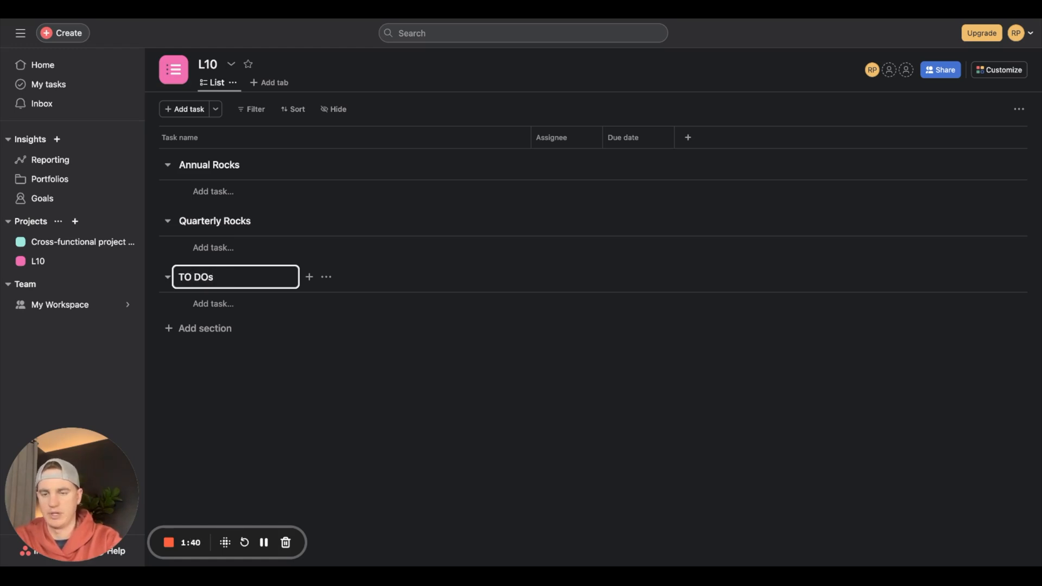
{"action": "type", "text": "(Weekly"}
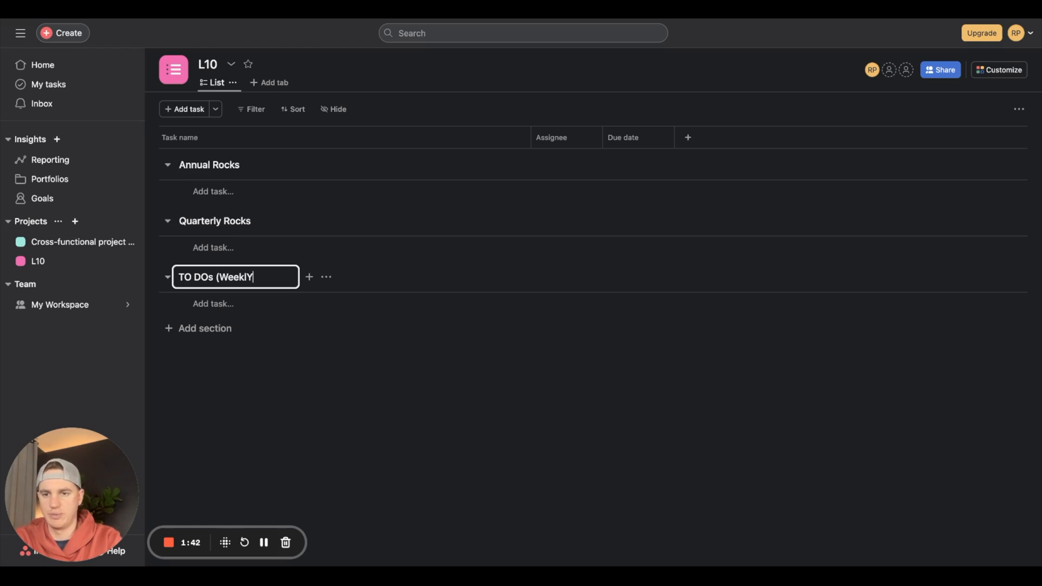
{"action": "key", "text": "Return"}
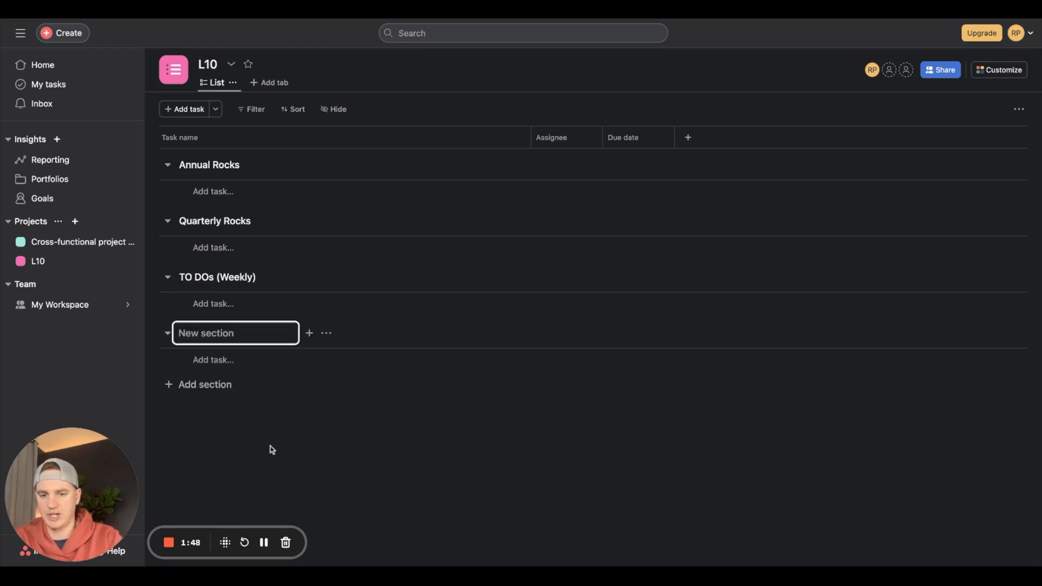
Add IDS, Non-Prioritized Issues, Parking Lot and Archive sections
{"action": "type", "text": "IDS"}
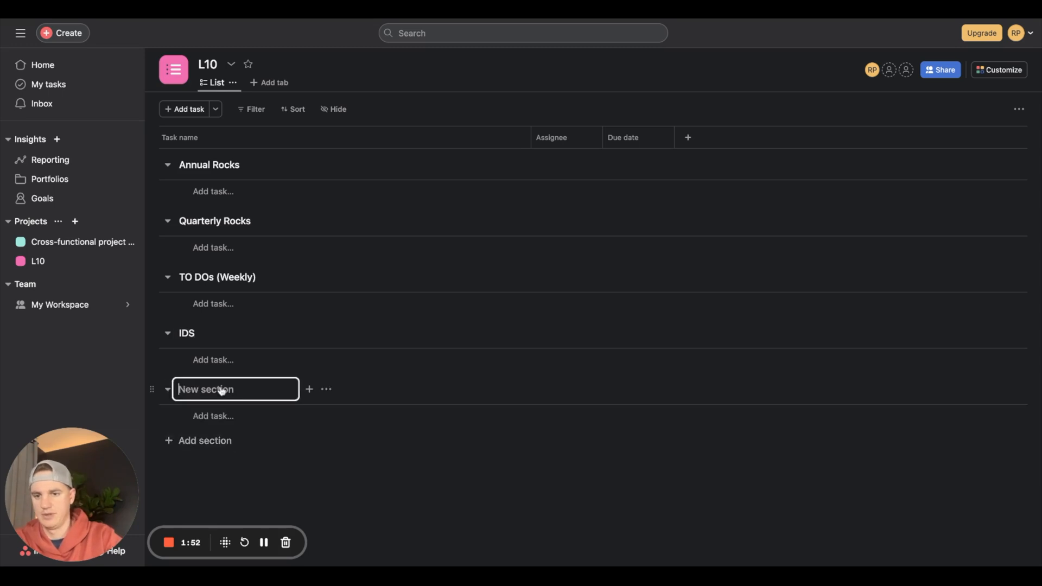
{"action": "type", "text": "N"}
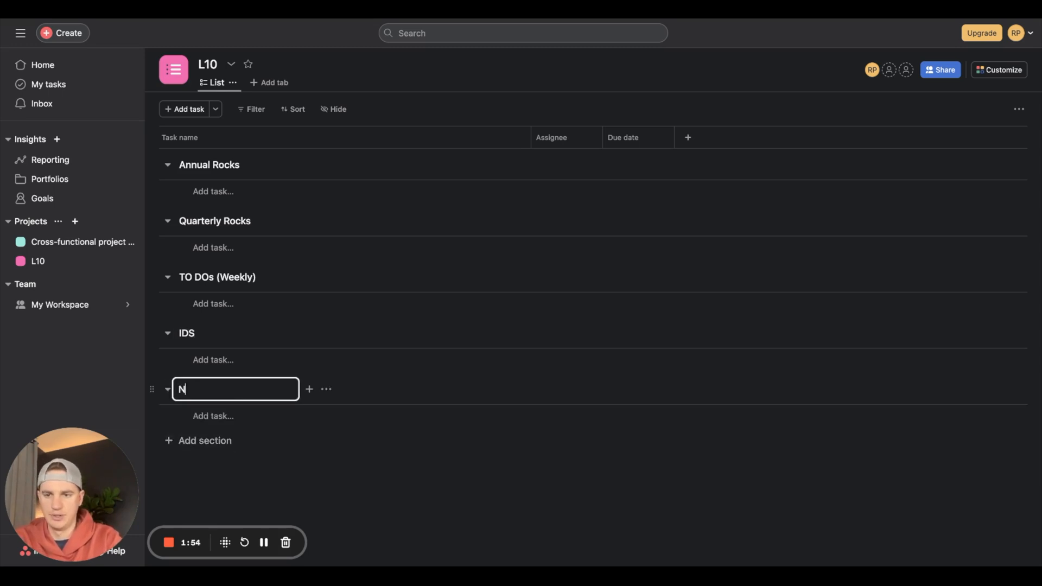
{"action": "type", "text": "on-Prioritized Is"}
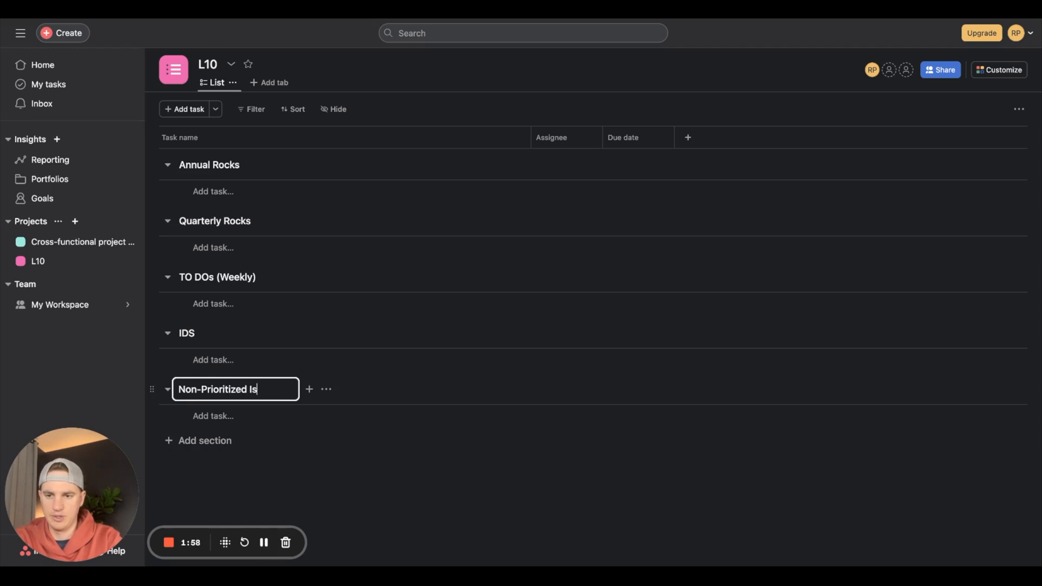
{"action": "key", "text": "Return"}
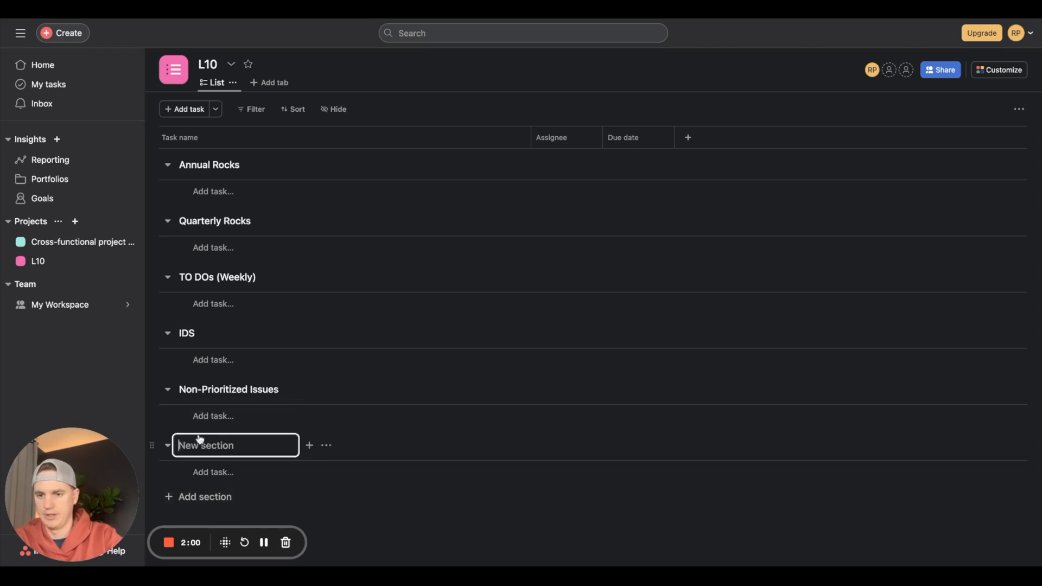
{"action": "type", "text": "Parking Lot"}
{"action": "type", "text": "Archive"}
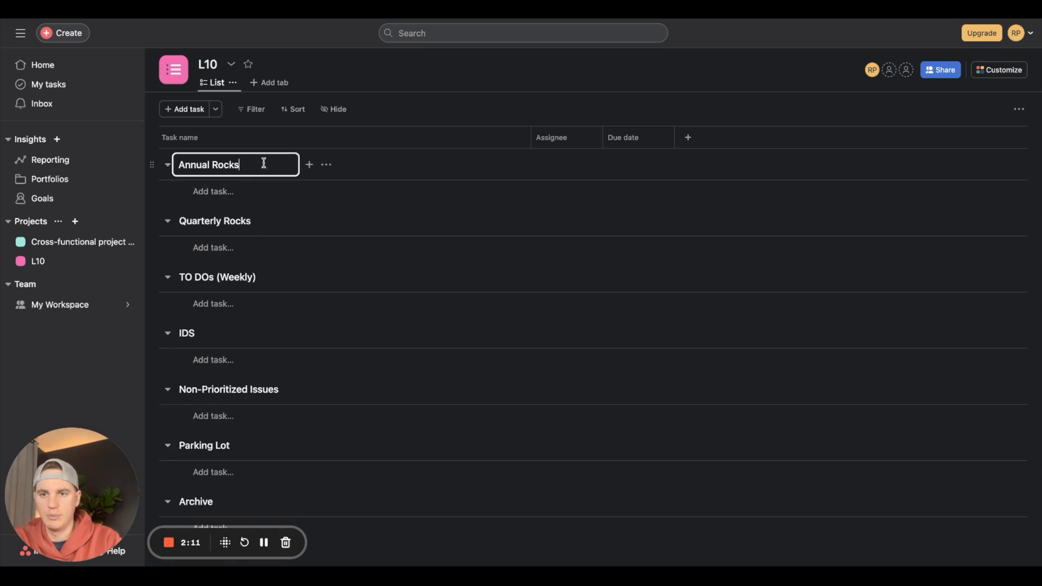
Insert a New Requests section above Annual Rocks from its section options
{"action": "left_click", "coordinate": [269, 164]}
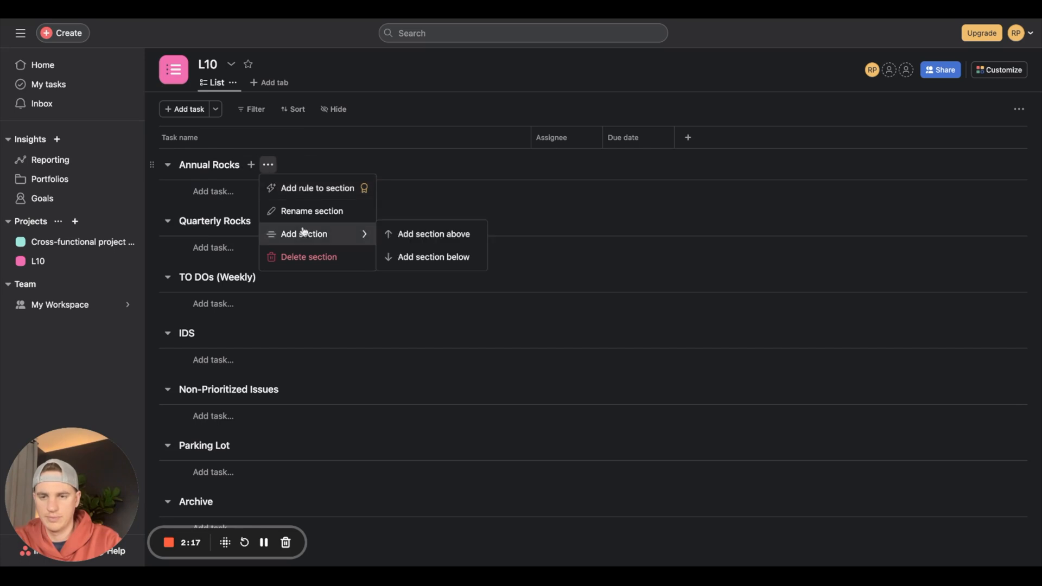
{"action": "left_click", "coordinate": [432, 234]}
{"action": "type", "text": "New Requests"}
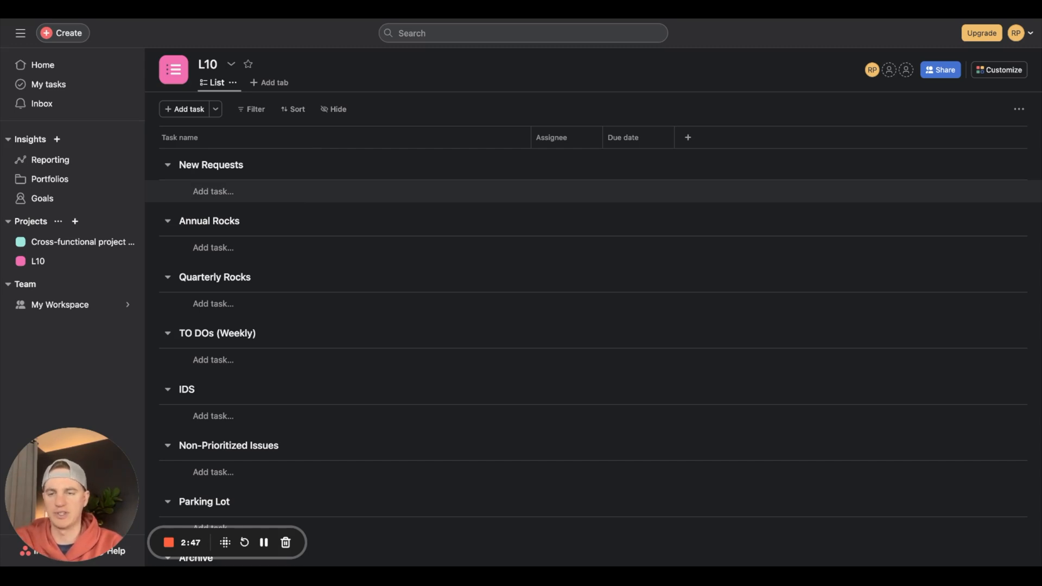
{"action": "mouse_move", "coordinate": [277, 190]}
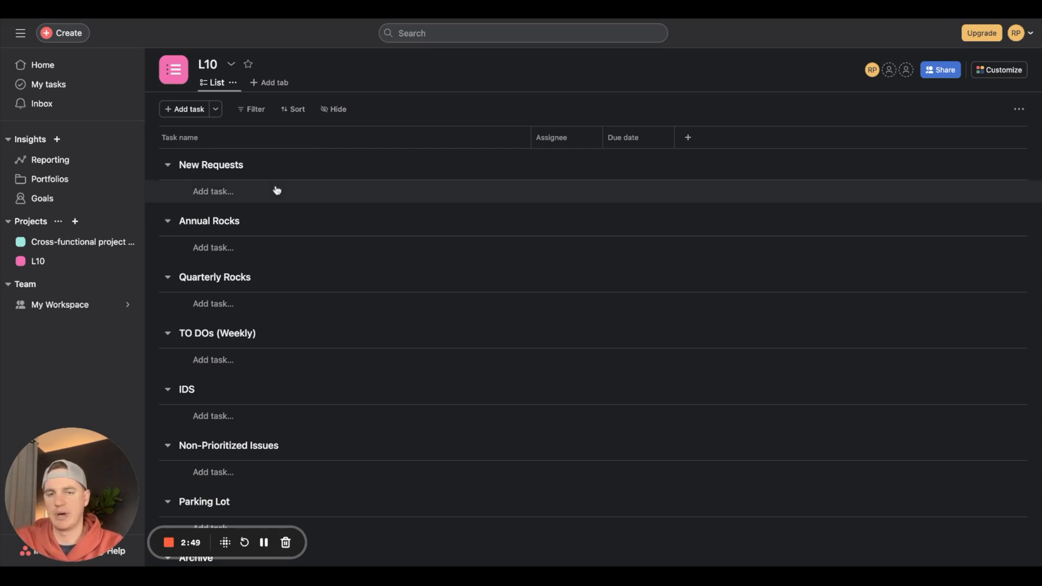
{"action": "mouse_move", "coordinate": [278, 190]}
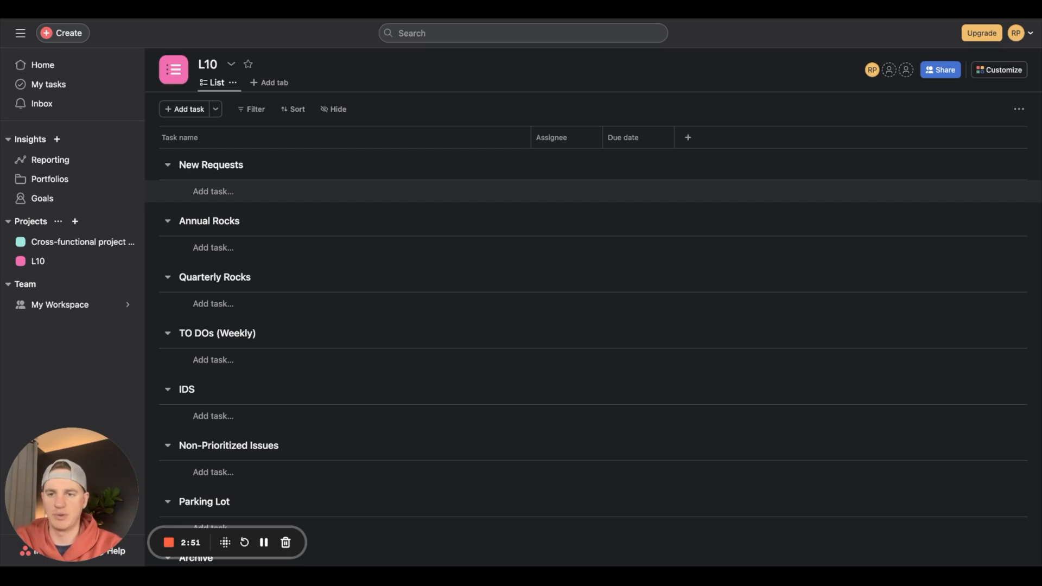
{"action": "mouse_move", "coordinate": [267, 350]}
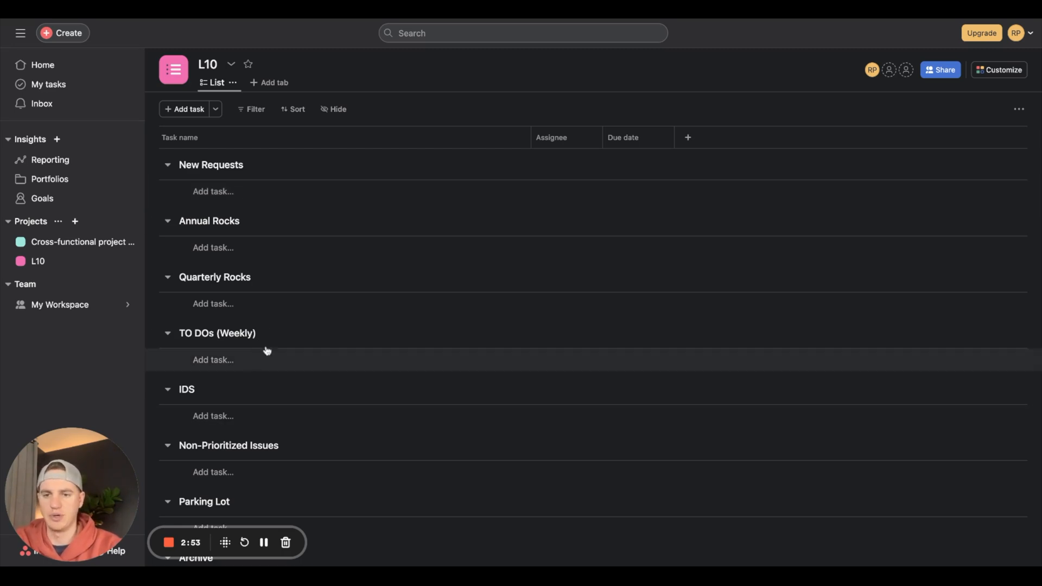
{"action": "mouse_move", "coordinate": [230, 173]}
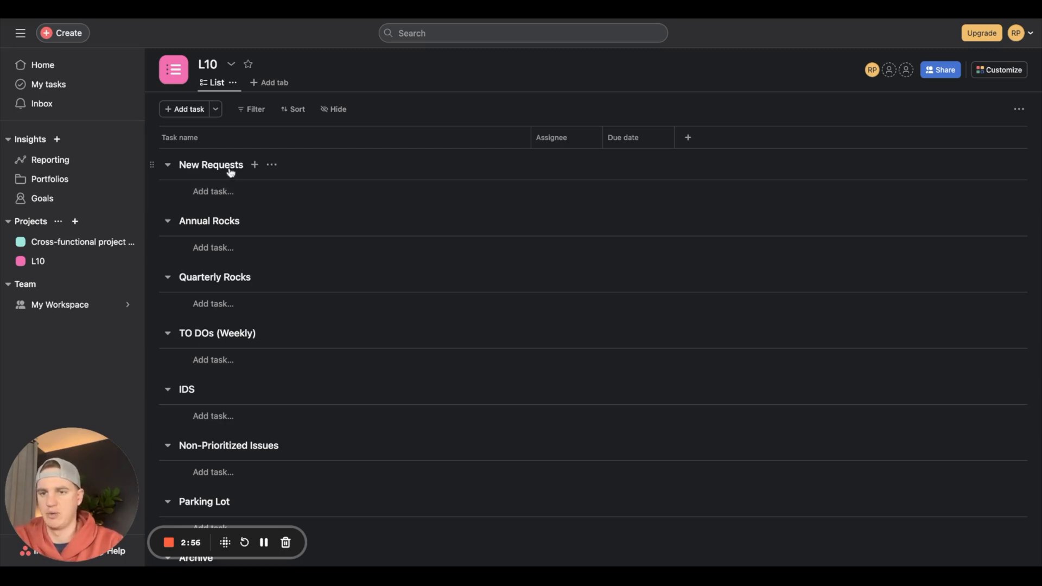
{"action": "mouse_move", "coordinate": [246, 472]}
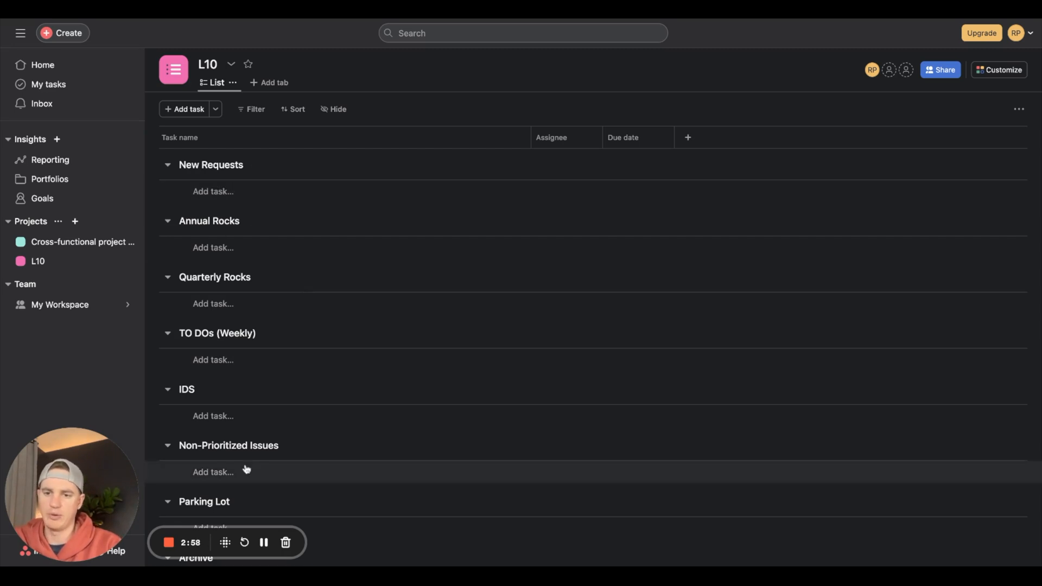
{"action": "mouse_move", "coordinate": [252, 434]}
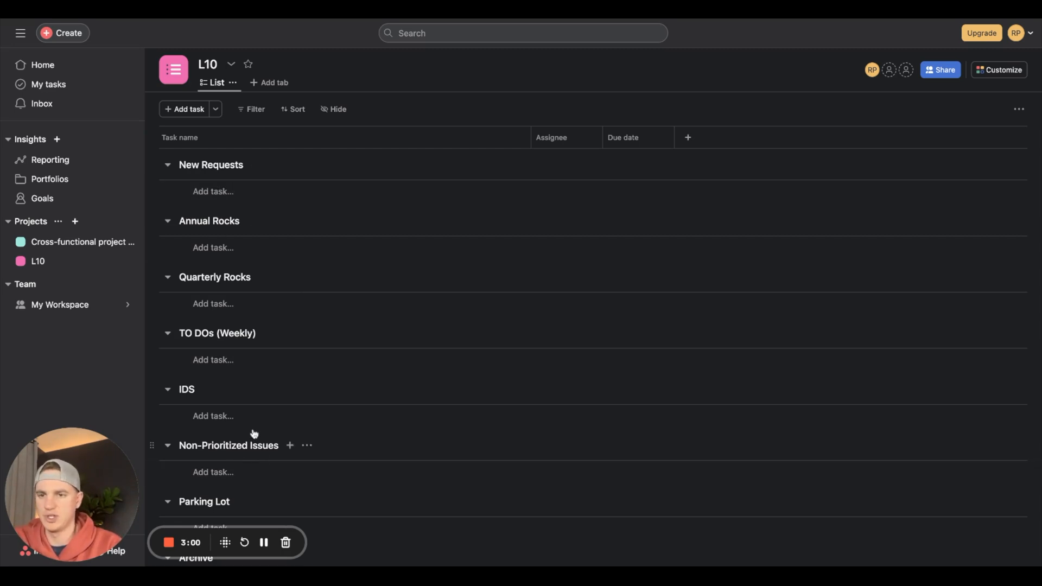
{"action": "mouse_move", "coordinate": [219, 225]}
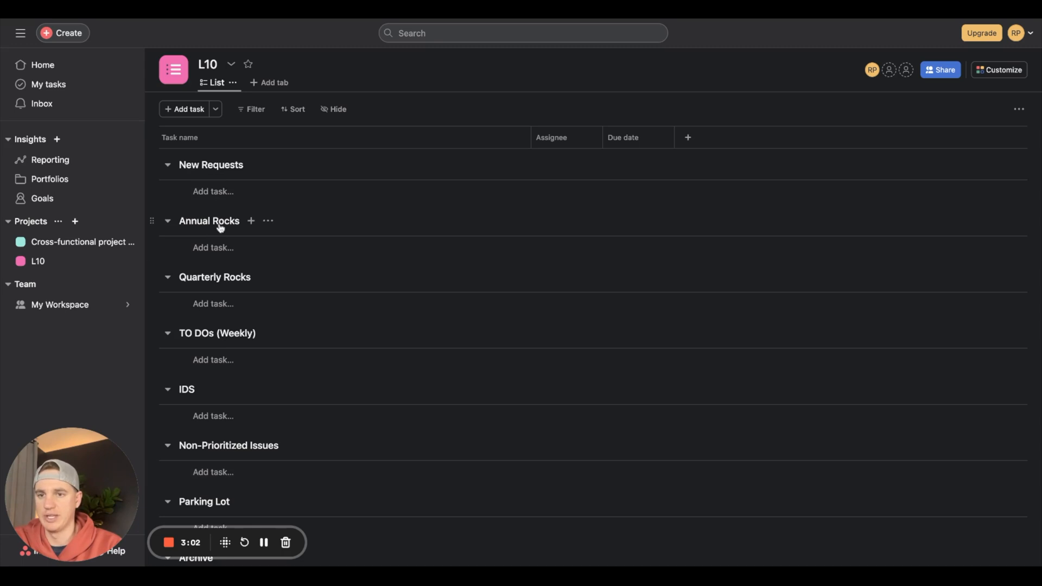
{"action": "mouse_move", "coordinate": [261, 433]}
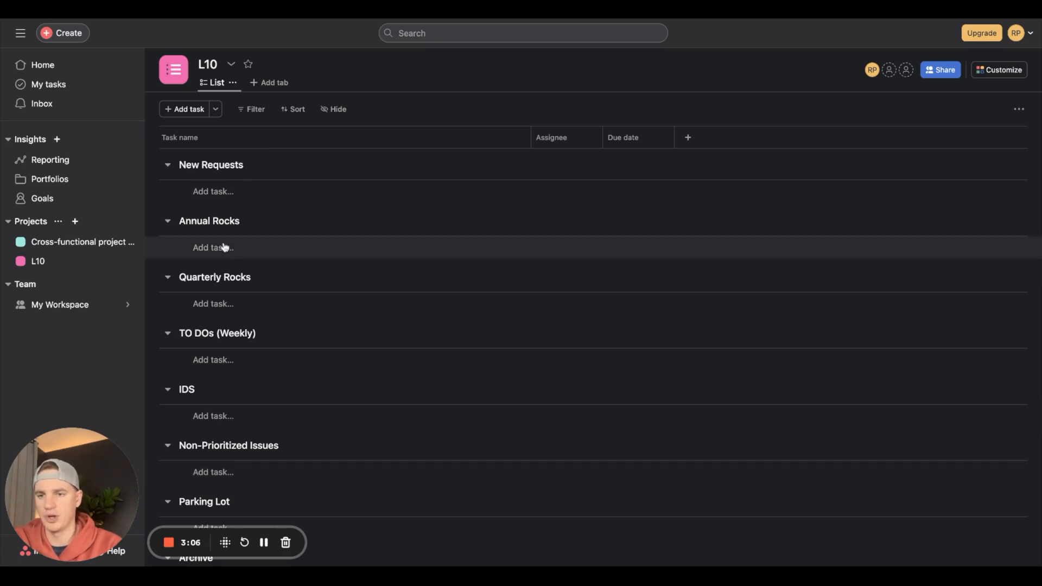
{"action": "mouse_move", "coordinate": [247, 352]}
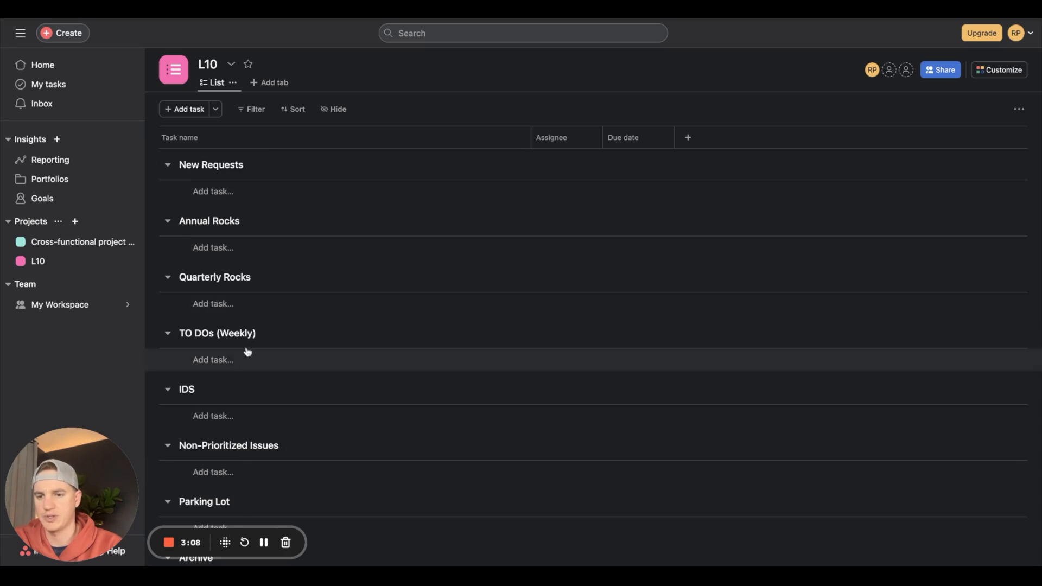
{"action": "mouse_move", "coordinate": [261, 355]}
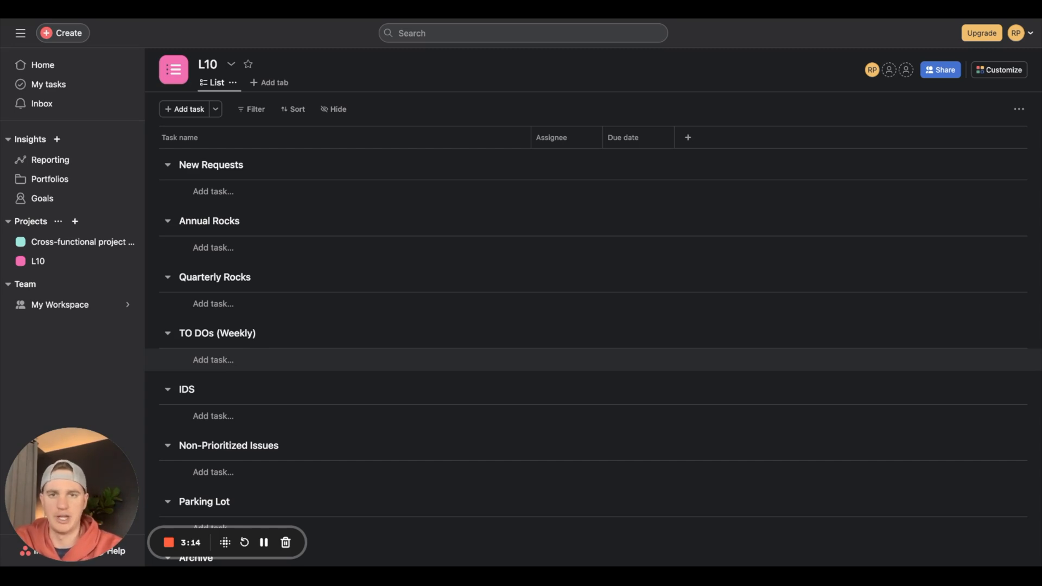
{"action": "mouse_move", "coordinate": [229, 358]}
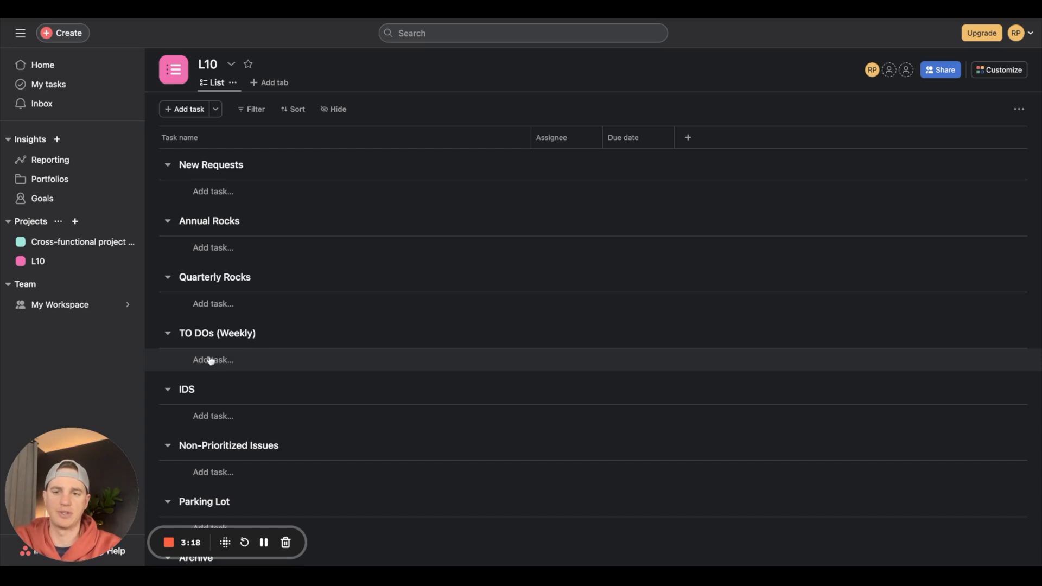
{"action": "mouse_move", "coordinate": [204, 421]}
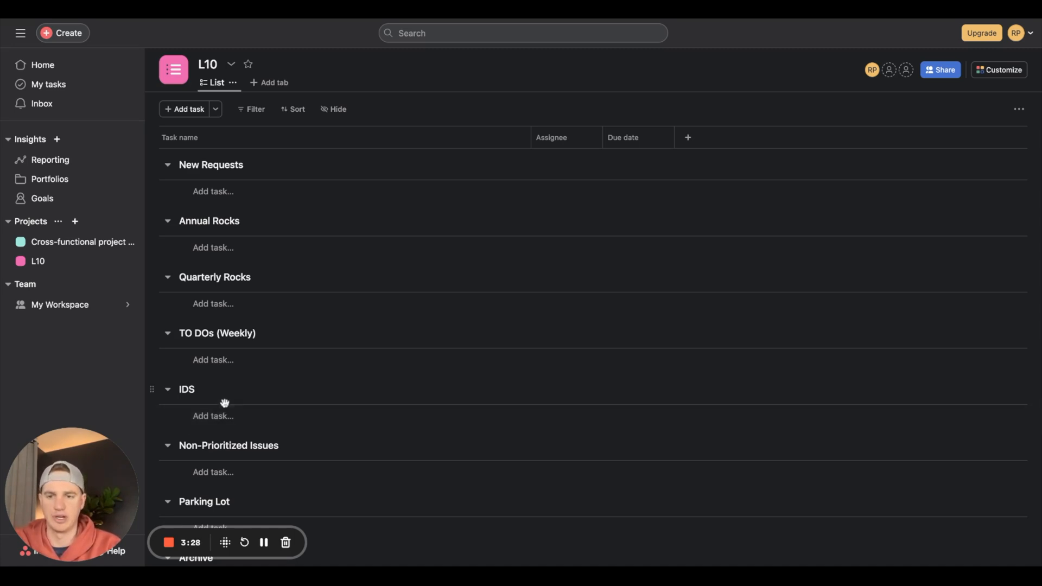
{"action": "scroll", "scroll_direction": "down", "scroll_amount": 3}
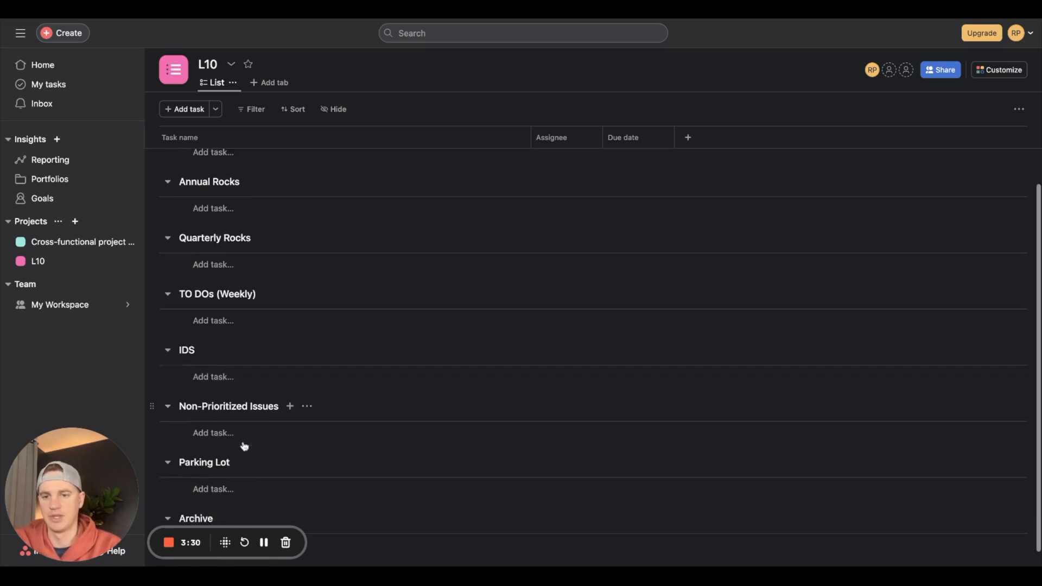
{"action": "scroll", "scroll_direction": "up", "scroll_amount": 3}
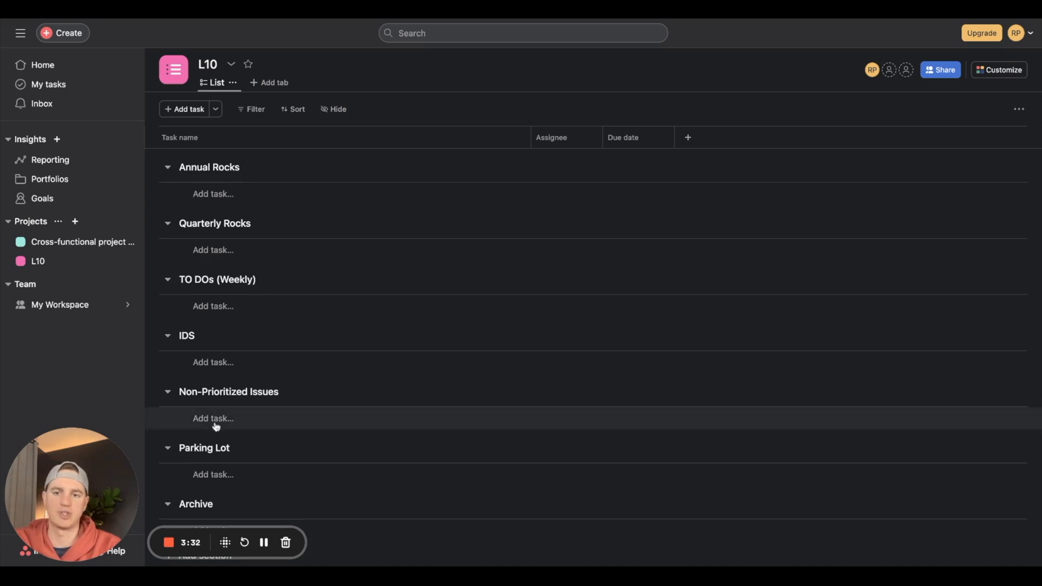
{"action": "mouse_move", "coordinate": [276, 422]}
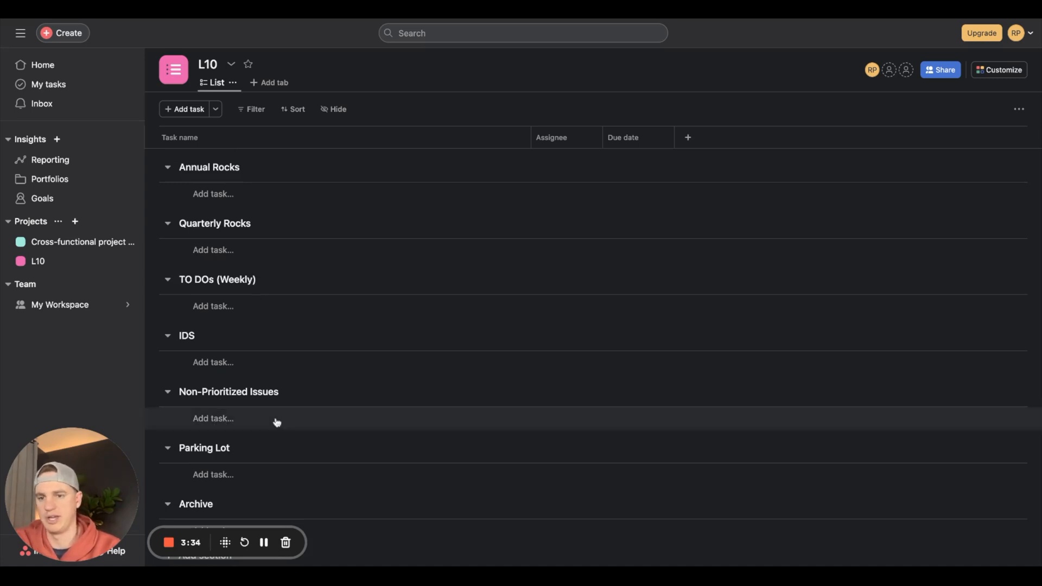
{"action": "mouse_move", "coordinate": [219, 479]}
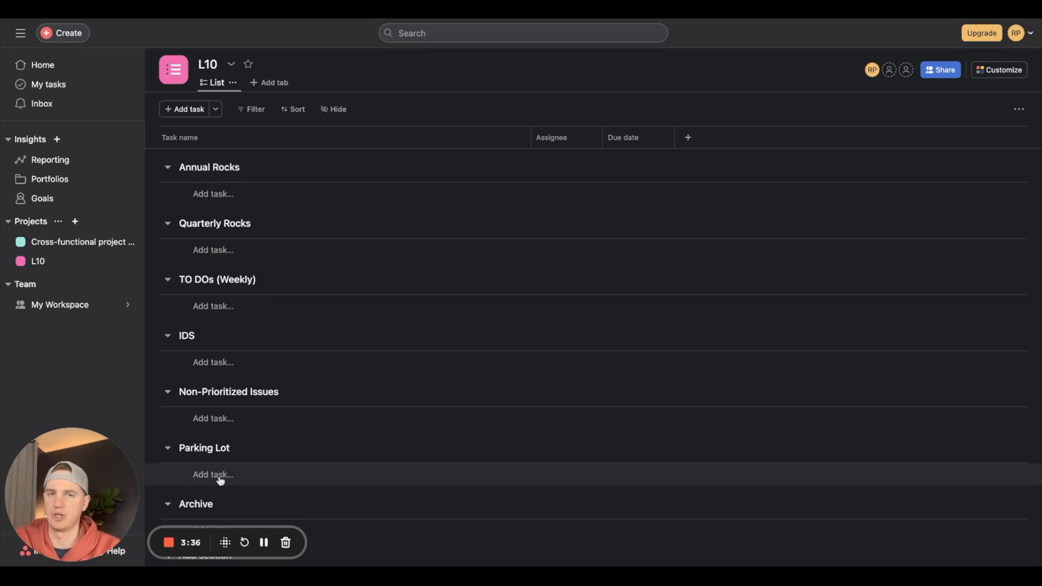
{"action": "mouse_move", "coordinate": [205, 511]}
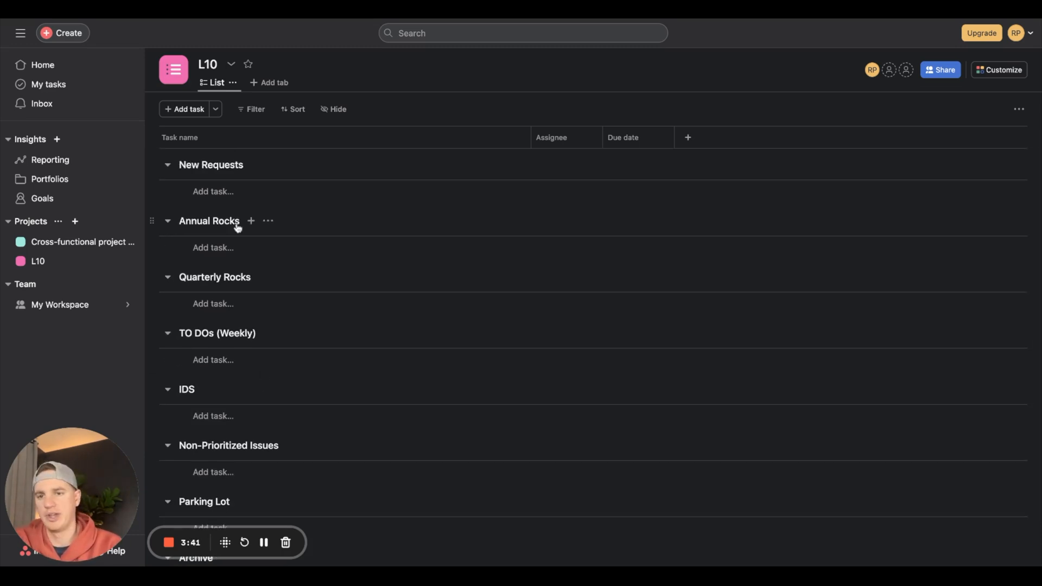
{"action": "mouse_move", "coordinate": [261, 277]}
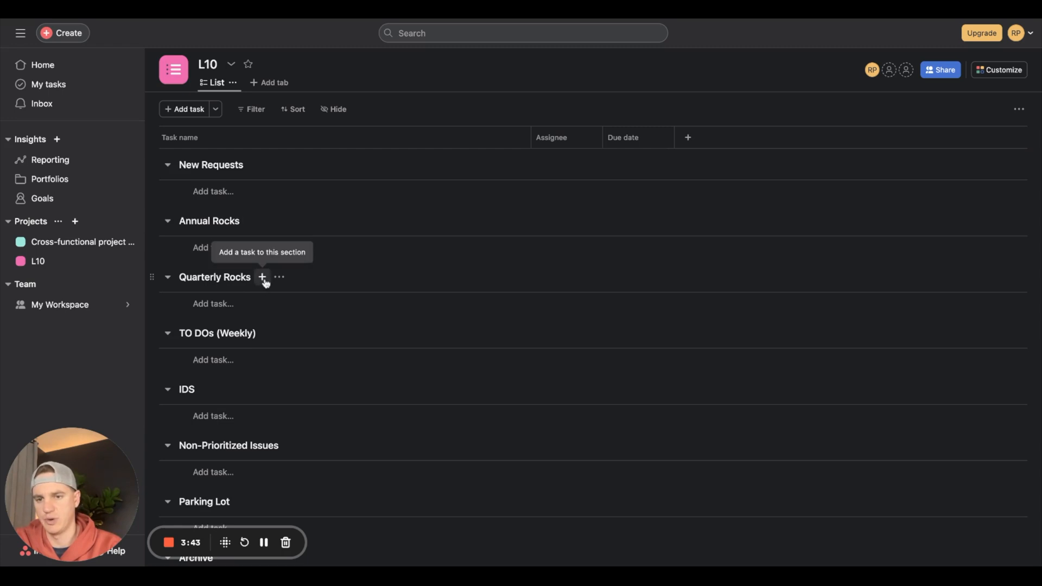
Insert a section below Quarterly Rocks named Meetings (Weekly)
{"action": "left_click", "coordinate": [279, 277]}
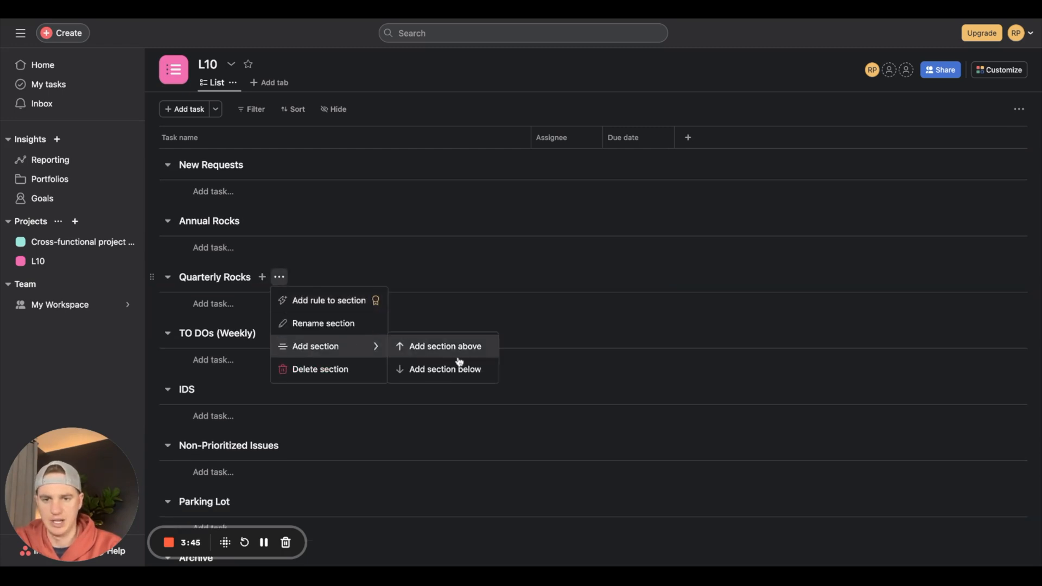
{"action": "left_click", "coordinate": [445, 369]}
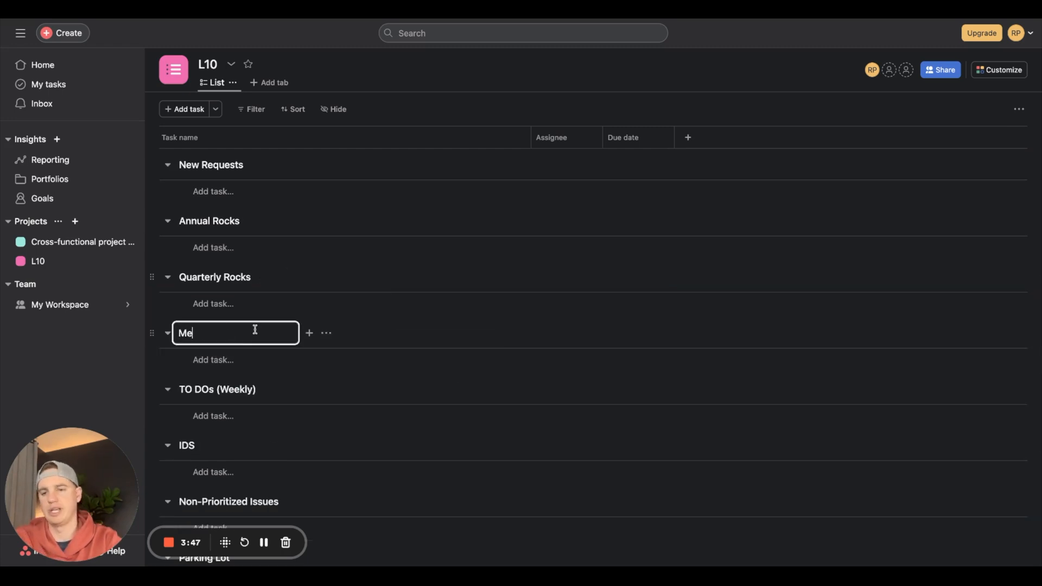
{"action": "type", "text": "etings (W"}
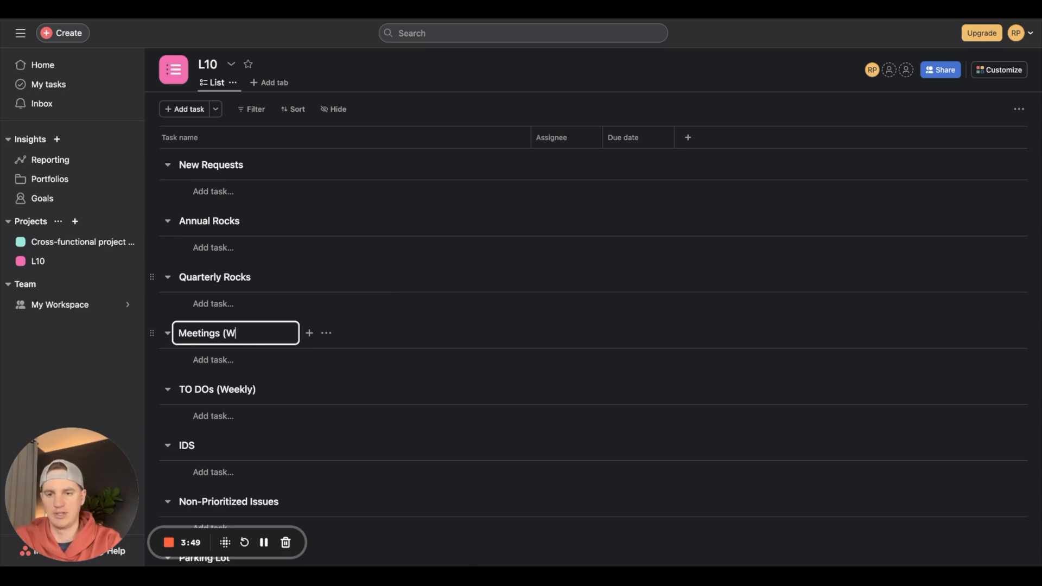
{"action": "type", "text": "eekly)"}
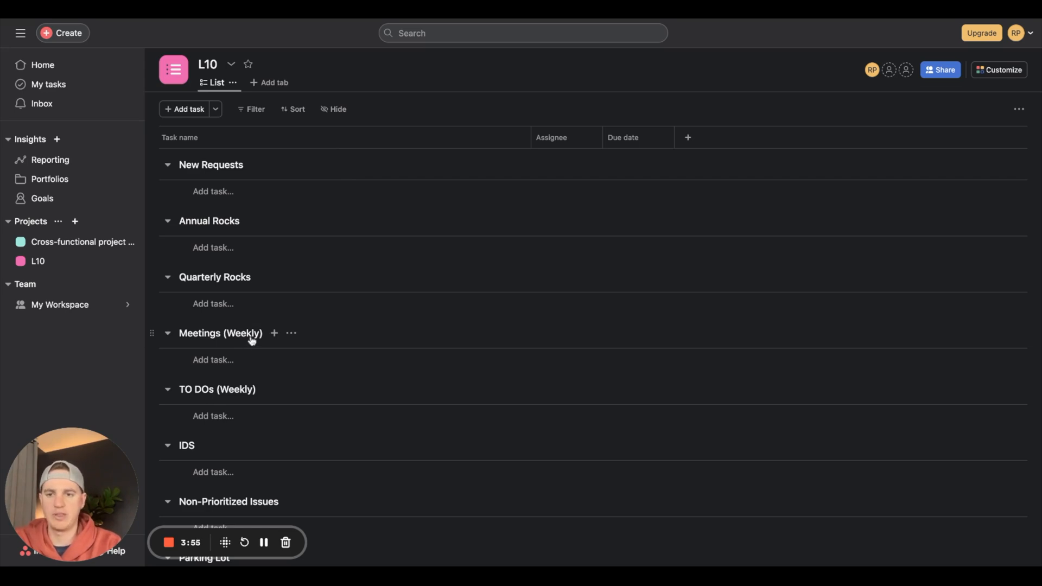
{"action": "mouse_move", "coordinate": [248, 345]}
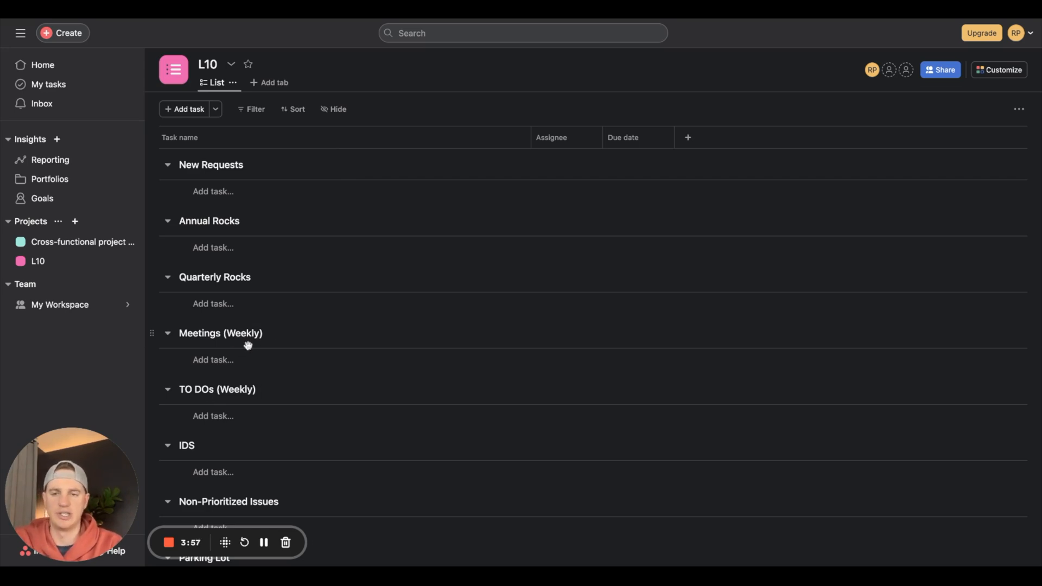
{"action": "mouse_move", "coordinate": [288, 211]}
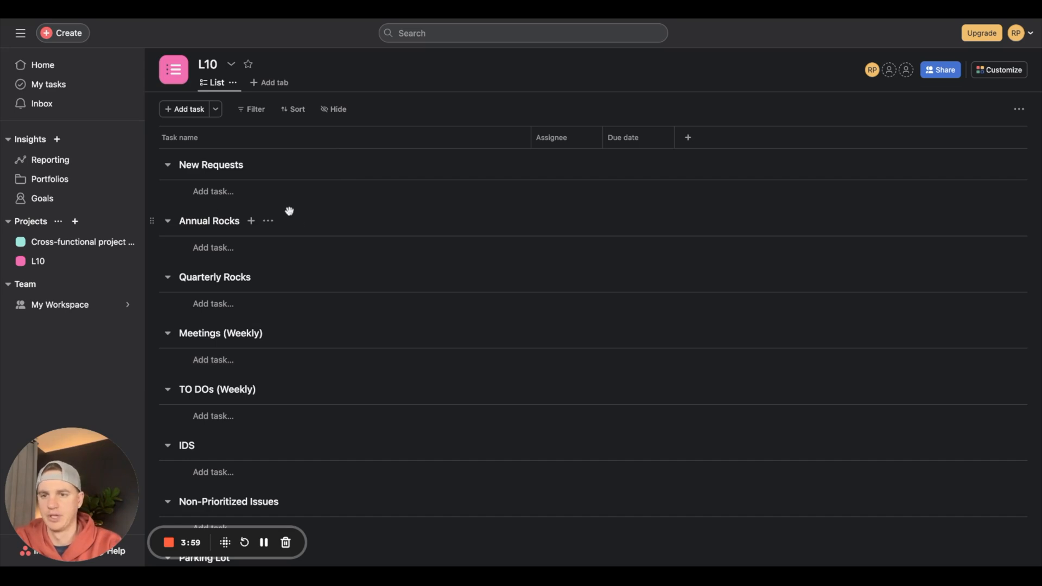
Add a New Requests task: guest's check-in app not allowing check-in at his allotted time
{"action": "left_click", "coordinate": [213, 192]}
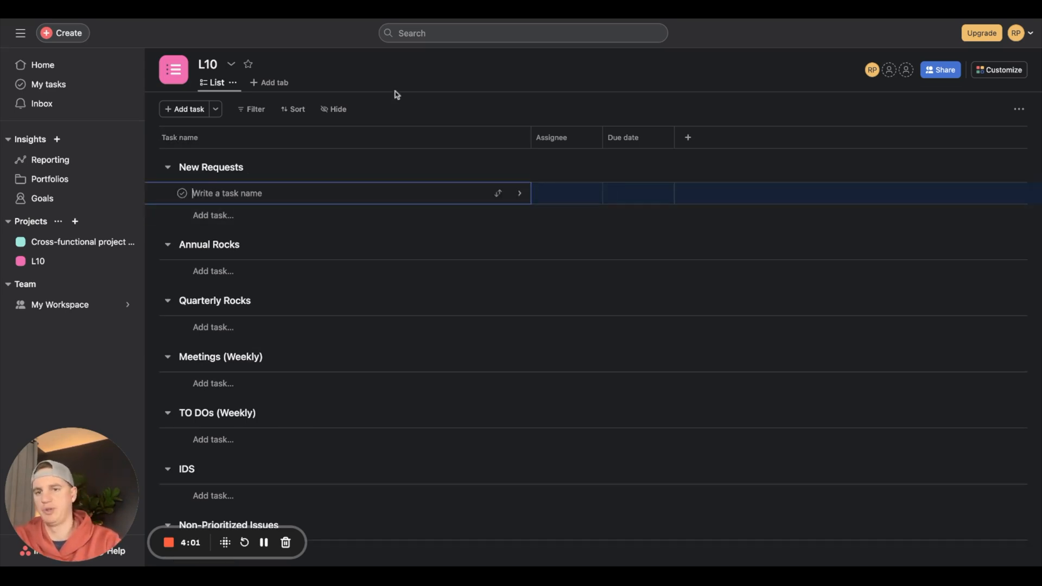
{"action": "type", "text": "Guest has an issue"}
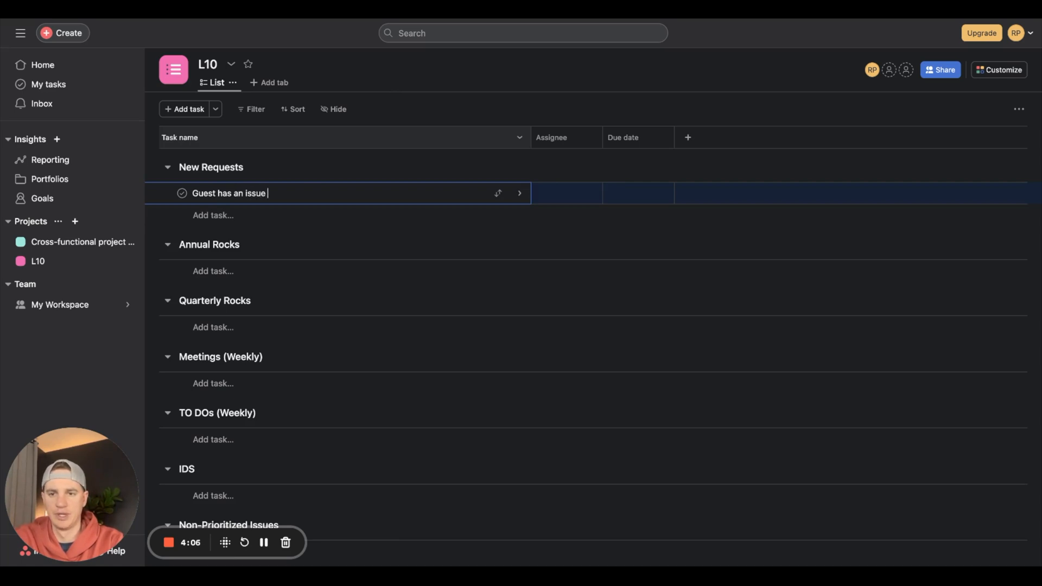
{"action": "type", "text": "with c"}
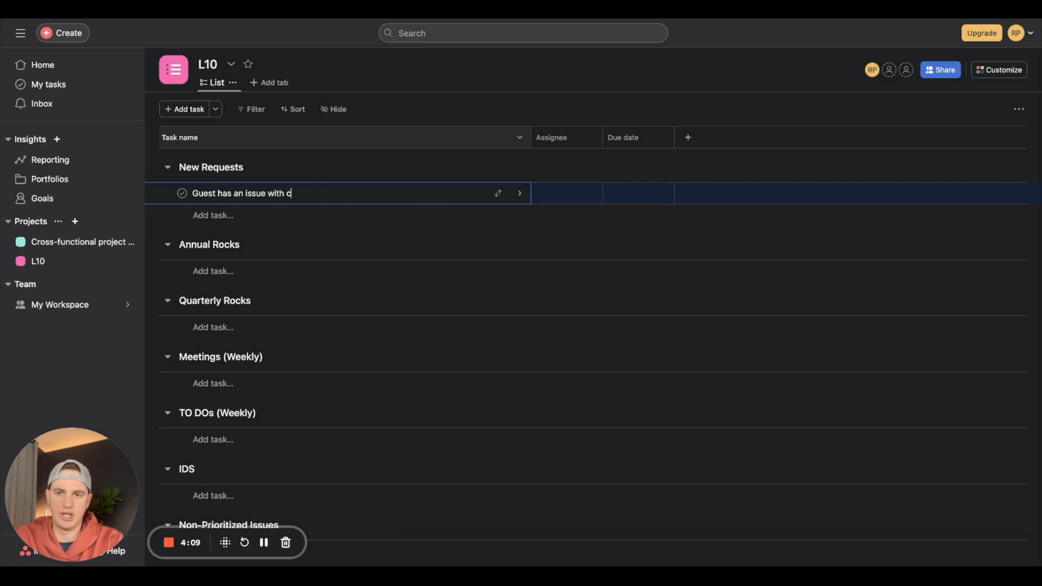
{"action": "type", "text": "heck-in a"}
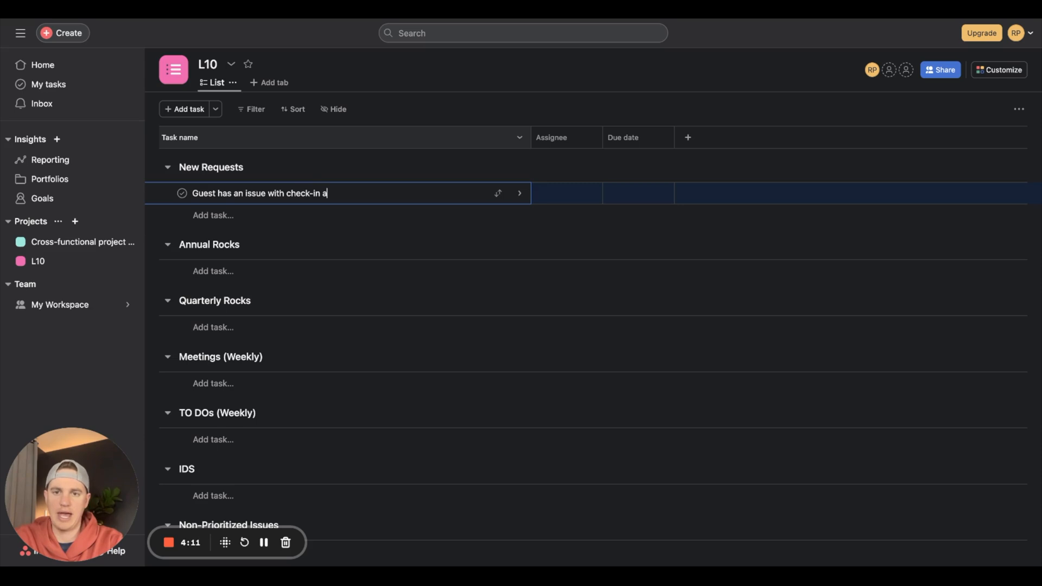
{"action": "type", "text": "pp not"}
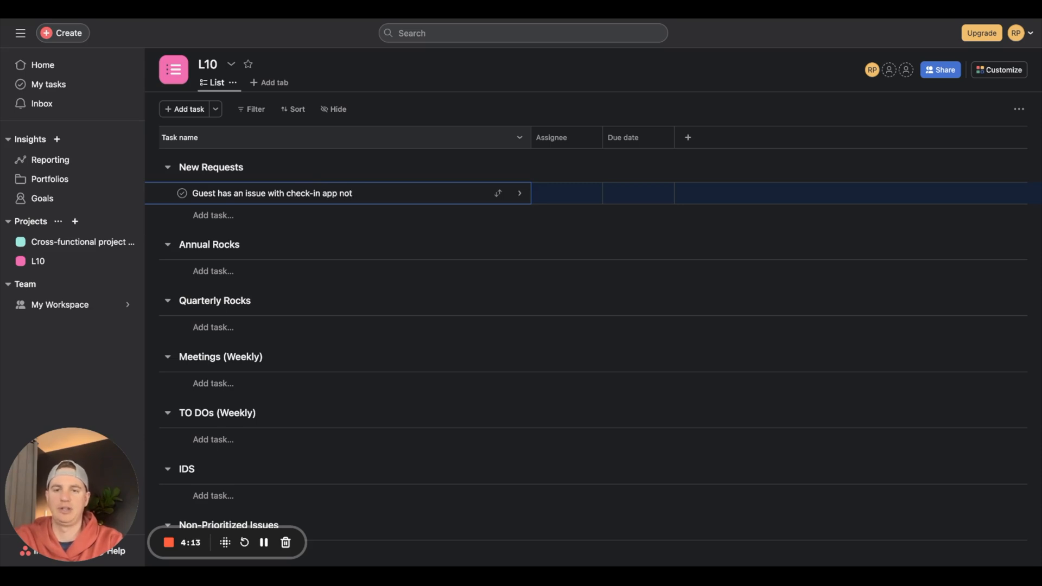
{"action": "type", "text": "allowing him to"}
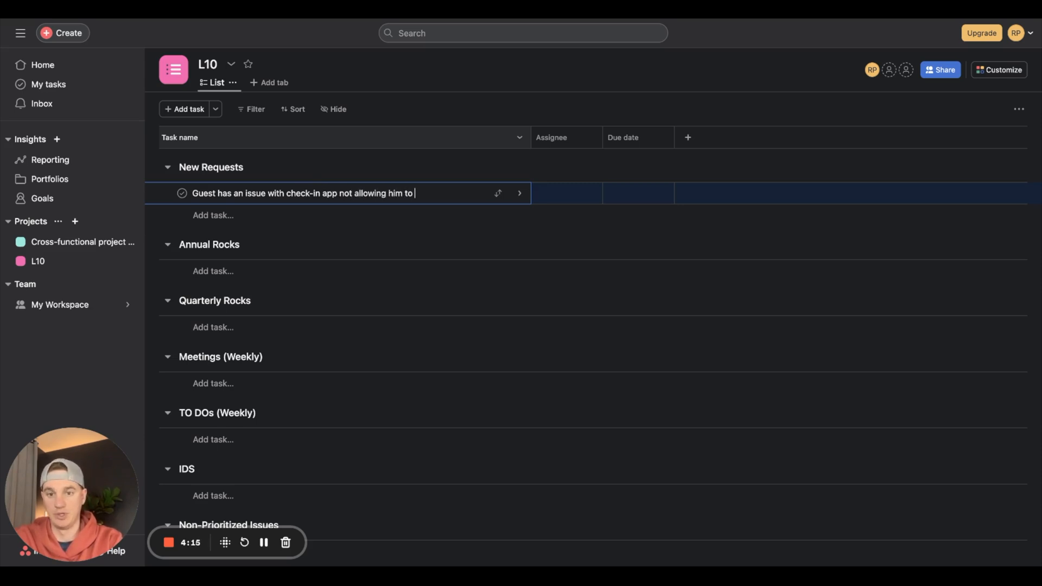
{"action": "type", "text": "c"}
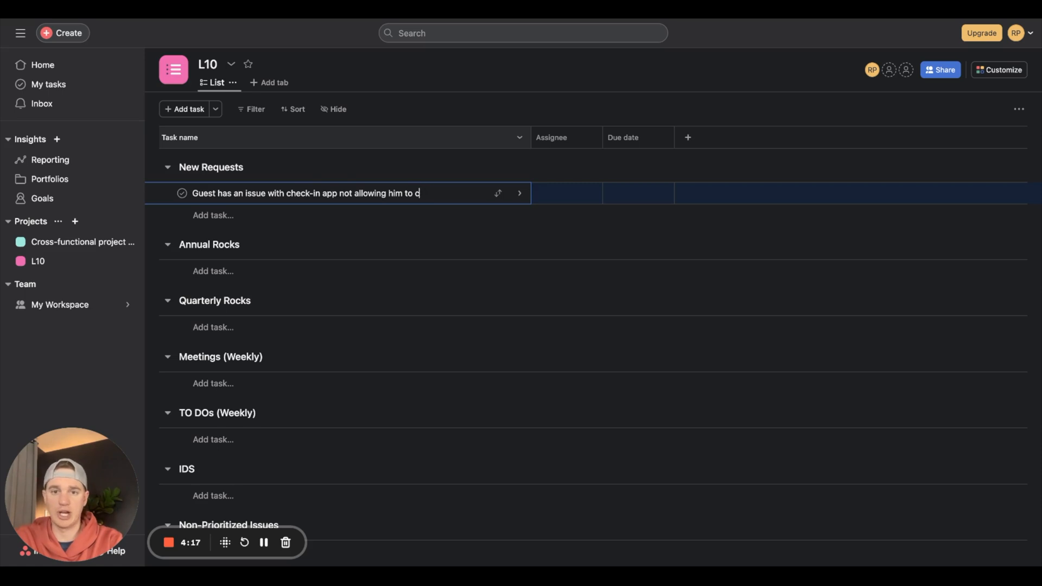
{"action": "type", "text": "heck-in at h"}
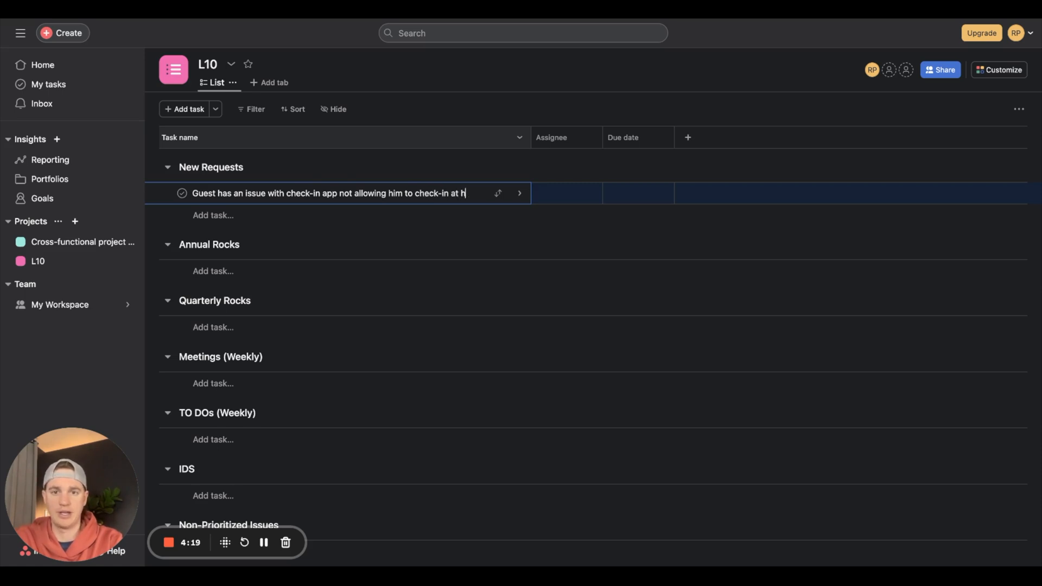
{"action": "type", "text": "is allot tim"}
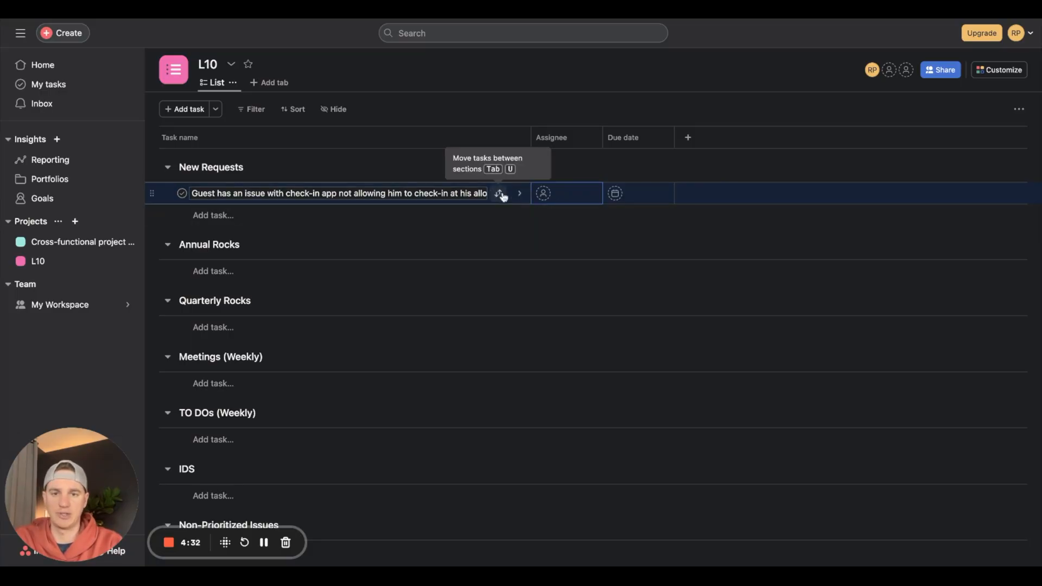
{"action": "mouse_move", "coordinate": [216, 176]}
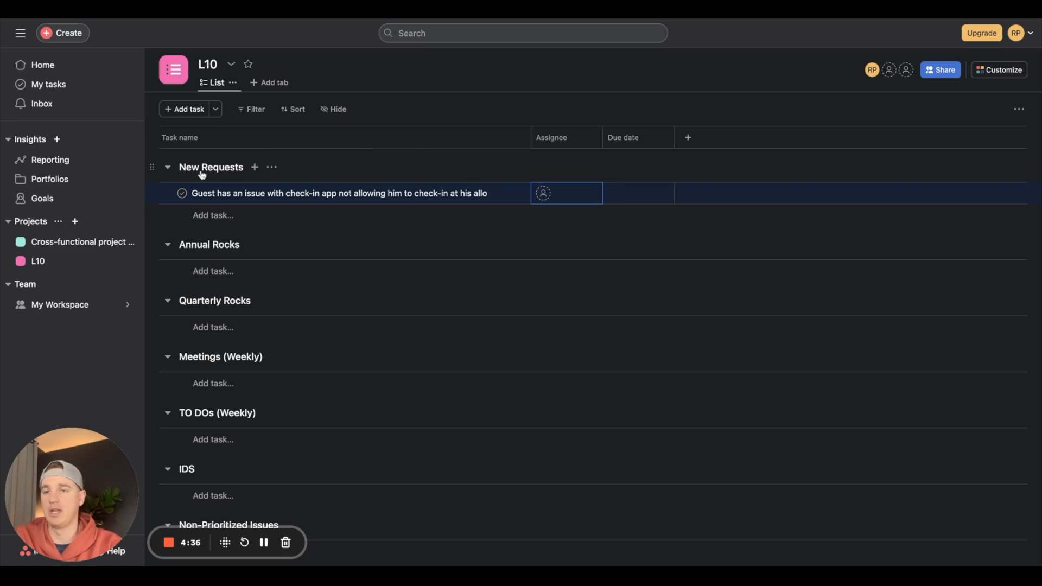
{"action": "mouse_move", "coordinate": [344, 215]}
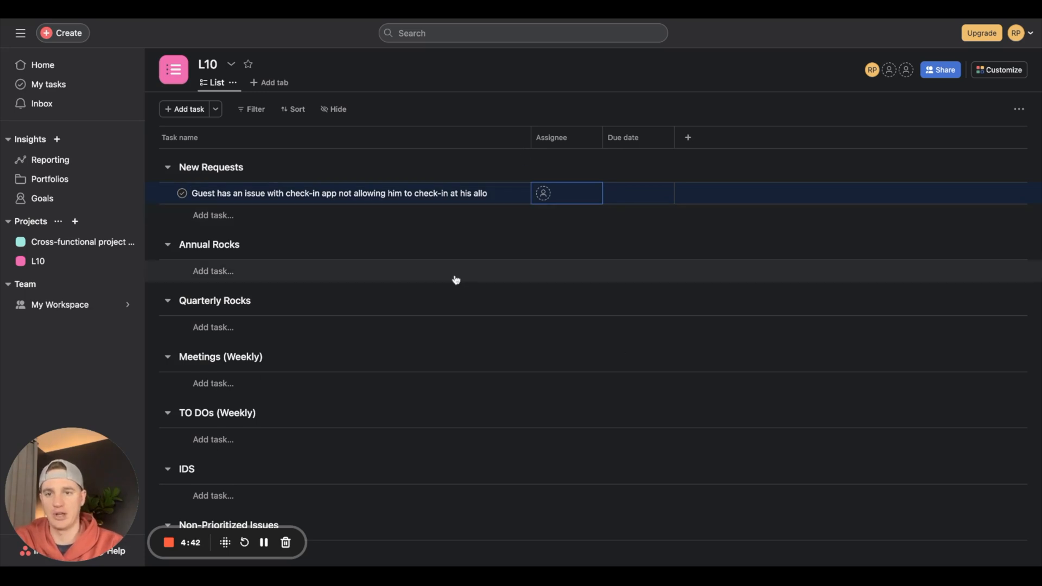
{"action": "mouse_move", "coordinate": [500, 193]}
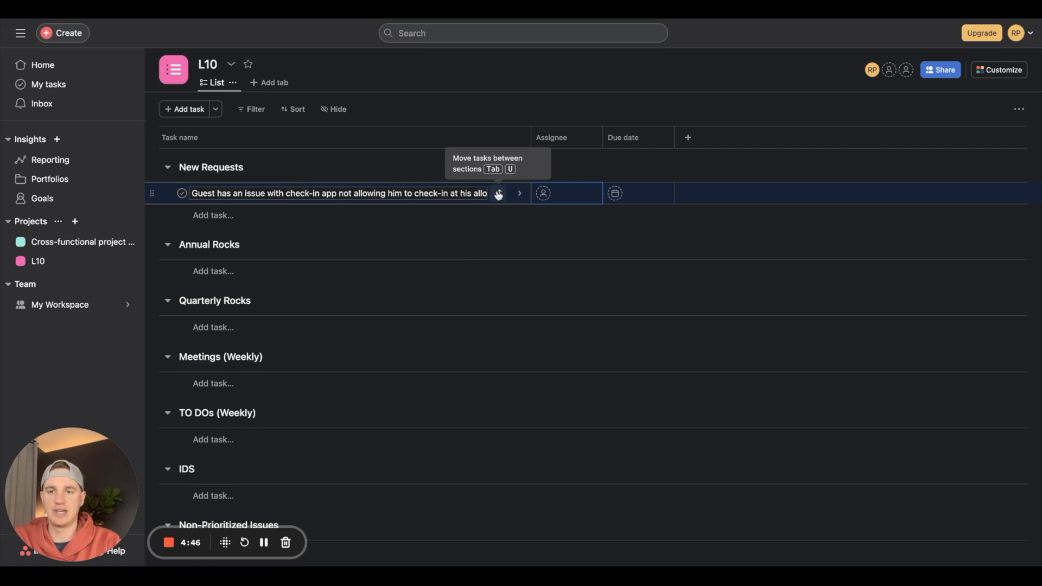
Move the guest check-in task into the IDS section
{"action": "left_click", "coordinate": [498, 194]}
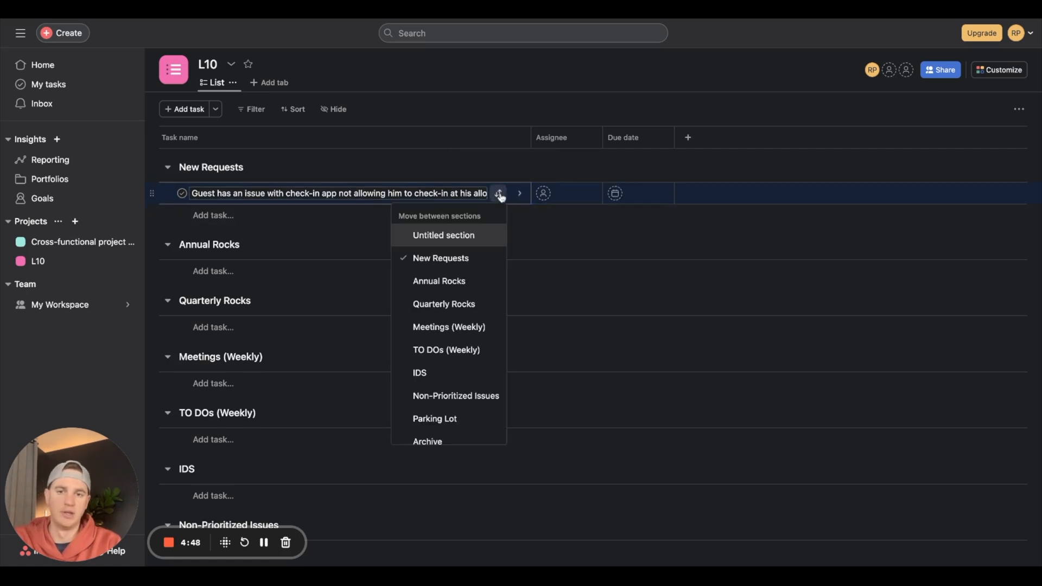
{"action": "mouse_move", "coordinate": [456, 381]}
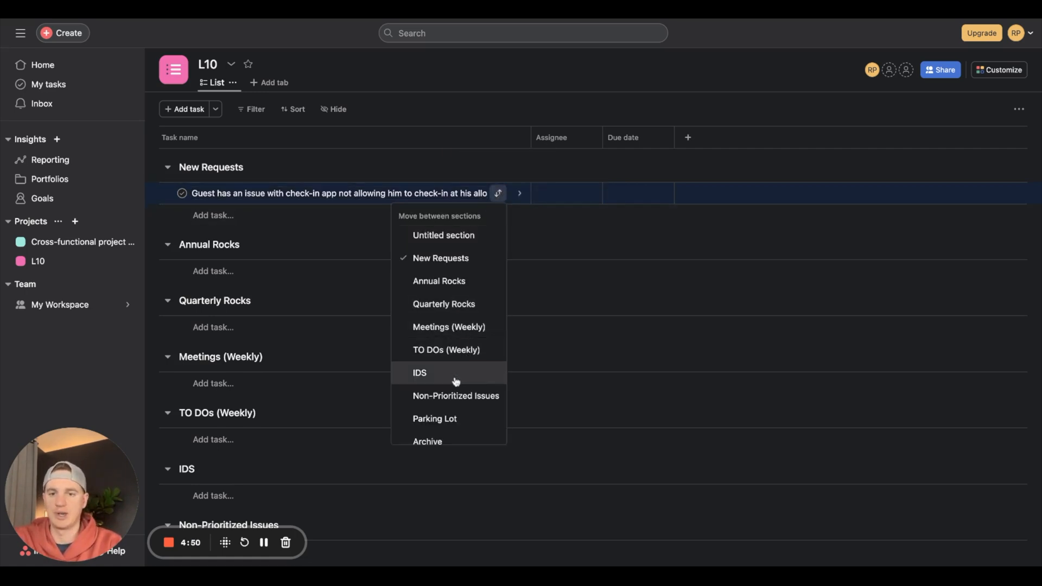
{"action": "left_click", "coordinate": [420, 373]}
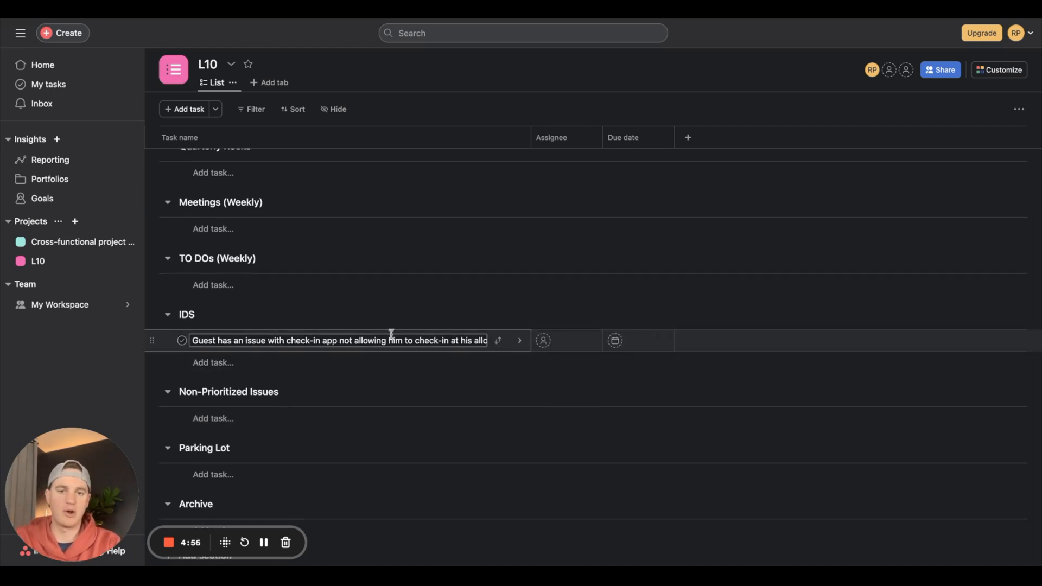
{"action": "mouse_move", "coordinate": [498, 340]}
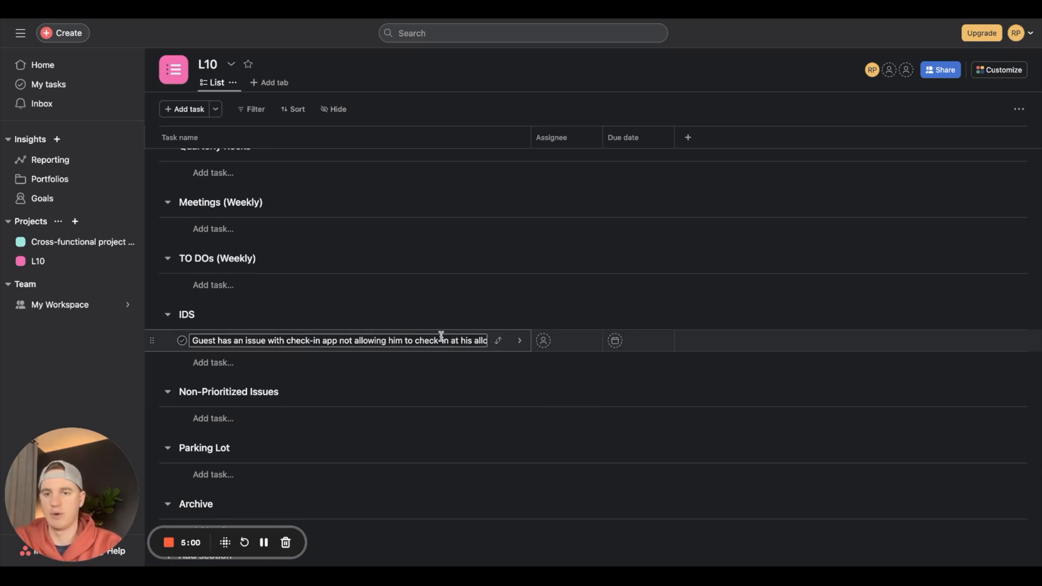
{"action": "mouse_move", "coordinate": [498, 341]}
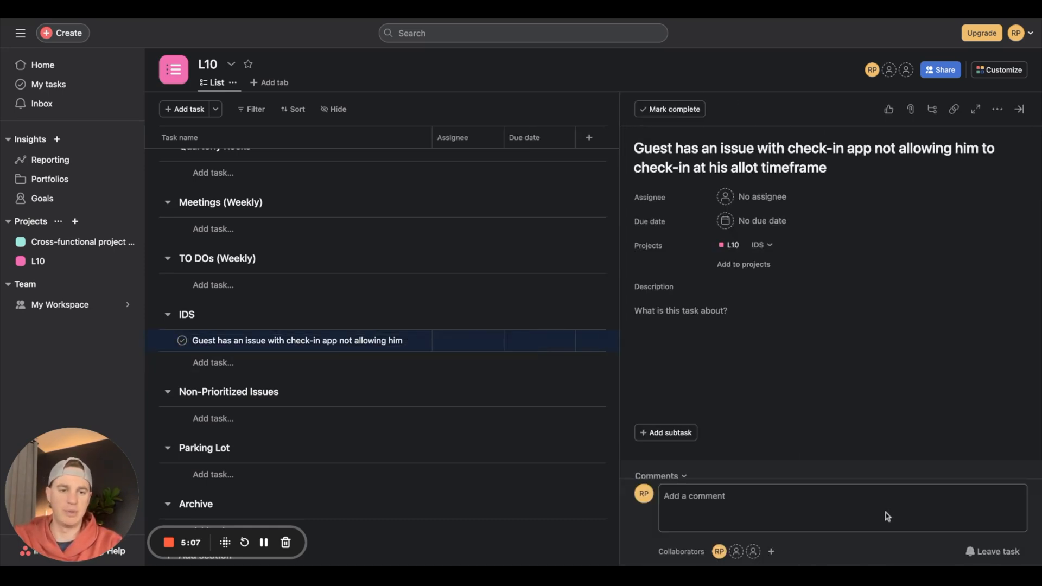
Post the comment 'Reach out to developer and help get this resolved for future'
{"action": "type", "text": "Reach o"}
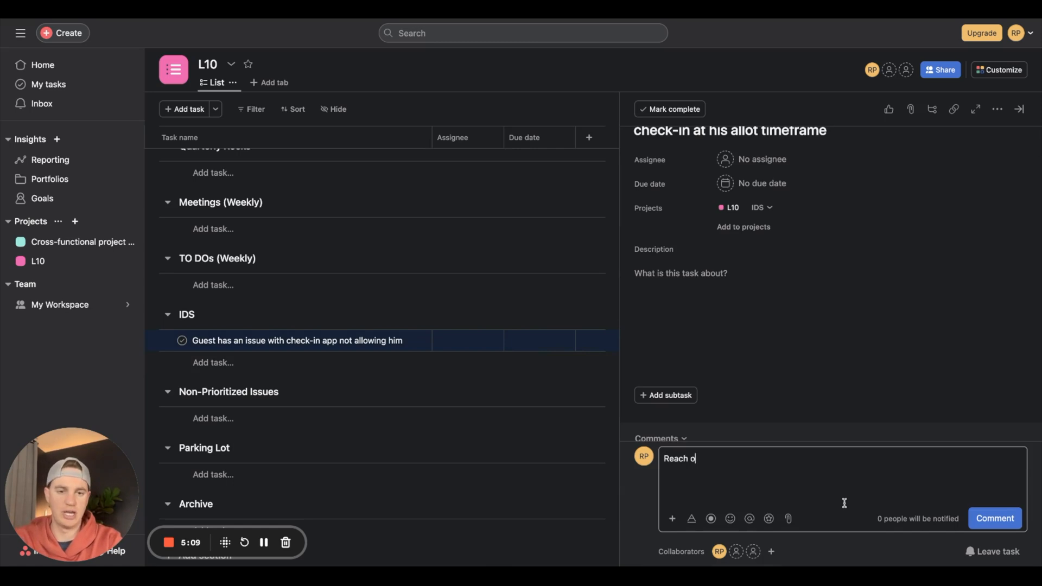
{"action": "type", "text": "ut to de"}
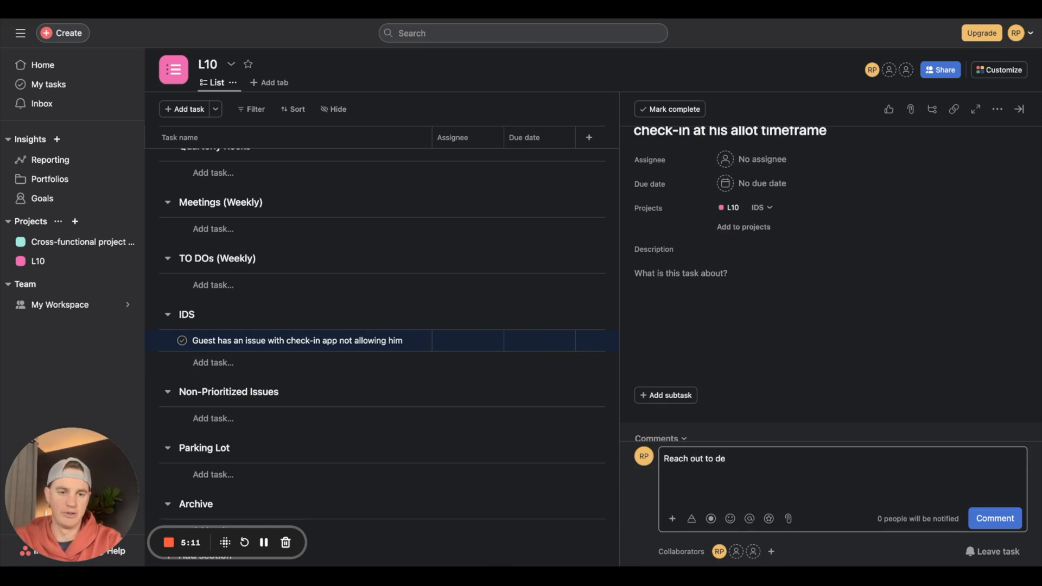
{"action": "type", "text": "veloper and"}
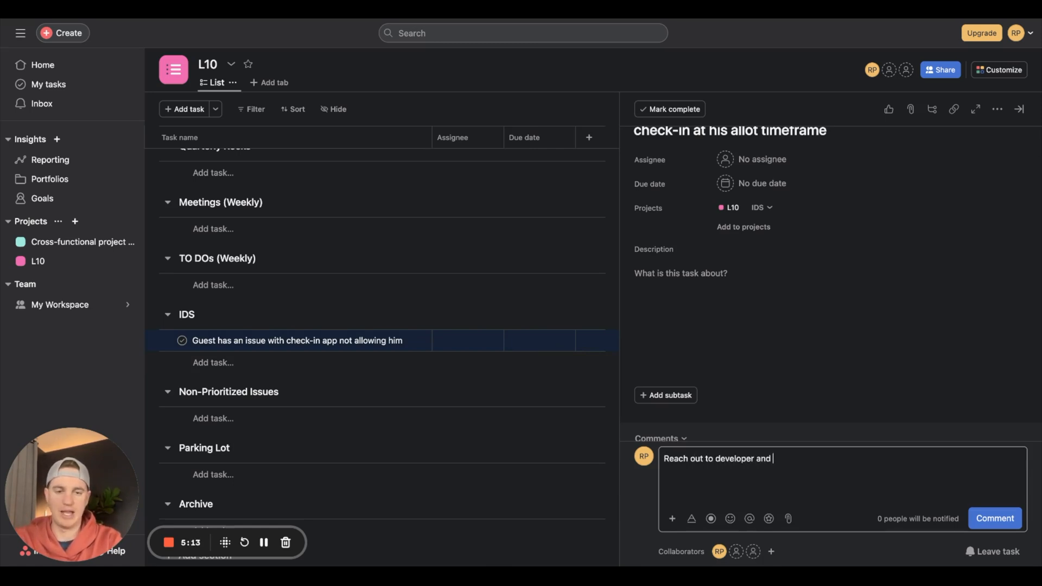
{"action": "type", "text": "help get thi"}
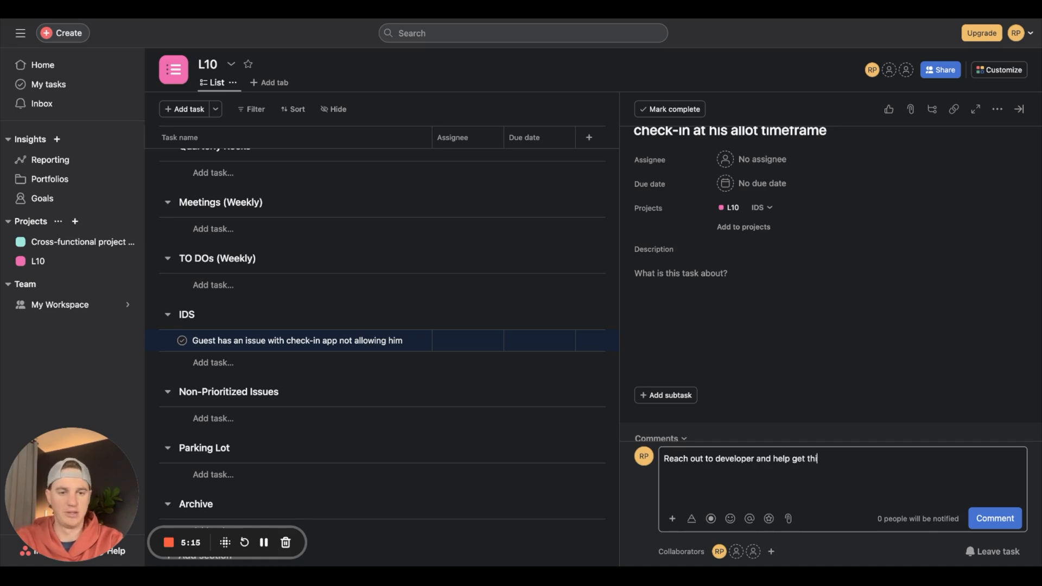
{"action": "type", "text": "s resovled for"}
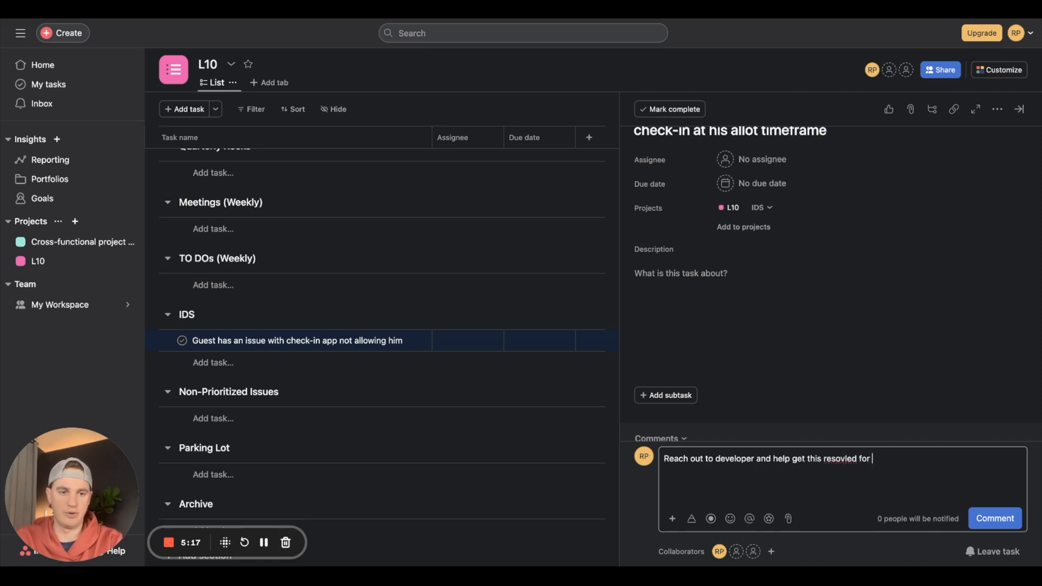
{"action": "type", "text": "future guests."}
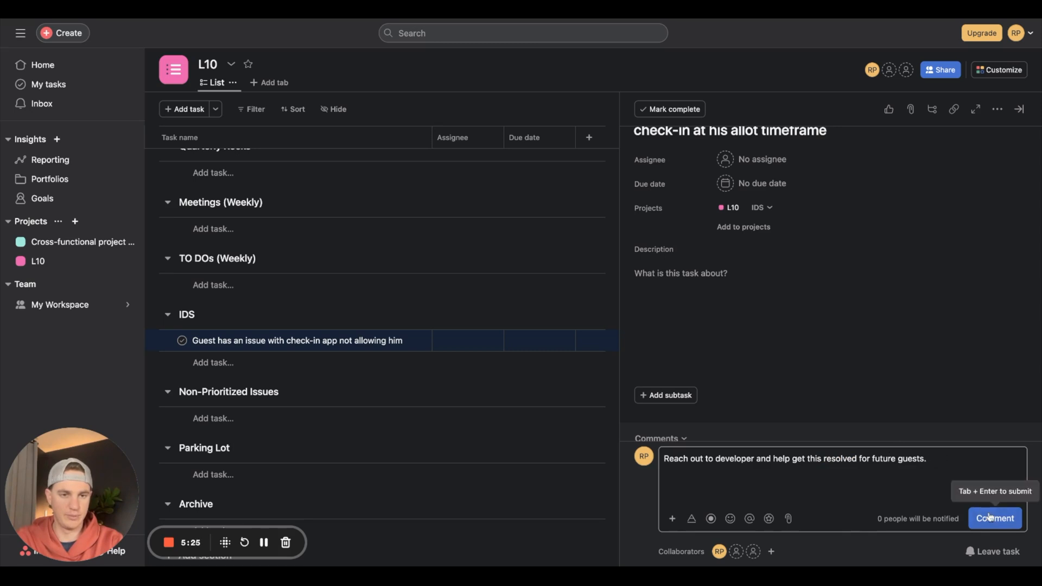
{"action": "left_click", "coordinate": [995, 518]}
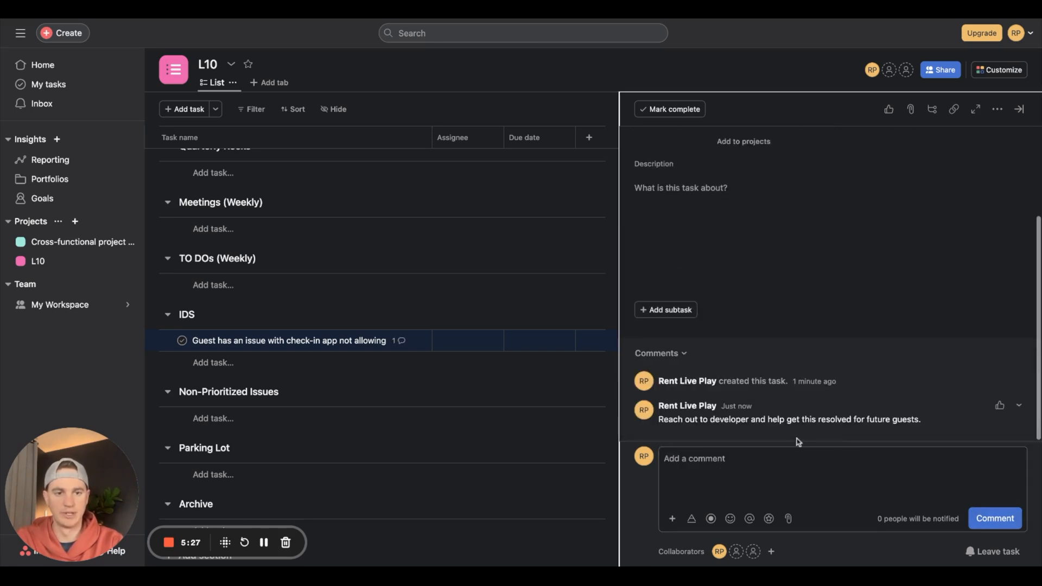
Assign the task to yourself and set its due date to Oct 9
{"action": "scroll", "scroll_direction": "up", "scroll_amount": 3}
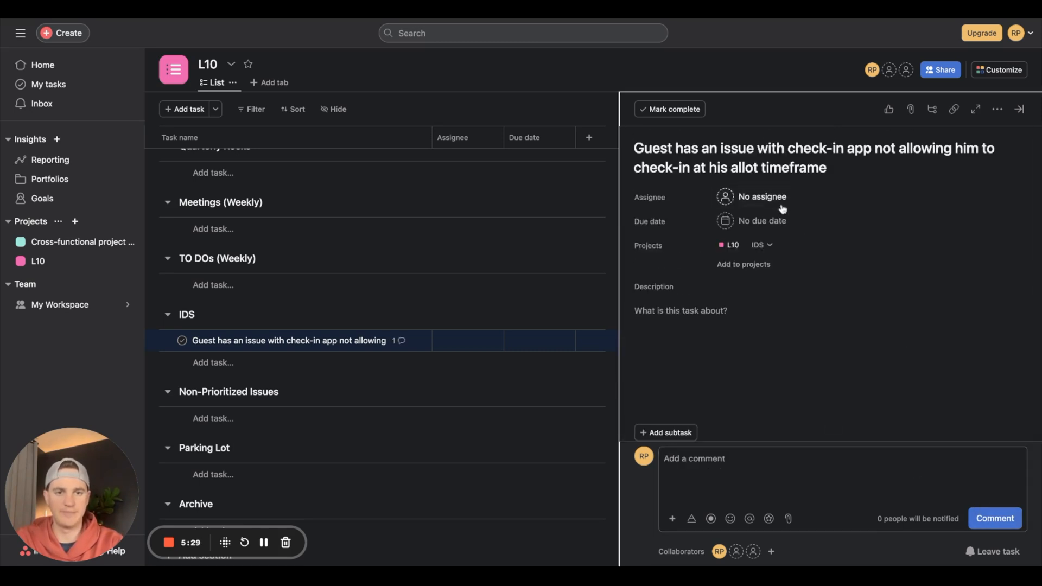
{"action": "left_click", "coordinate": [760, 221]}
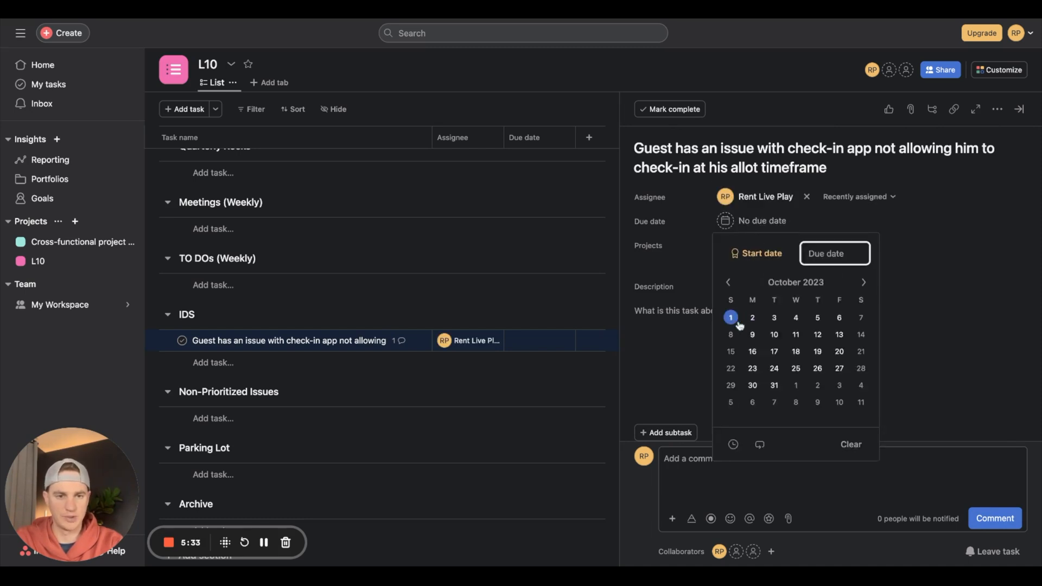
{"action": "left_click", "coordinate": [752, 334]}
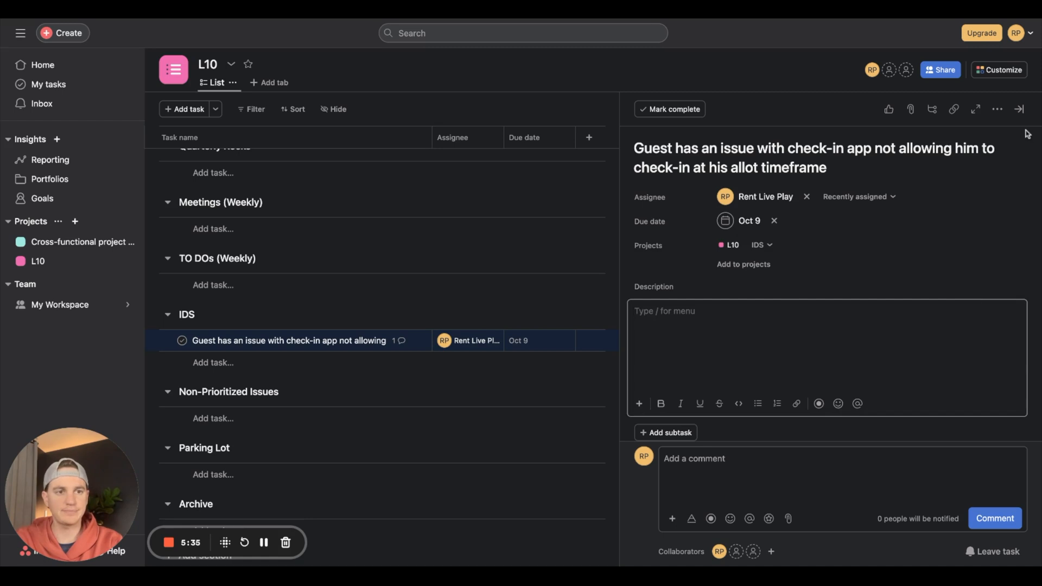
Close the task details and move the check-in task from IDS to TO DOs (Weekly)
{"action": "left_click", "coordinate": [1018, 109]}
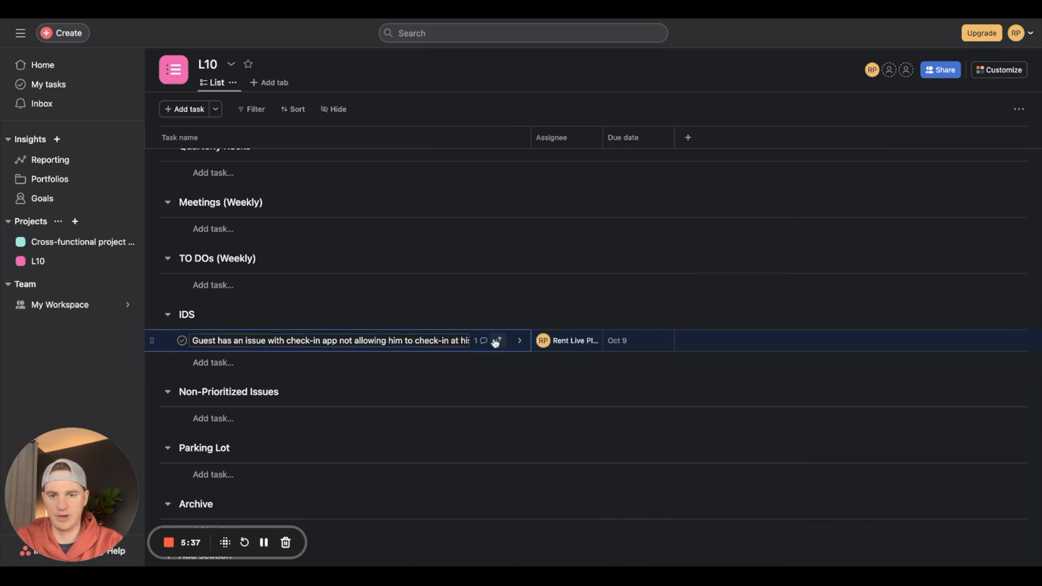
{"action": "left_click", "coordinate": [495, 341]}
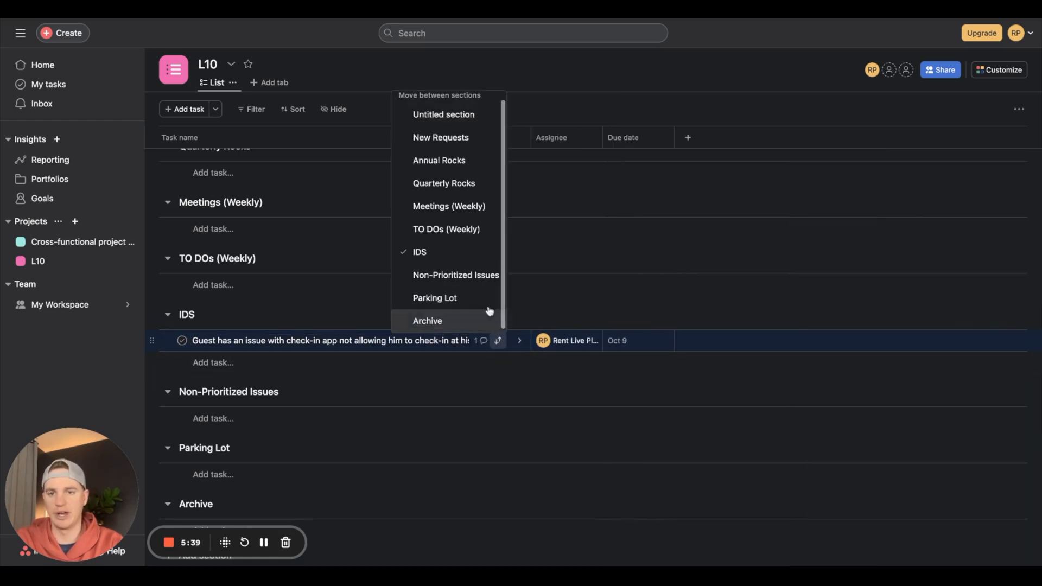
{"action": "left_click", "coordinate": [446, 229]}
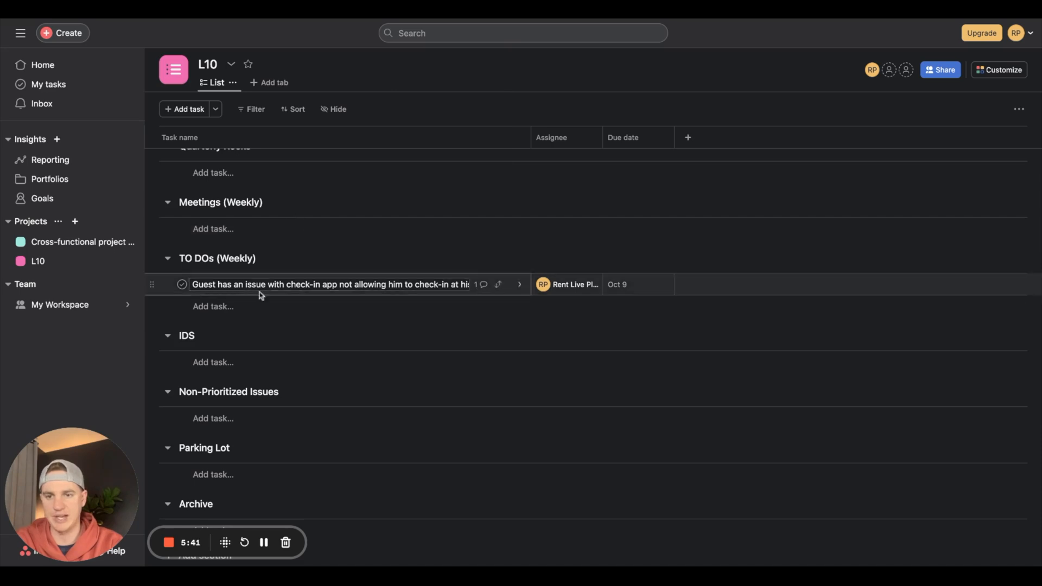
{"action": "mouse_move", "coordinate": [498, 284]}
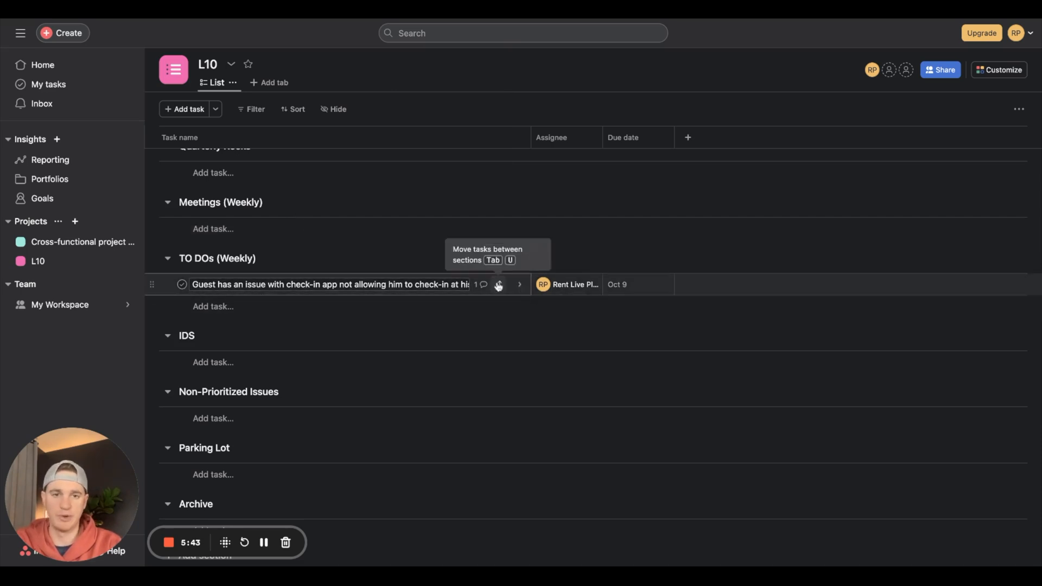
{"action": "mouse_move", "coordinate": [152, 285]}
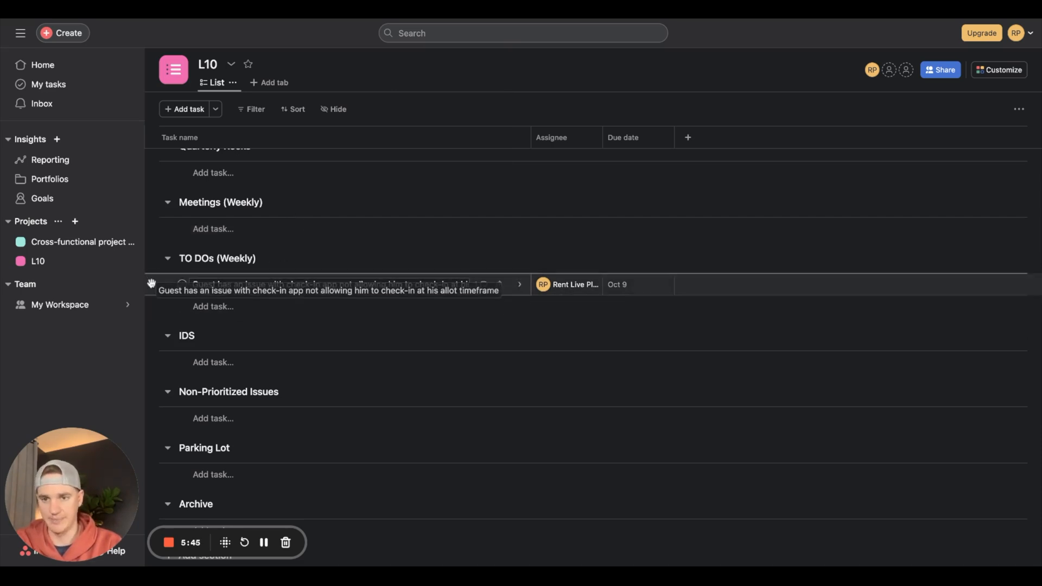
{"action": "scroll", "scroll_direction": "up", "scroll_amount": 3}
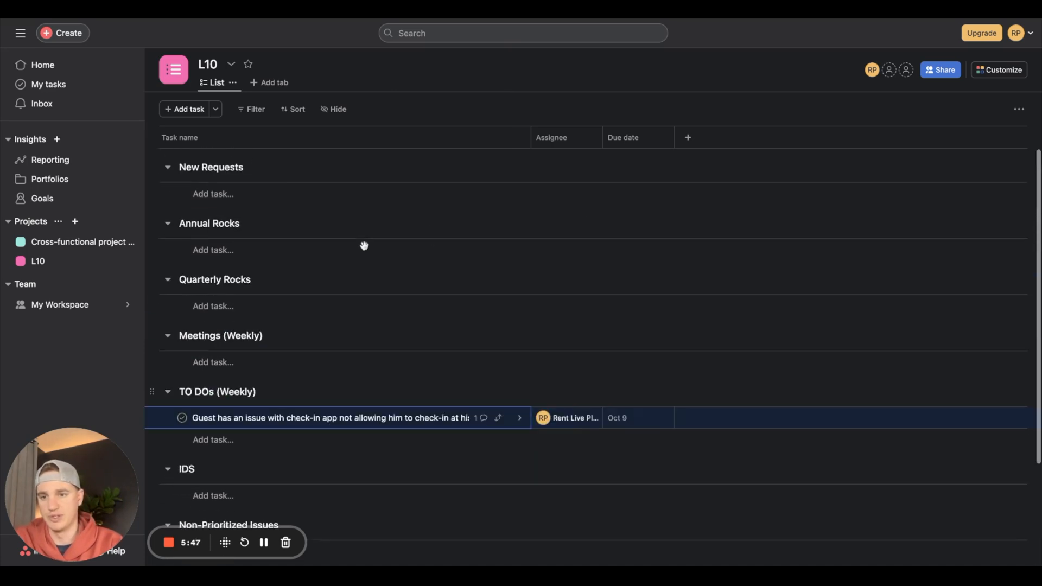
{"action": "scroll", "scroll_direction": "down", "scroll_amount": 3}
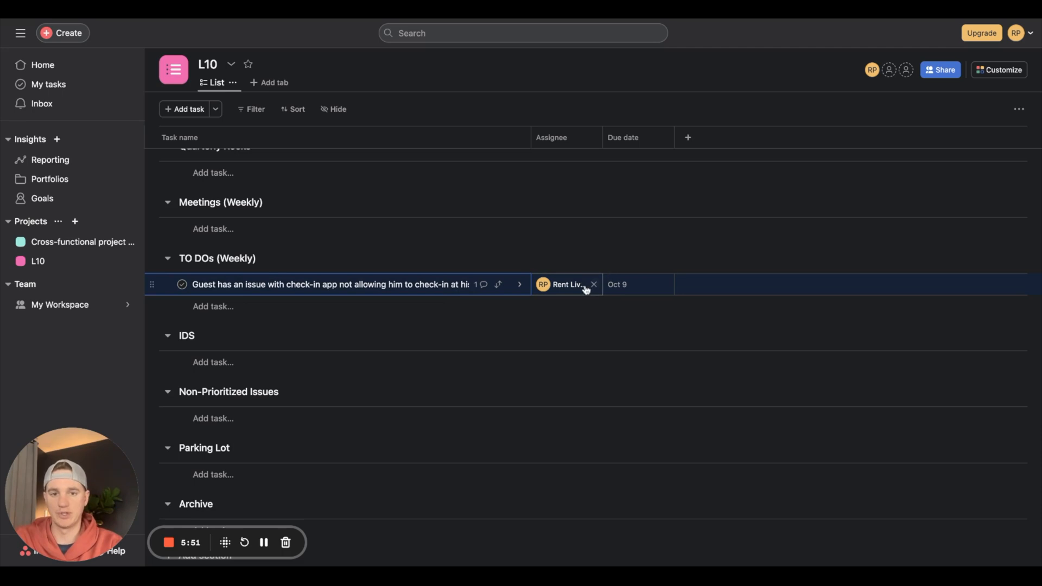
{"action": "mouse_move", "coordinate": [631, 308]}
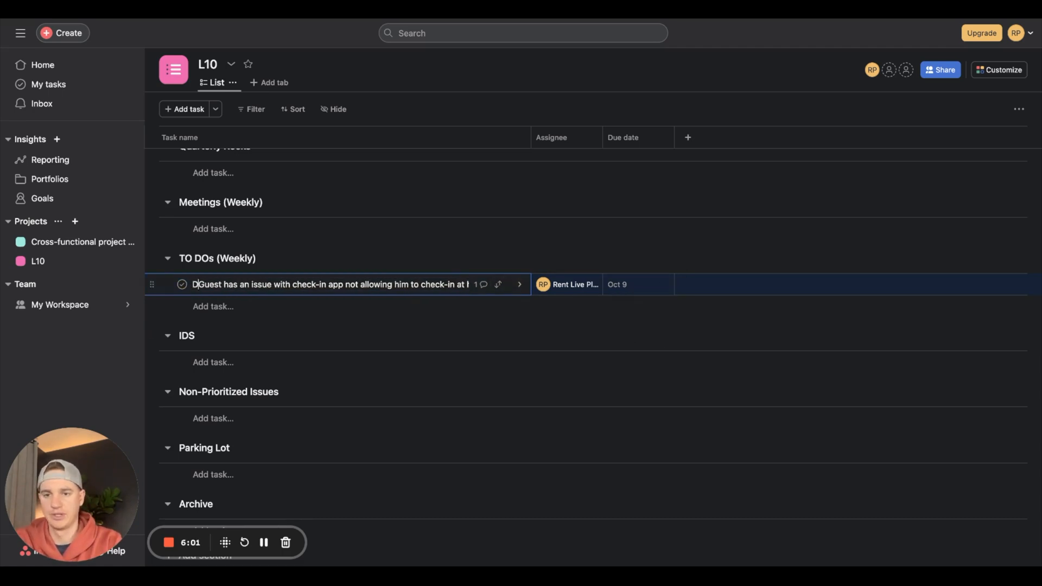
Prefix the guest check-in task under TO DOs (Weekly) with 'COMPLETED:'
{"action": "type", "text": "DEPENDENC"}
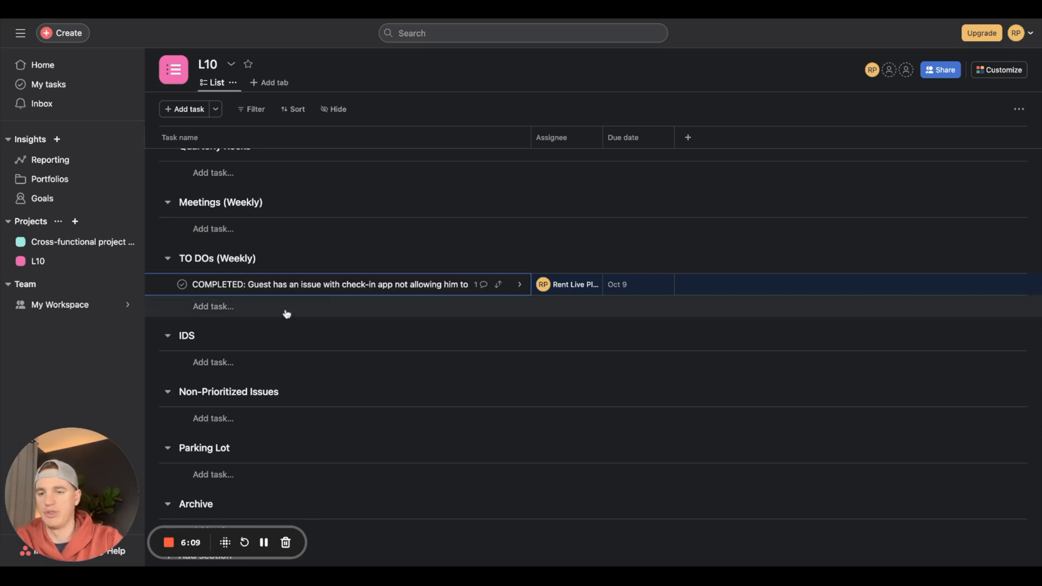
{"action": "mouse_move", "coordinate": [450, 296]}
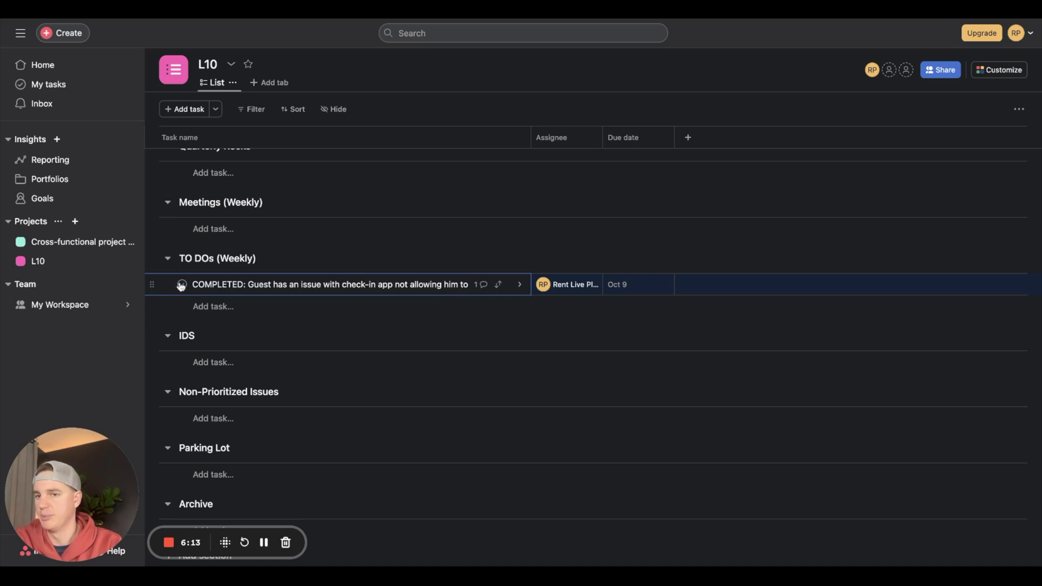
{"action": "left_click", "coordinate": [181, 284]}
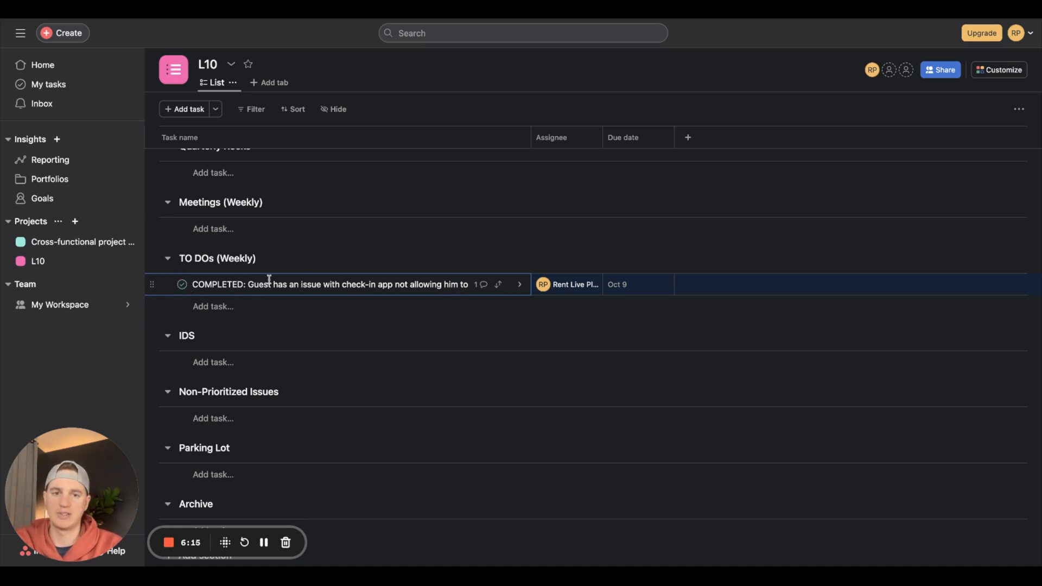
{"action": "mouse_move", "coordinate": [263, 306]}
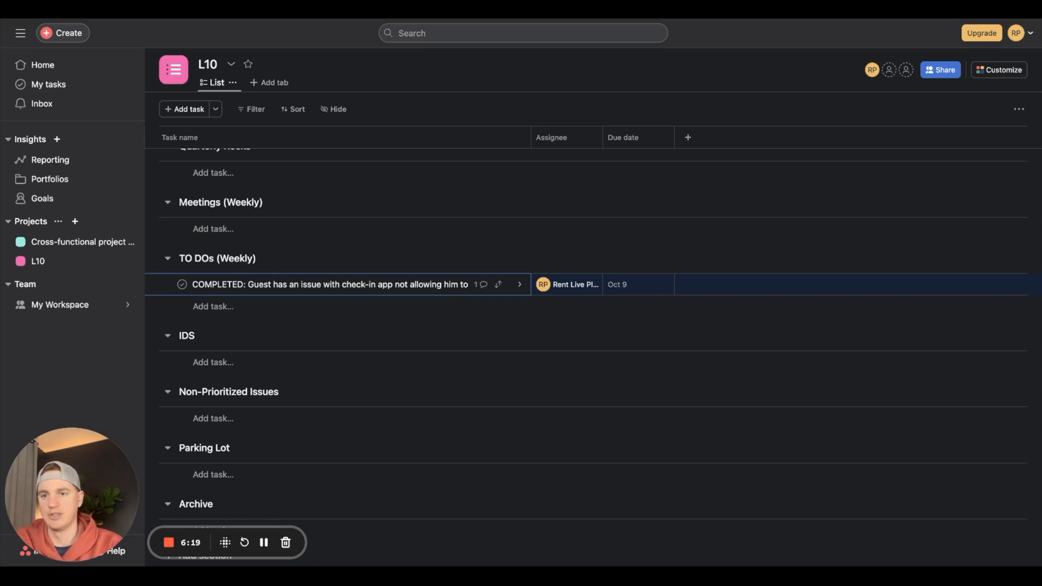
{"action": "scroll", "scroll_direction": "up", "scroll_amount": 3}
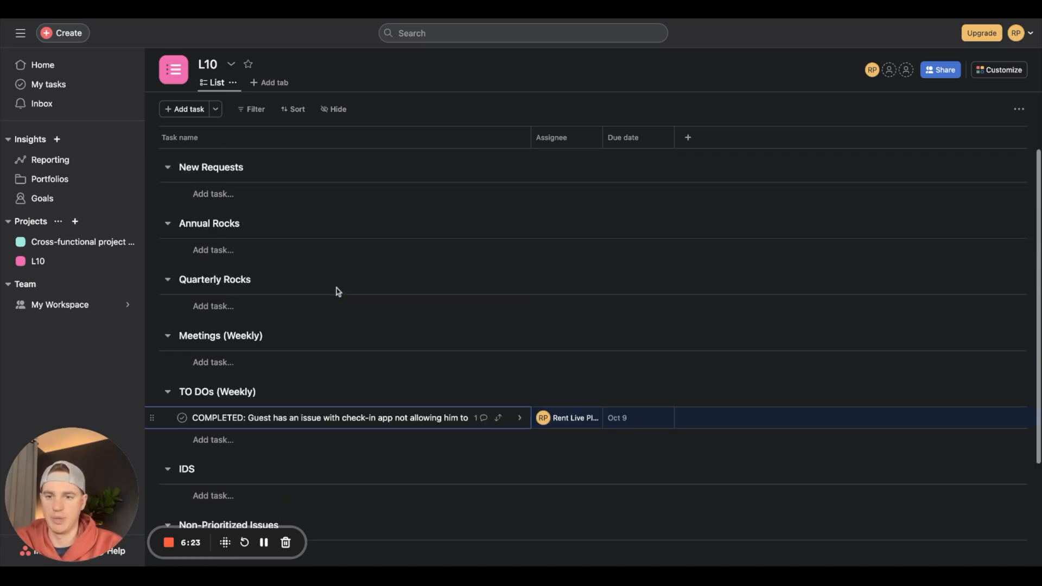
{"action": "mouse_move", "coordinate": [332, 386]}
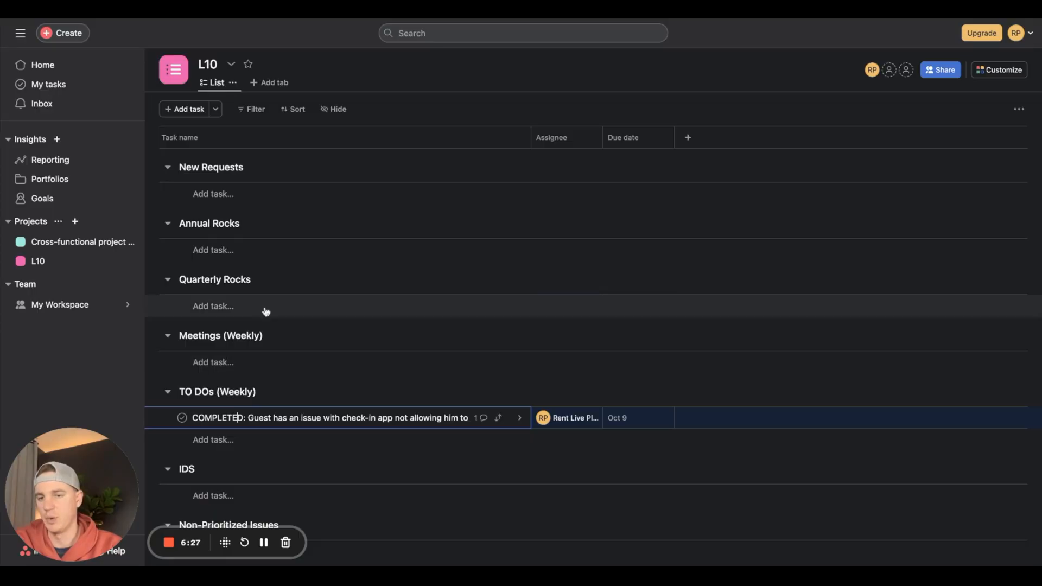
{"action": "mouse_move", "coordinate": [275, 334]}
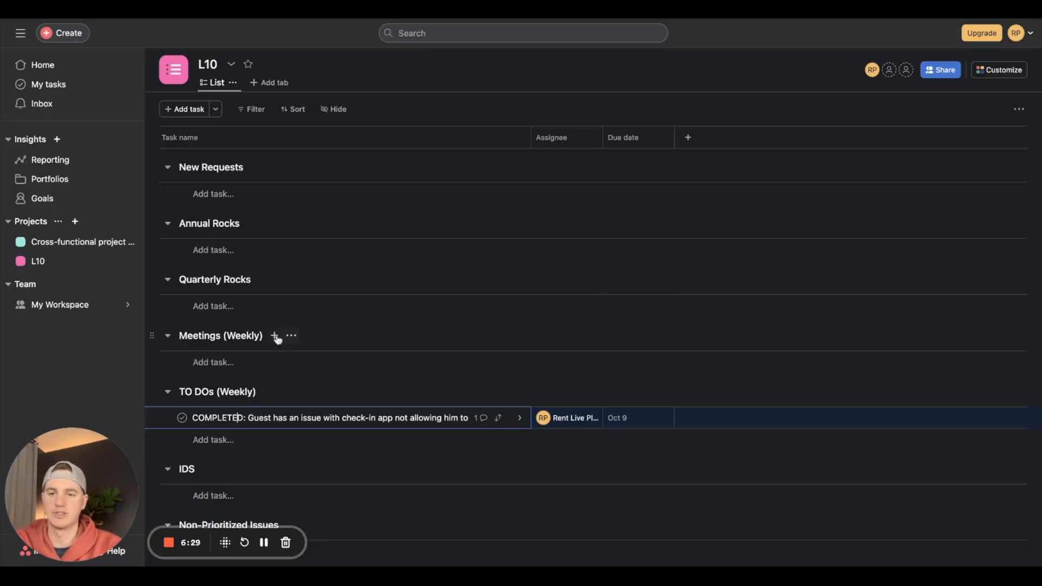
Add a section titled 'Working Session (Weekly Topcis)' below Meetings (Weekly)
{"action": "left_click", "coordinate": [273, 336]}
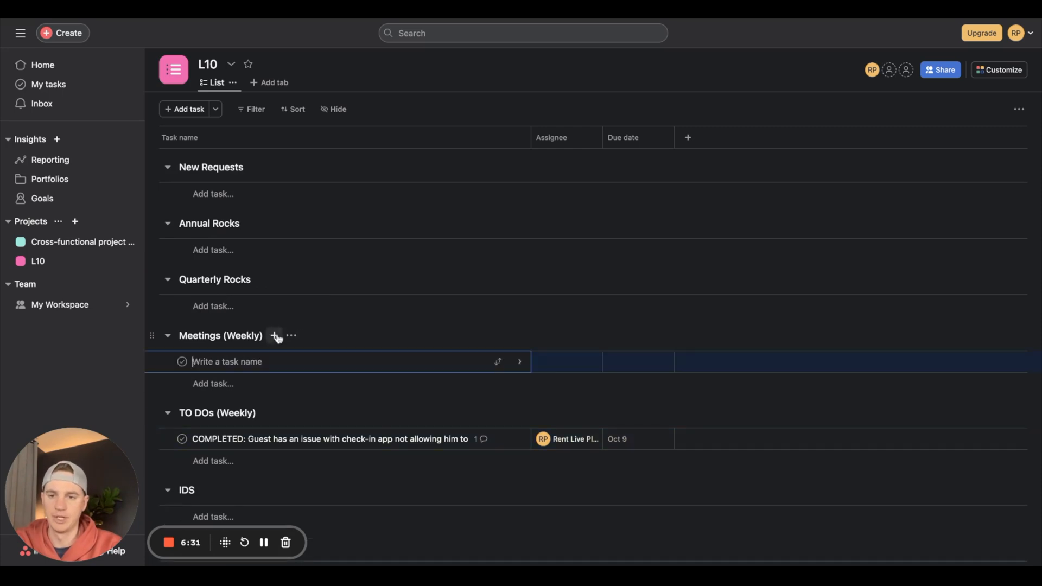
{"action": "left_click", "coordinate": [273, 336]}
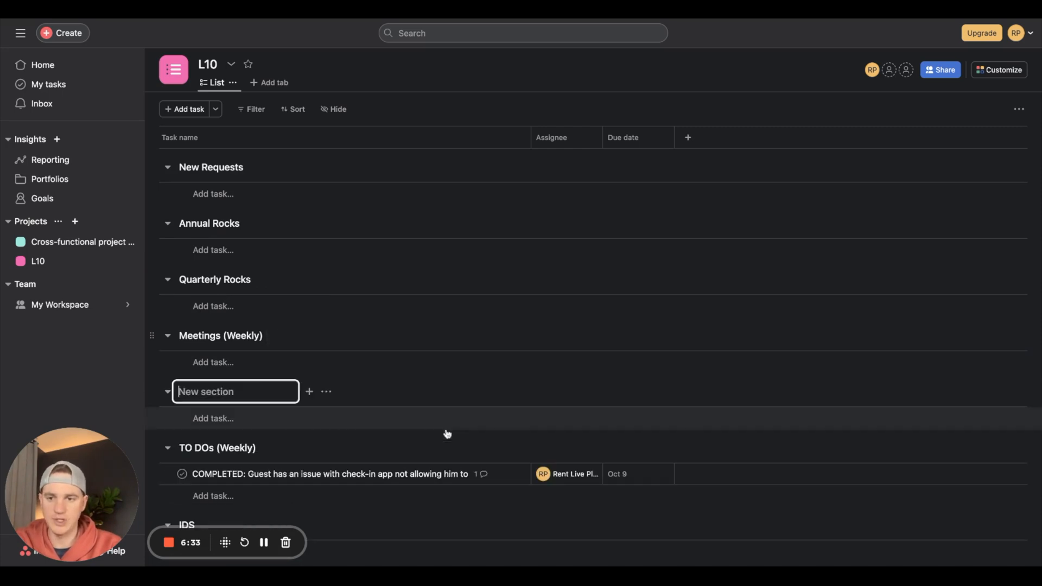
{"action": "type", "text": "Worki"}
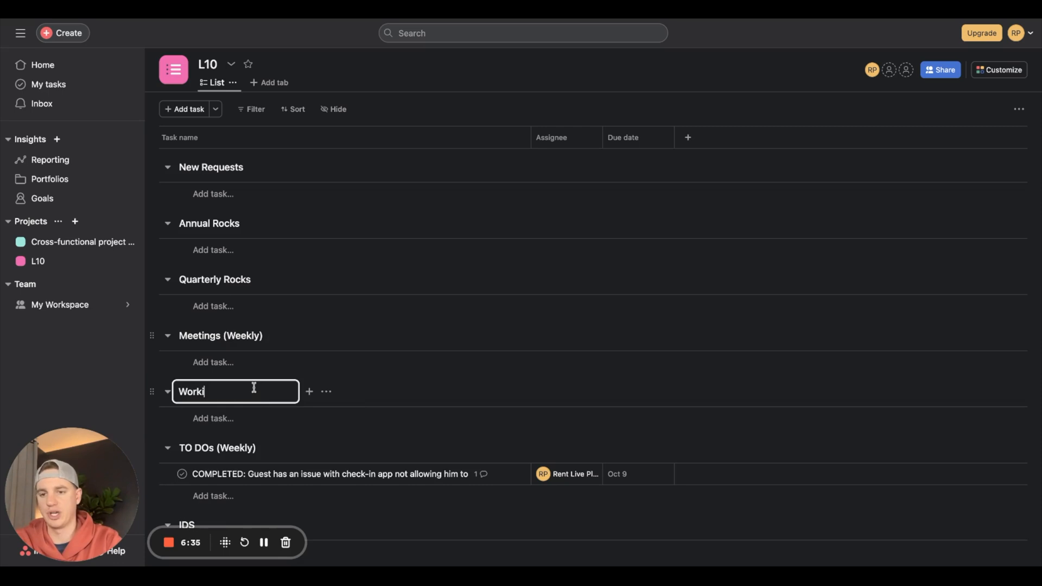
{"action": "type", "text": "ng Session"}
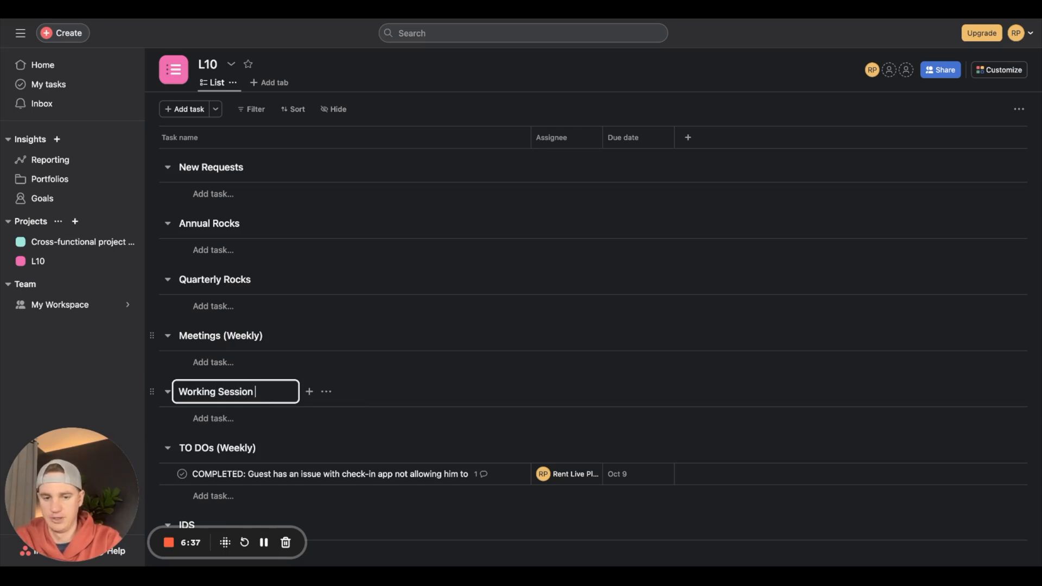
{"action": "type", "text": "(Weekly)"}
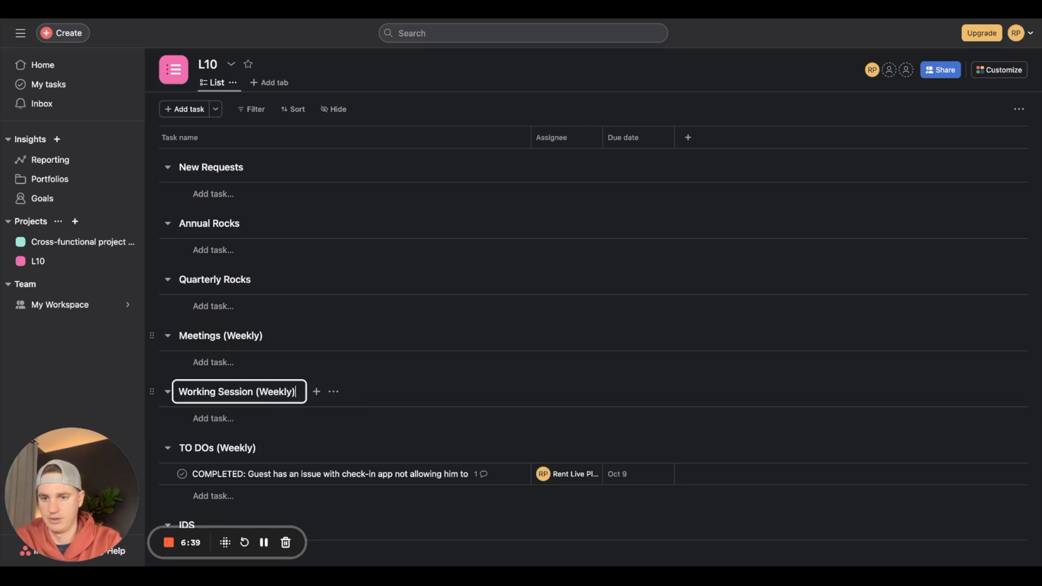
{"action": "type", "text": "TO"}
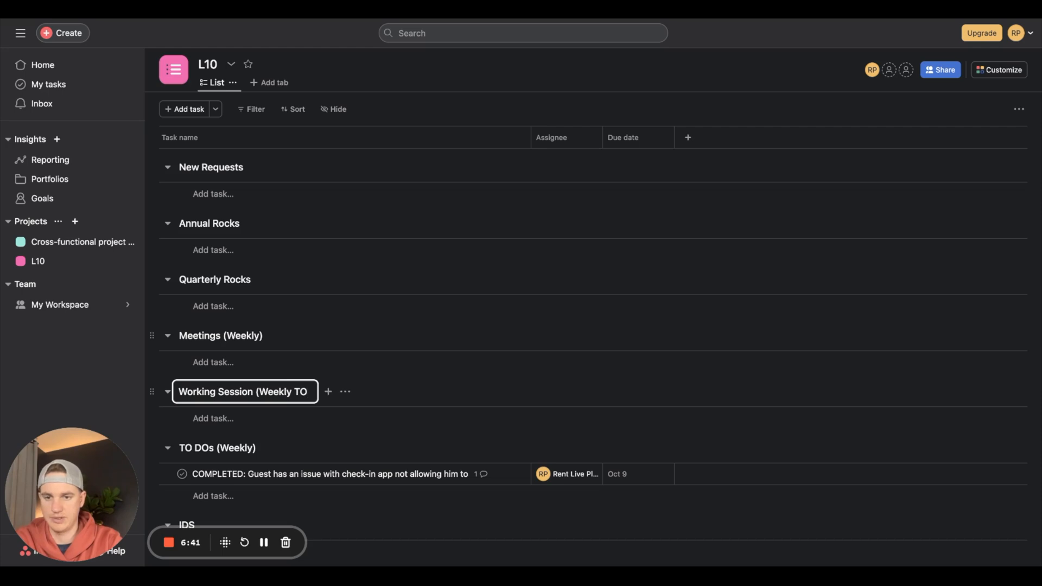
{"action": "type", "text": "pcis)"}
{"action": "type", "text": "Sof"}
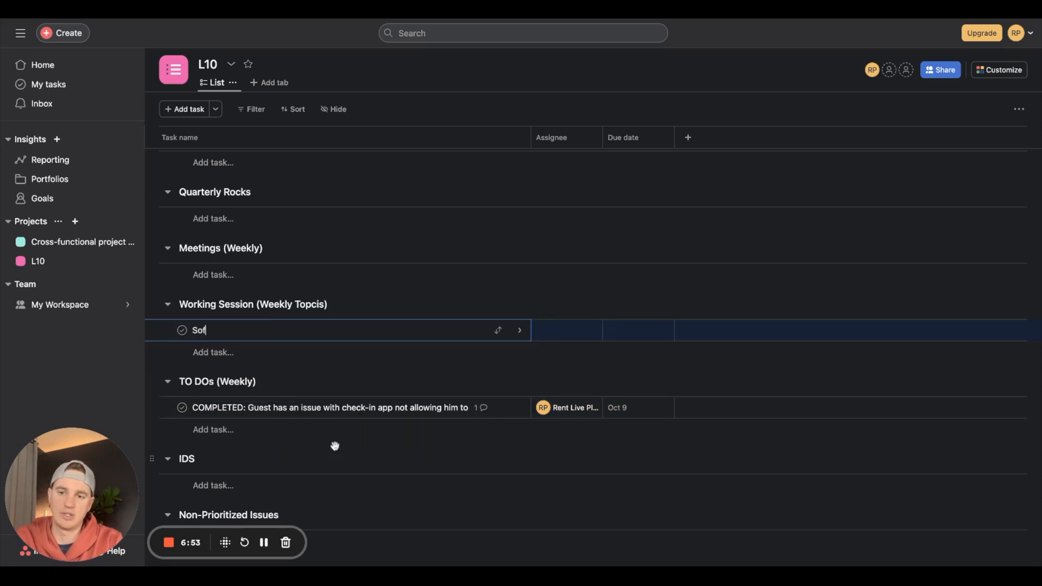
Name the new task 'Software need to be QC'd at Property Launch' and save it
{"action": "type", "text": "tware need to"}
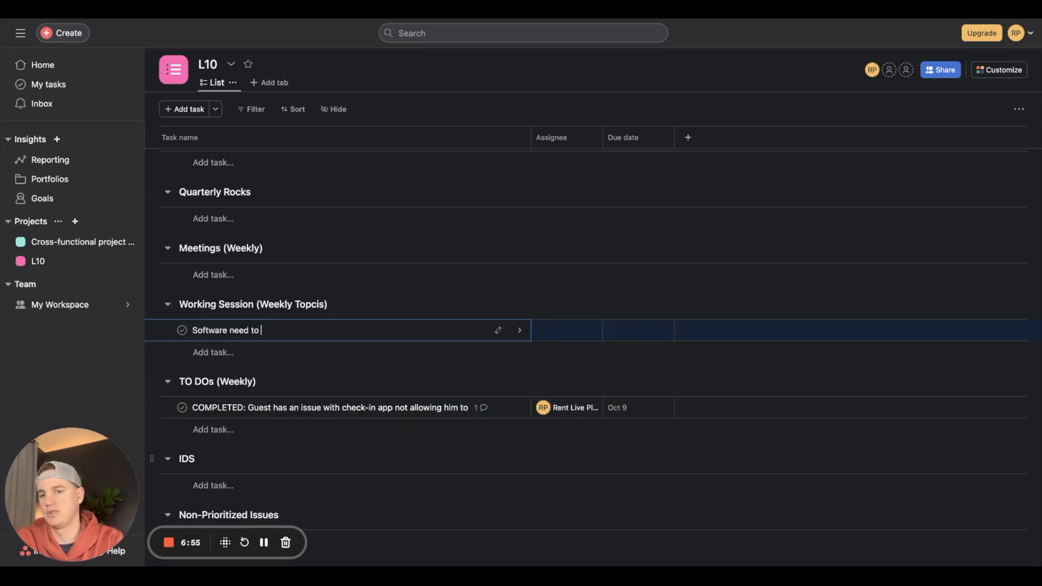
{"action": "type", "text": "be QC"}
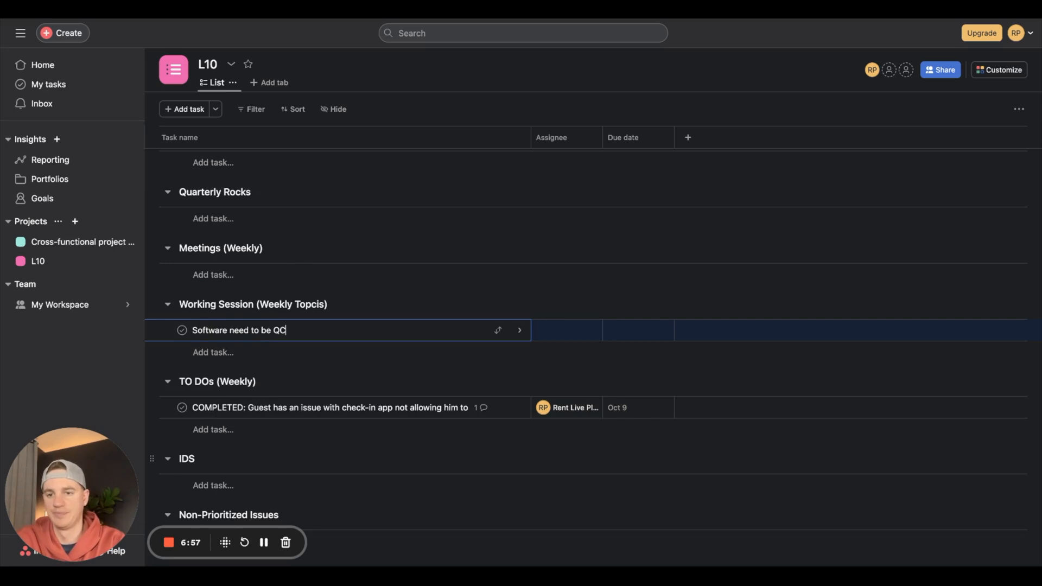
{"action": "type", "text": "'d at"}
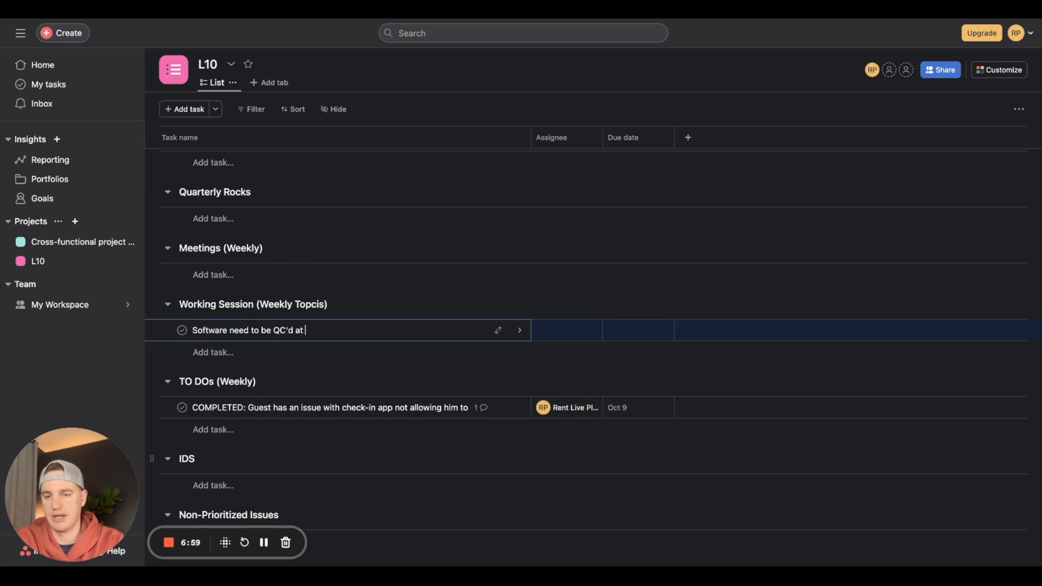
{"action": "type", "text": "Property"}
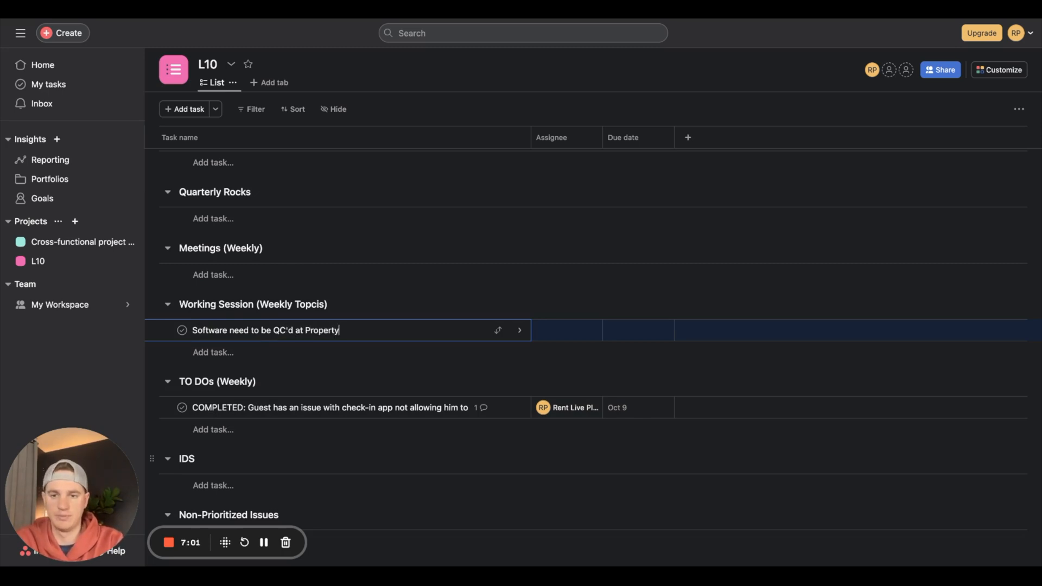
{"action": "type", "text": "Launch"}
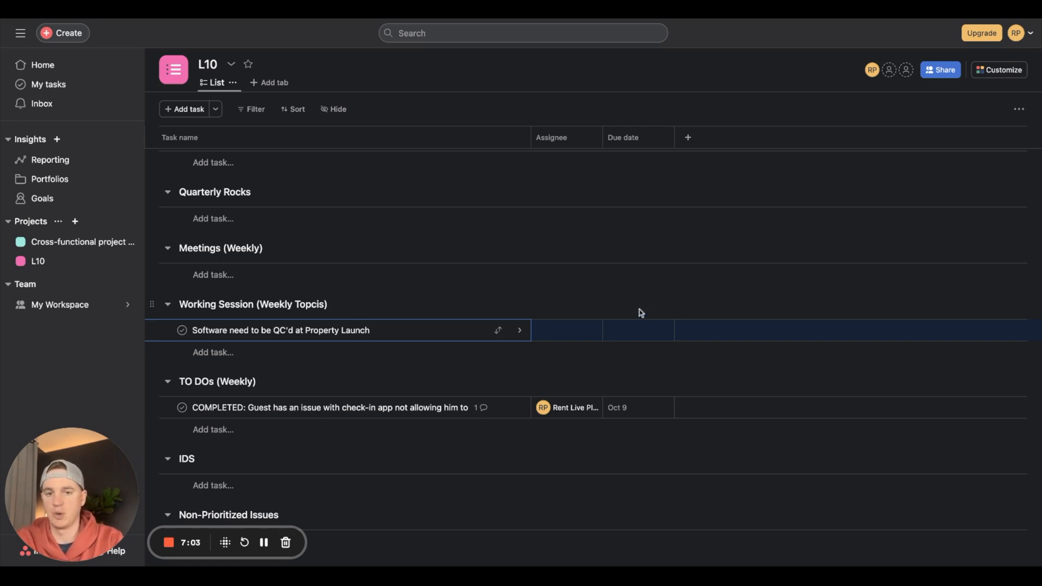
{"action": "left_click", "coordinate": [212, 353]}
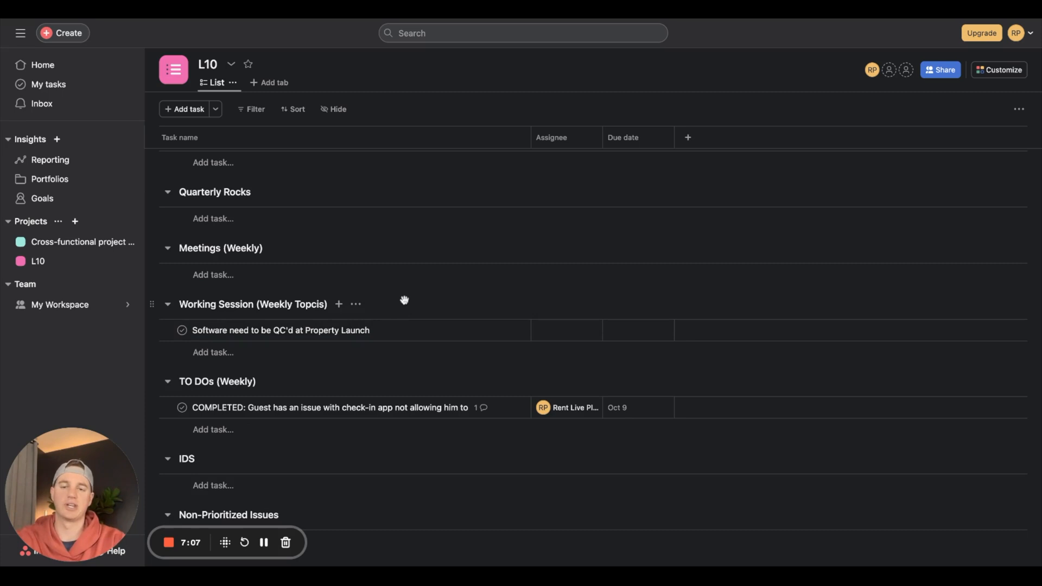
{"action": "mouse_move", "coordinate": [385, 330]}
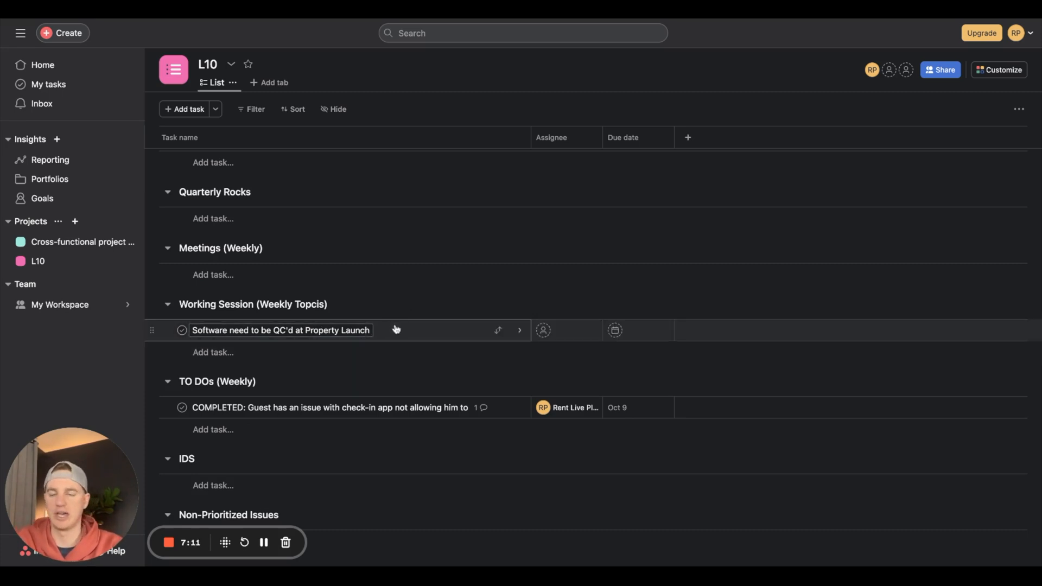
{"action": "mouse_move", "coordinate": [396, 331]}
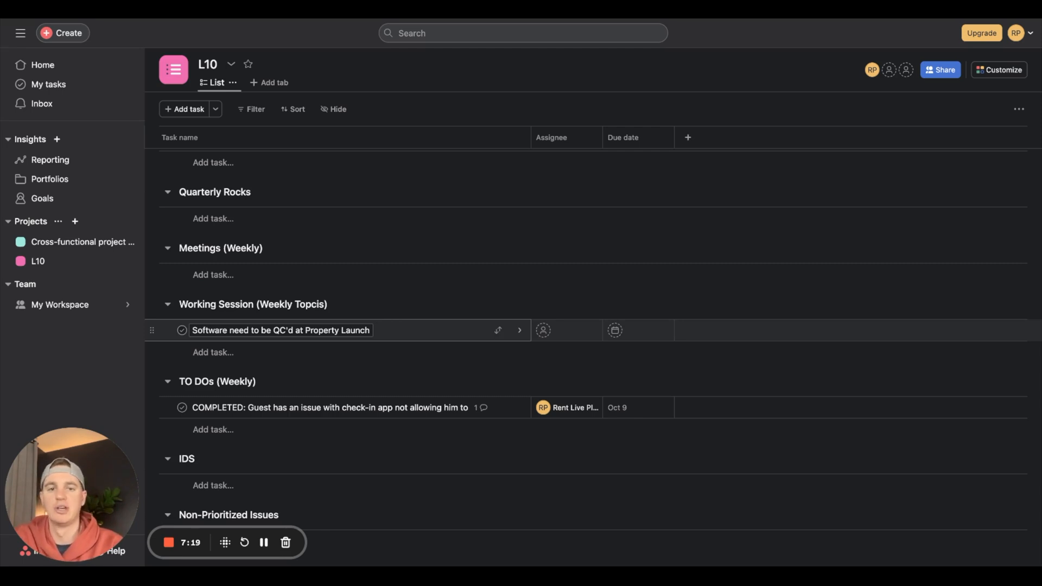
{"action": "mouse_move", "coordinate": [443, 338]}
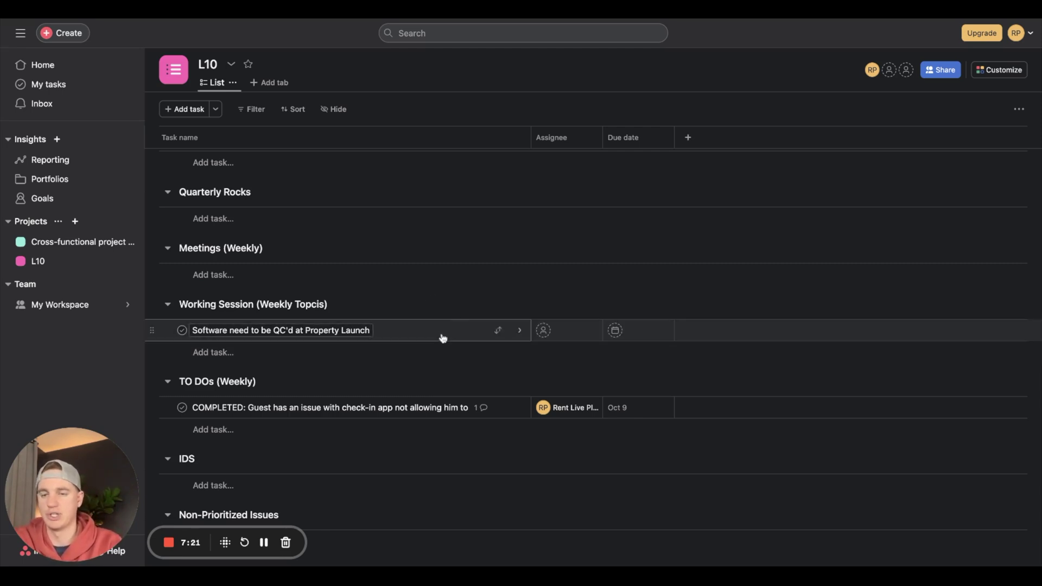
{"action": "scroll", "scroll_direction": "down", "scroll_amount": 3}
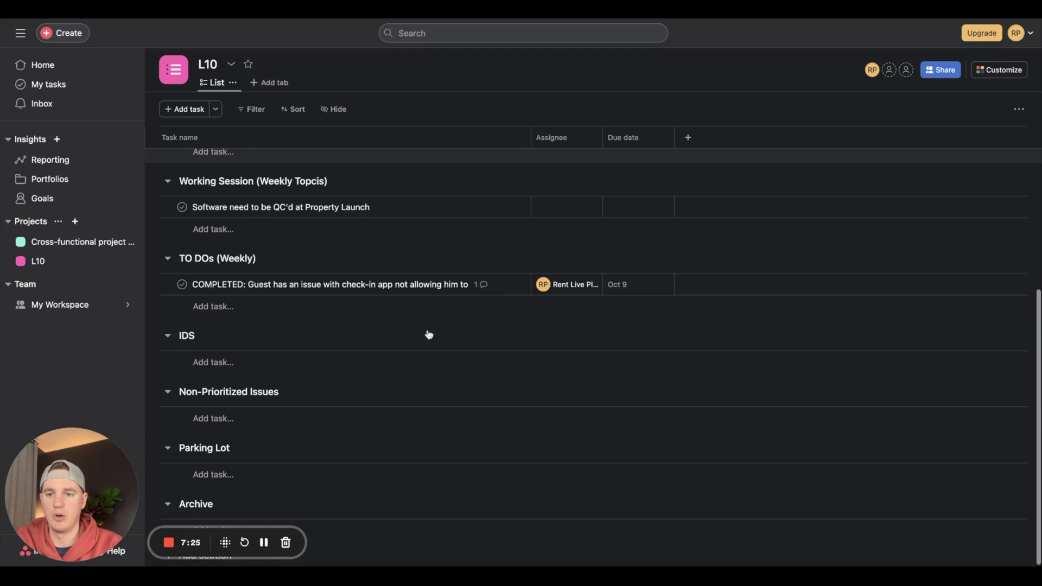
{"action": "left_click", "coordinate": [329, 285]}
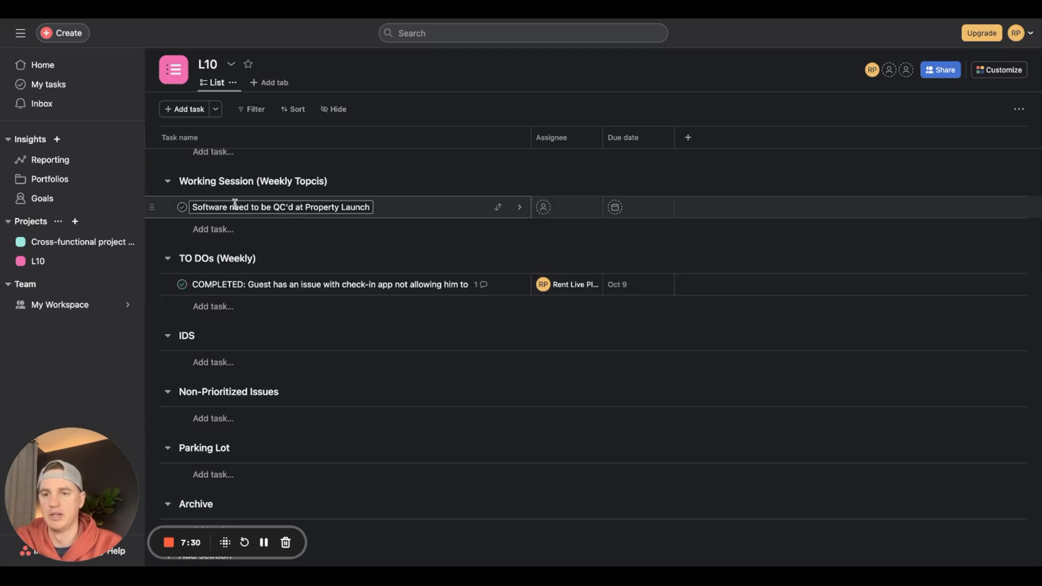
{"action": "scroll", "scroll_direction": "up", "scroll_amount": 3}
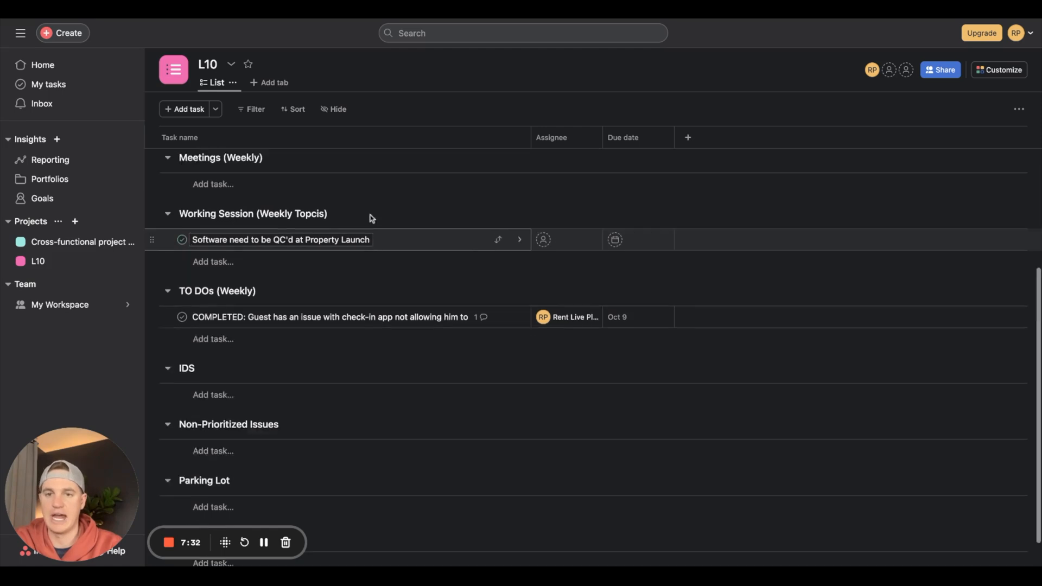
{"action": "scroll", "scroll_direction": "up", "scroll_amount": 3}
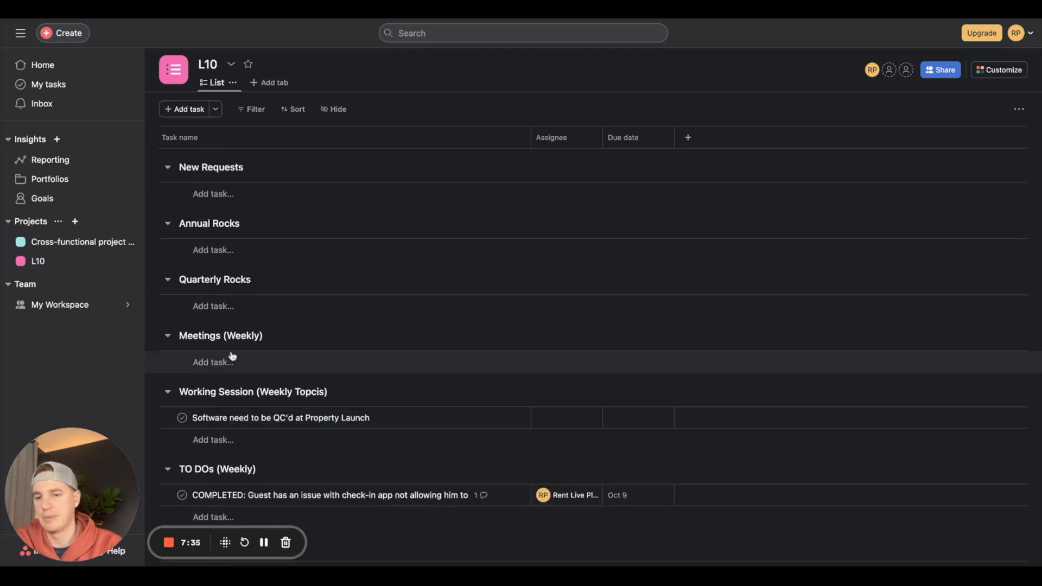
{"action": "mouse_move", "coordinate": [214, 367]}
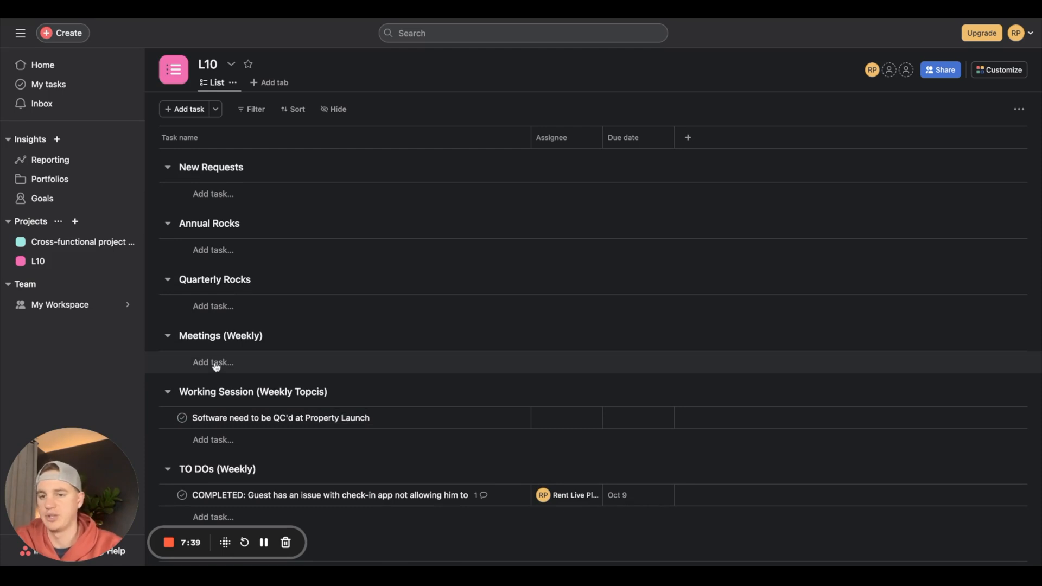
{"action": "mouse_move", "coordinate": [287, 193]}
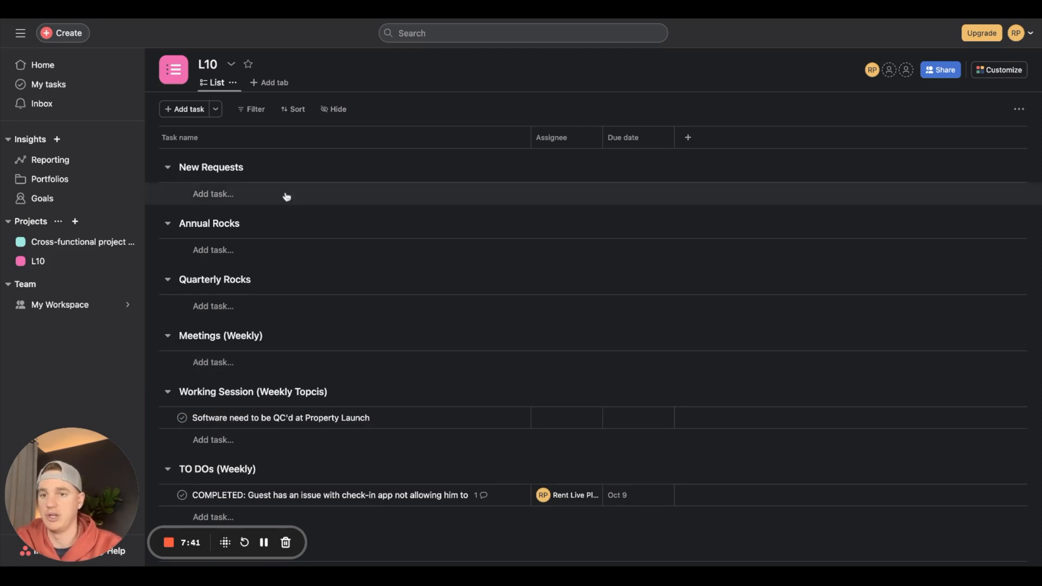
{"action": "mouse_move", "coordinate": [216, 274]}
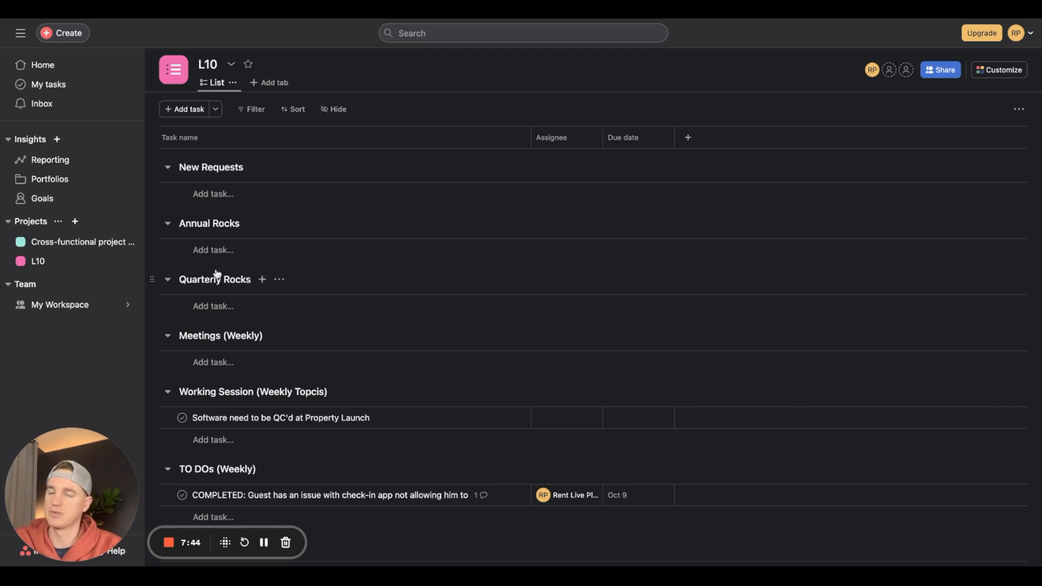
{"action": "mouse_move", "coordinate": [237, 307]}
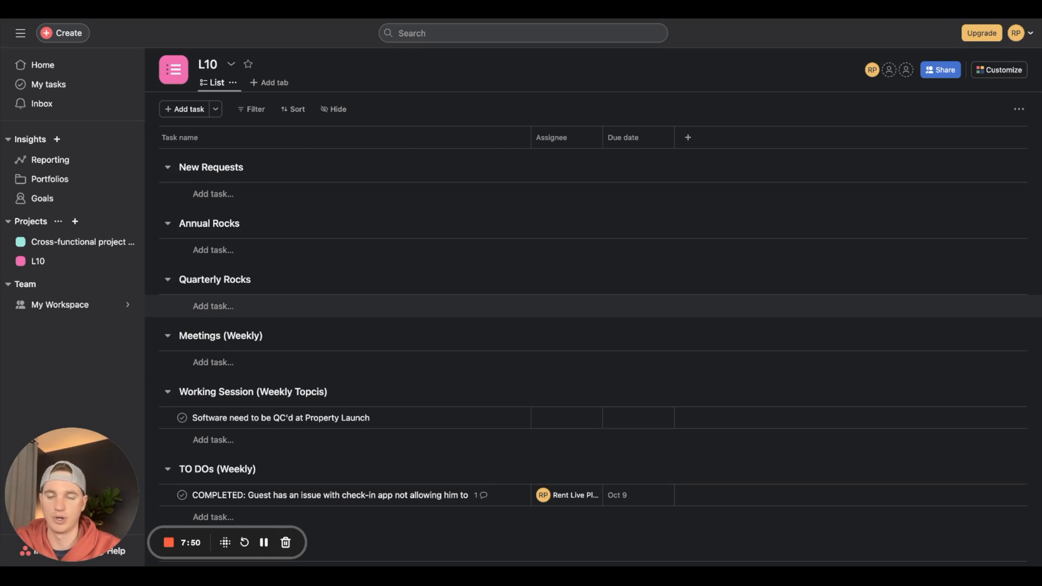
{"action": "scroll", "scroll_direction": "down", "scroll_amount": 3}
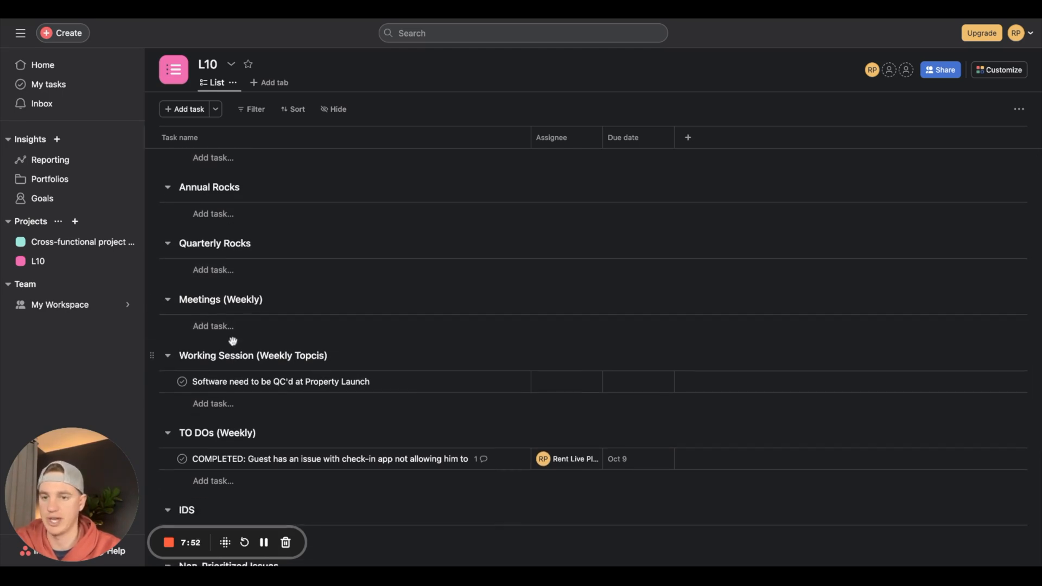
{"action": "scroll", "scroll_direction": "down", "scroll_amount": 3}
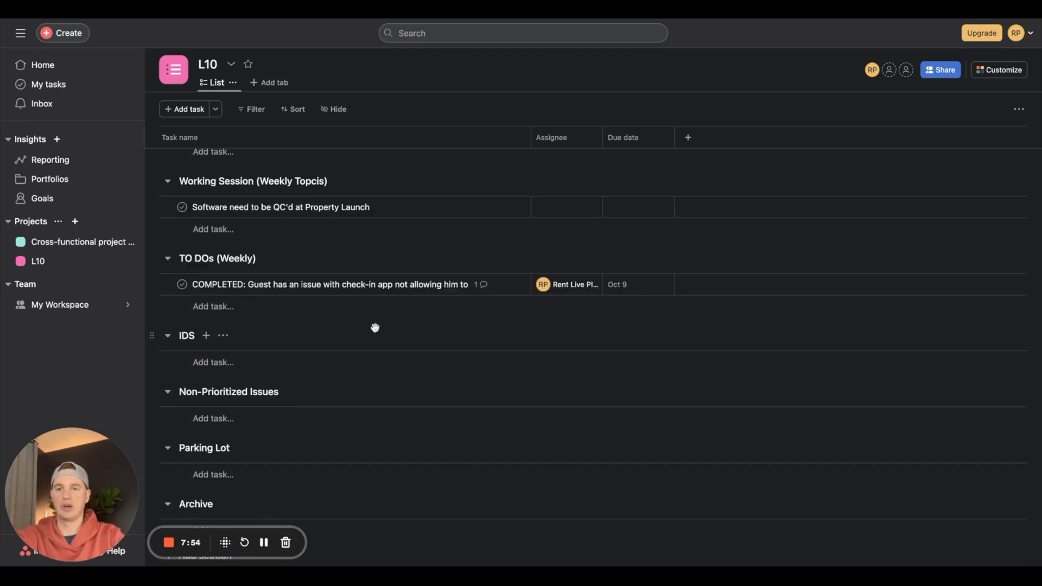
{"action": "scroll", "scroll_direction": "up", "scroll_amount": 3}
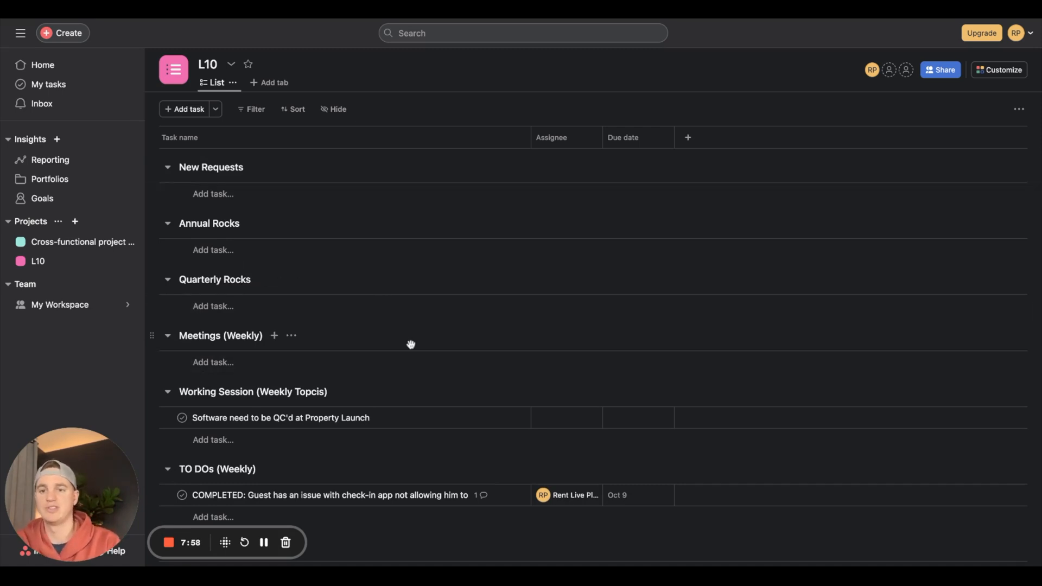
{"action": "scroll", "scroll_direction": "down", "scroll_amount": 3}
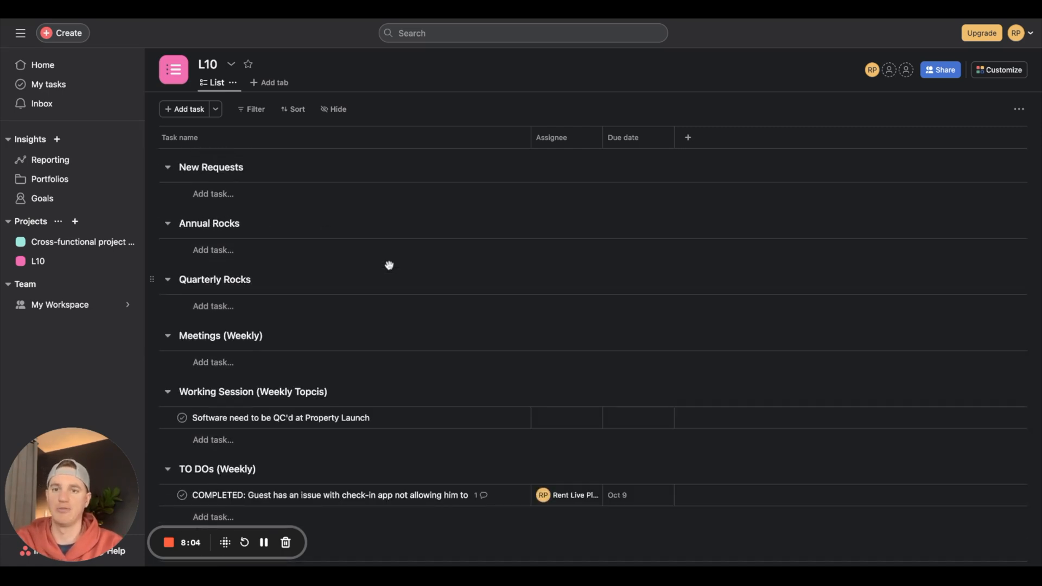
{"action": "mouse_move", "coordinate": [215, 279]}
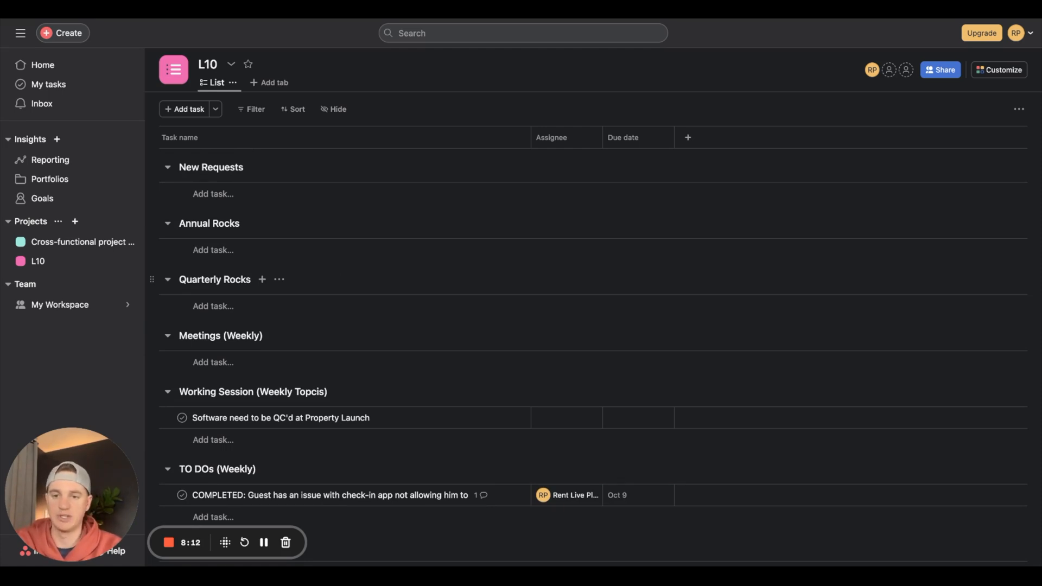
{"action": "scroll", "scroll_direction": "down", "scroll_amount": 3}
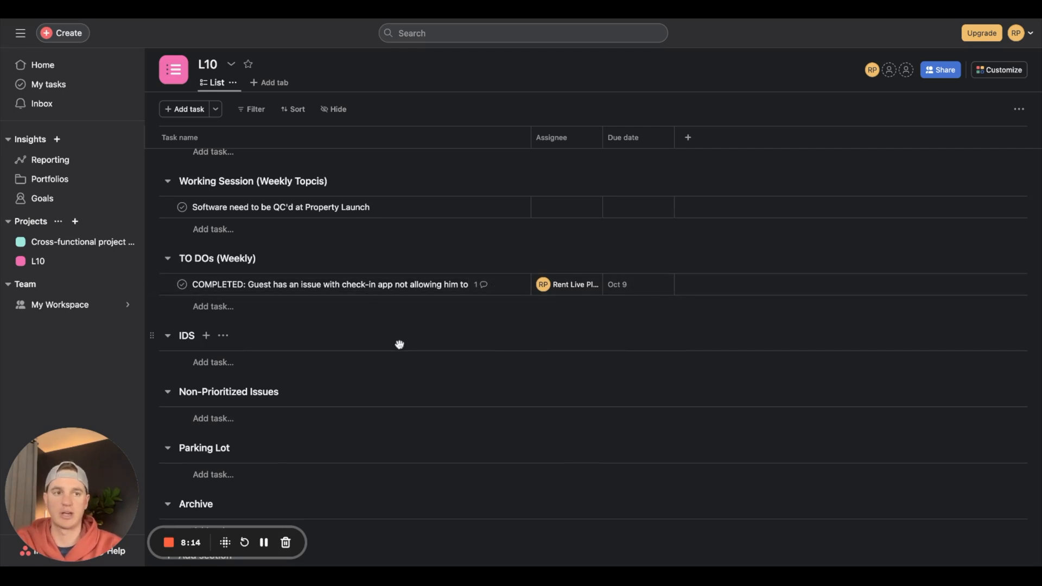